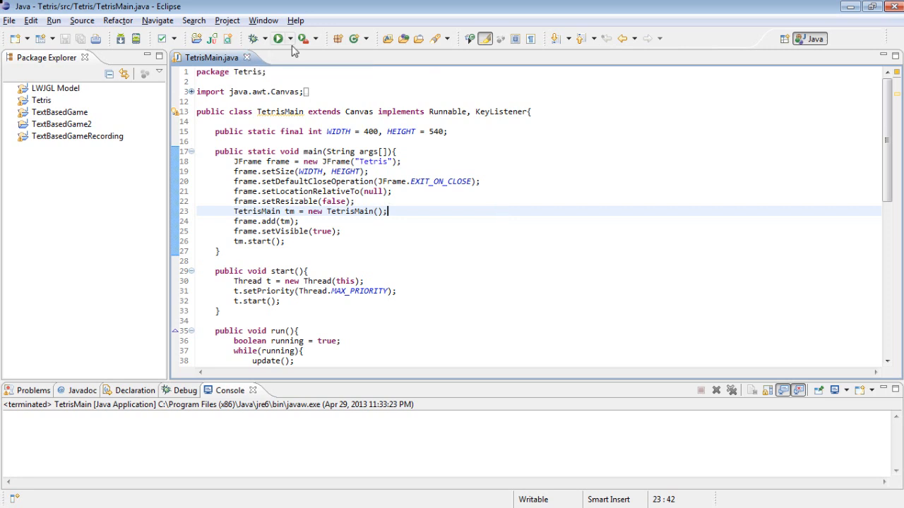
Test-run the game, change the HEIGHT constant from 540 to 565, rerun and close the window
left_click(282, 39)
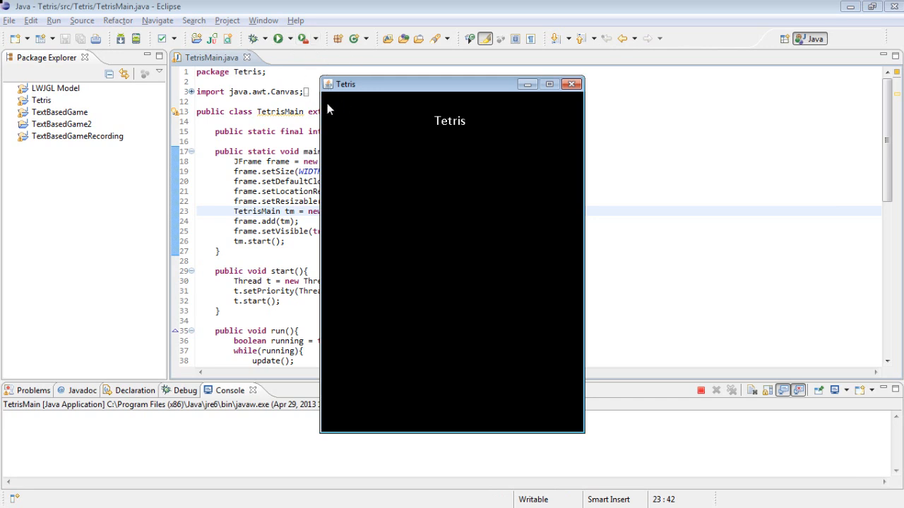
mouse_move(498, 117)
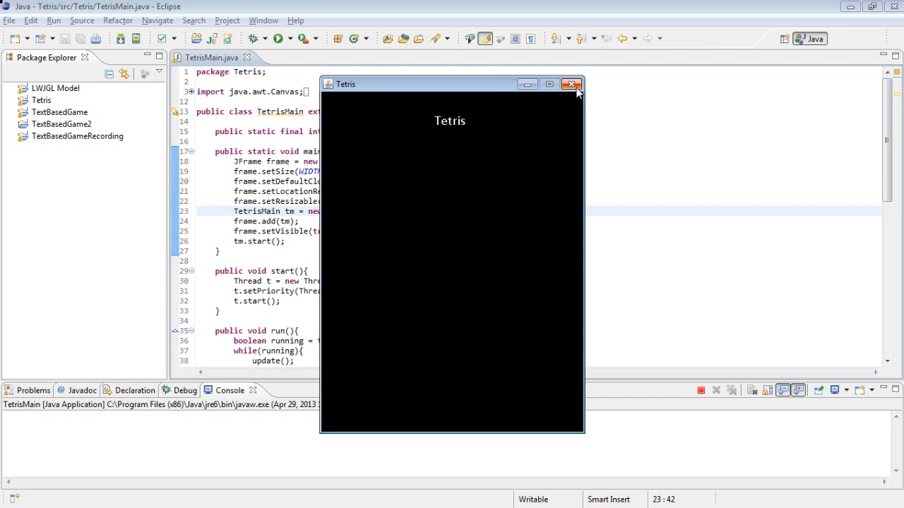
mouse_move(573, 84)
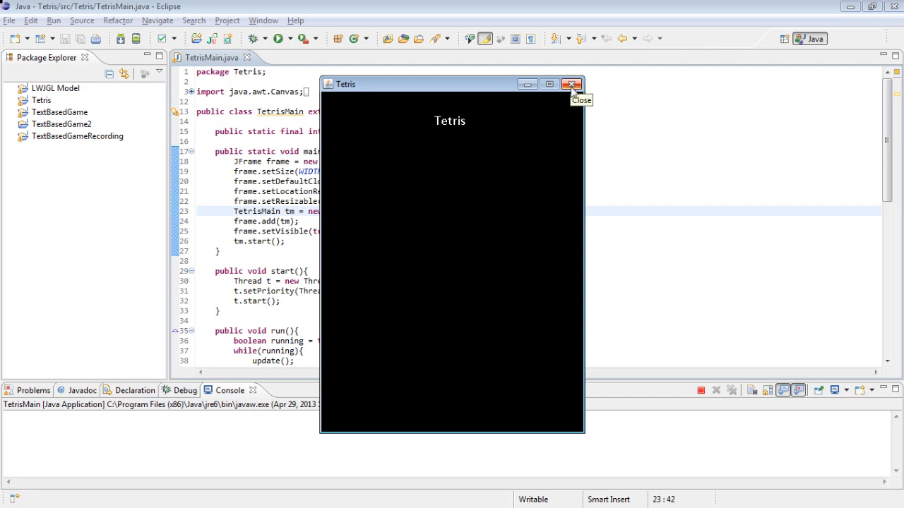
left_click(571, 84)
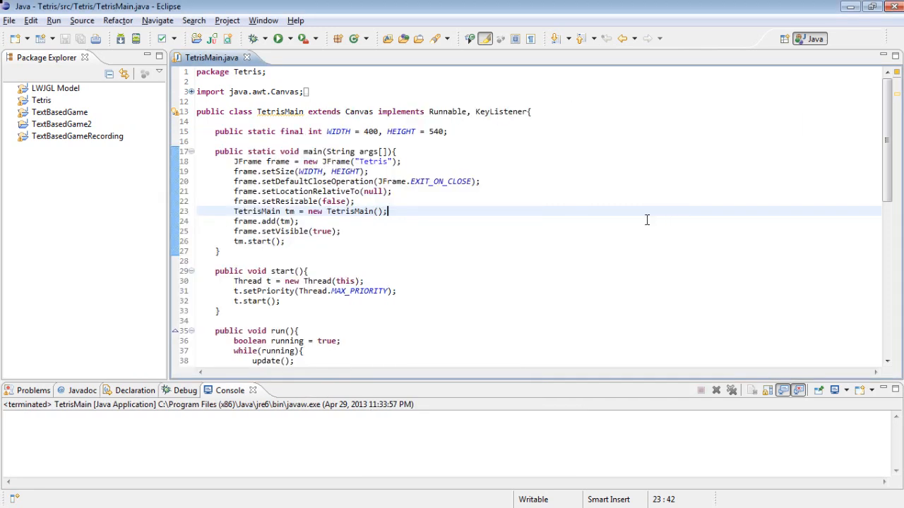
mouse_move(351, 184)
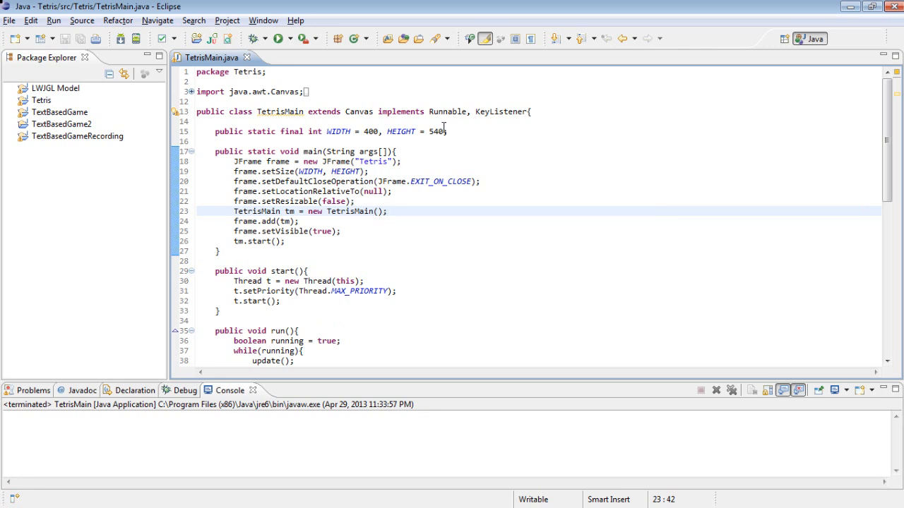
double_click(435, 131)
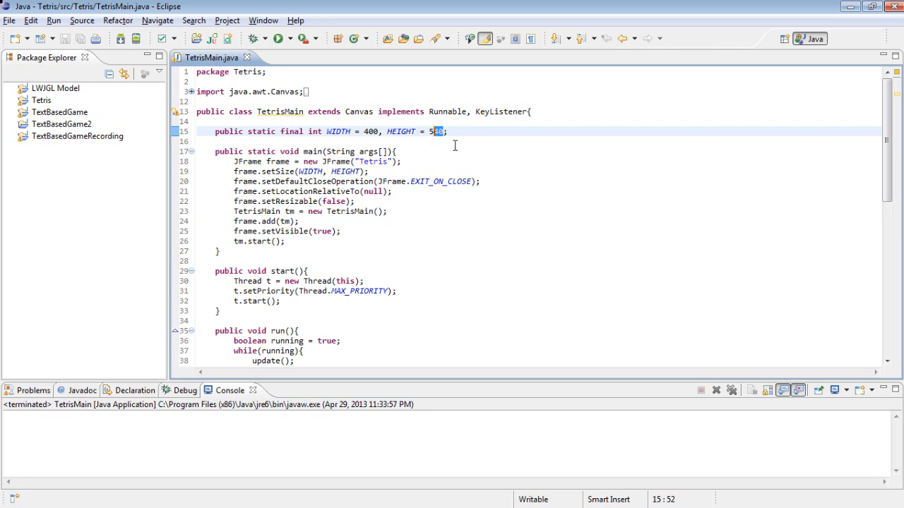
type("565")
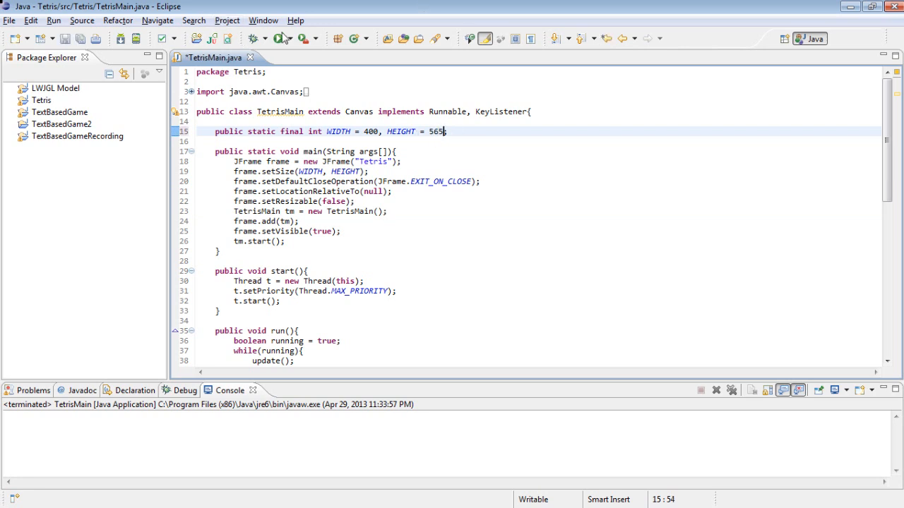
left_click(281, 38)
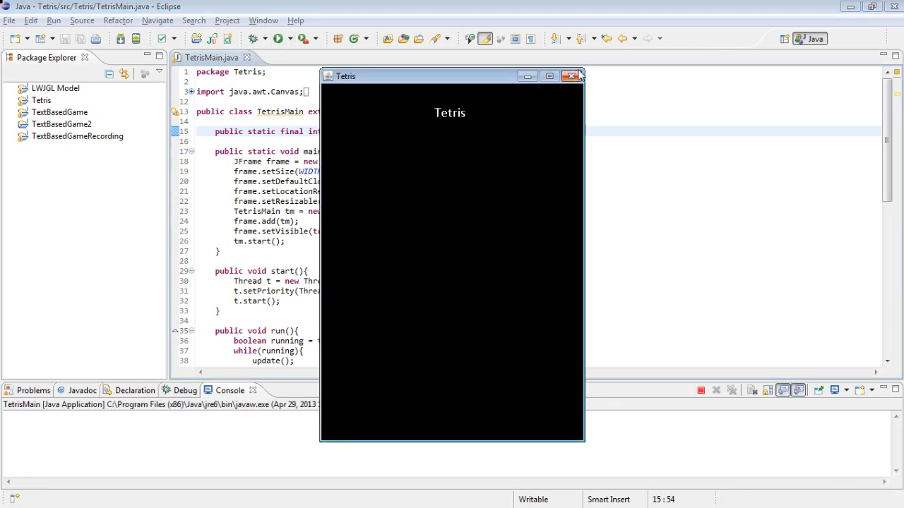
left_click(572, 76)
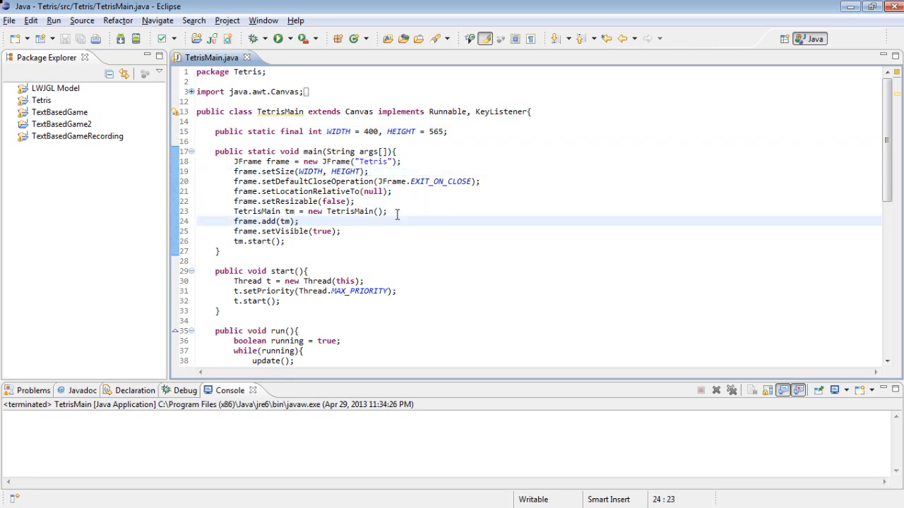
Add frame.setLayout(null) and tm.setBounds(0, 25, WIDTH, HEIGHT - 25) in main via content assist
left_click(441, 212)
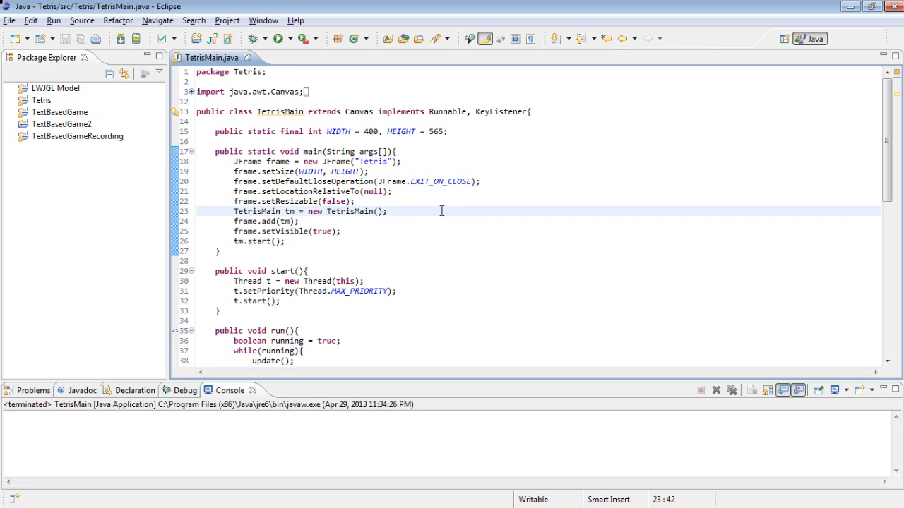
type("tm.")
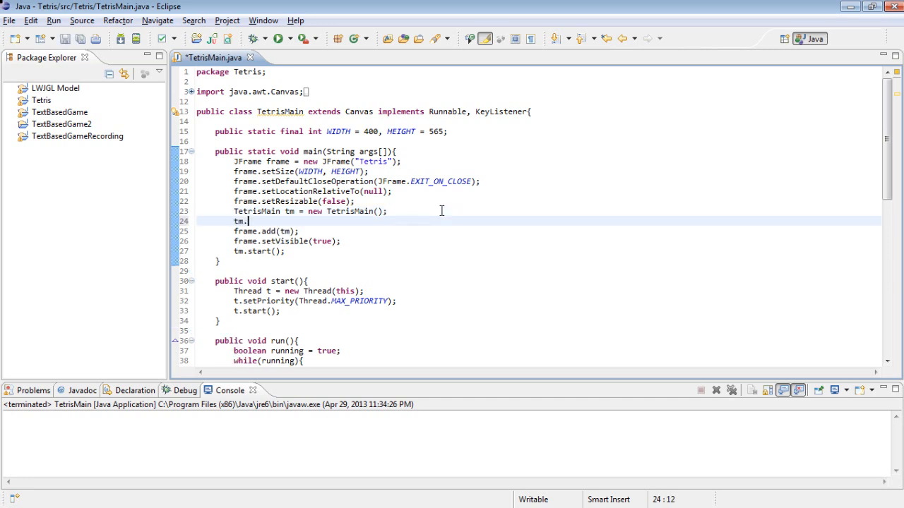
type("e")
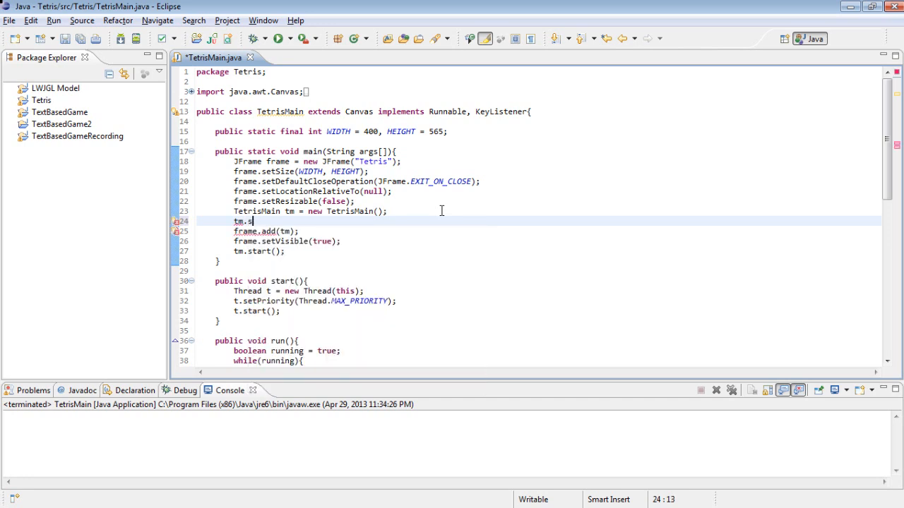
type("etBounds(0, 25, WIDTH, HEIGHT - 25);")
type("frame.setLayout(null);")
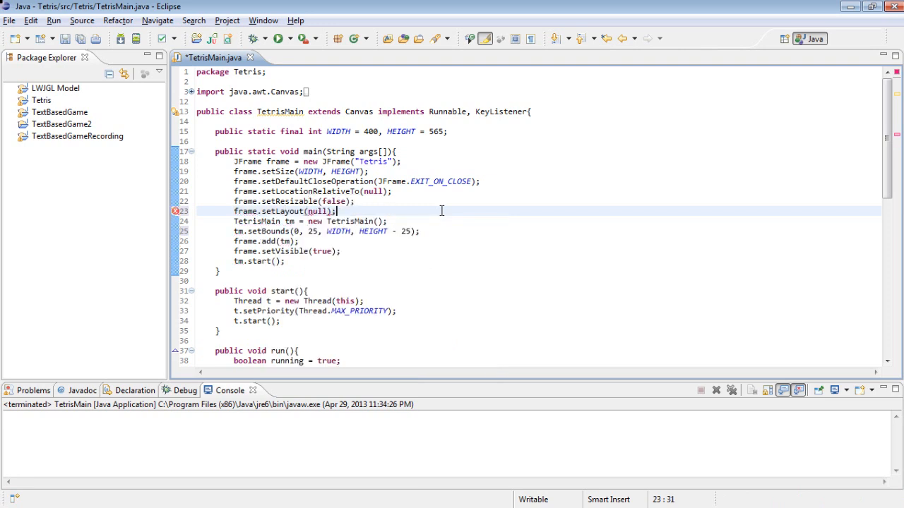
mouse_move(366, 202)
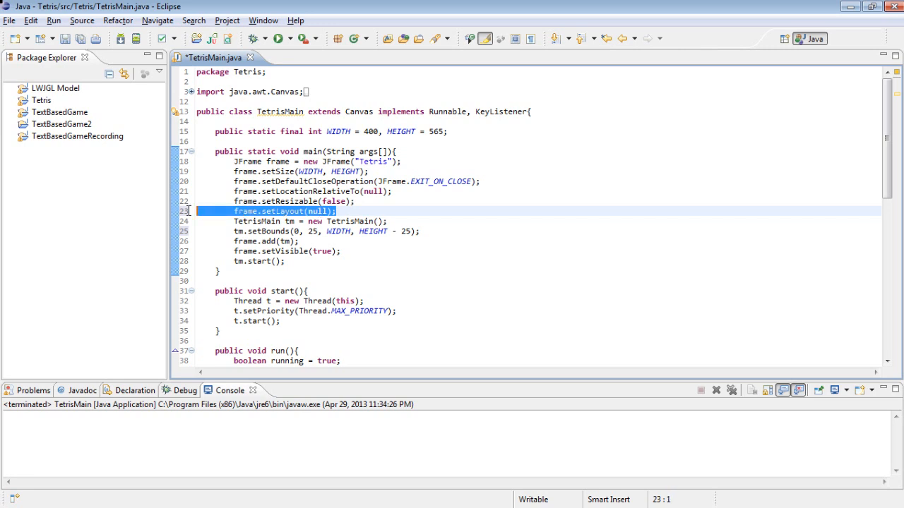
left_click(355, 211)
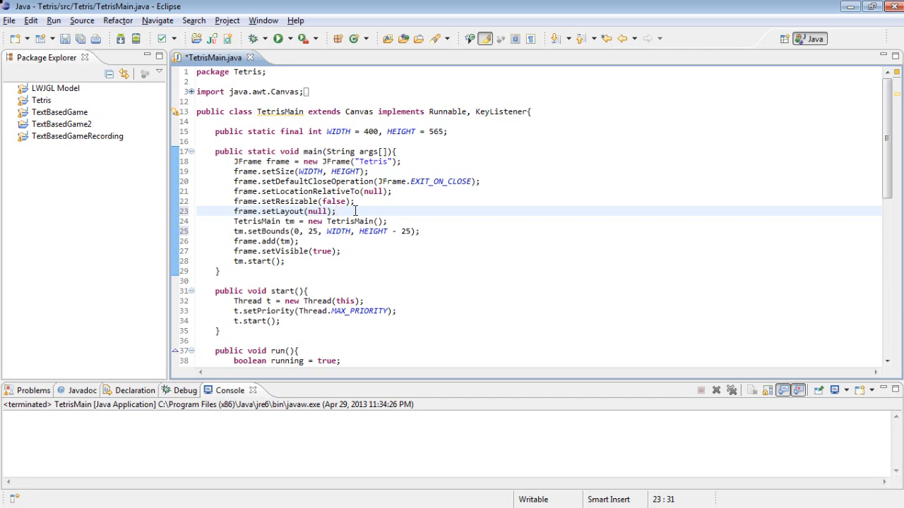
left_click(338, 211)
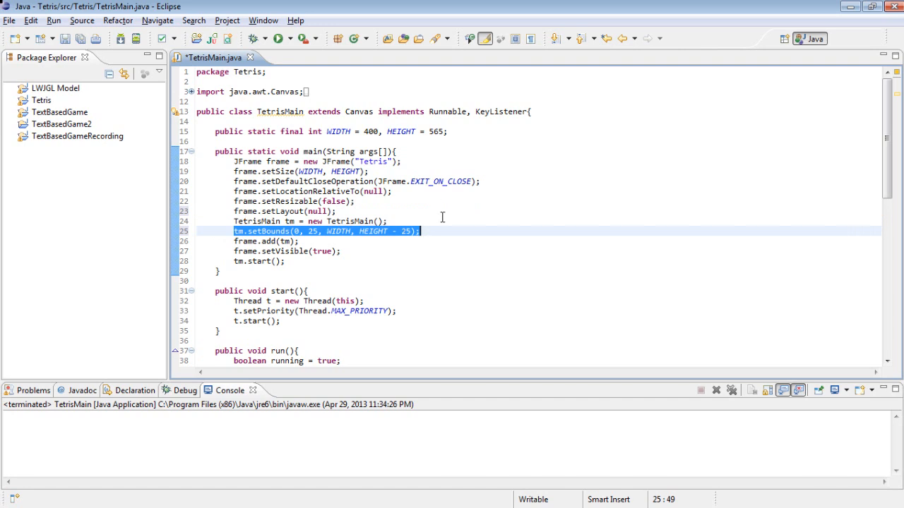
Save and run TetrisMain to check the empty strip above the black game canvas
left_click(278, 38)
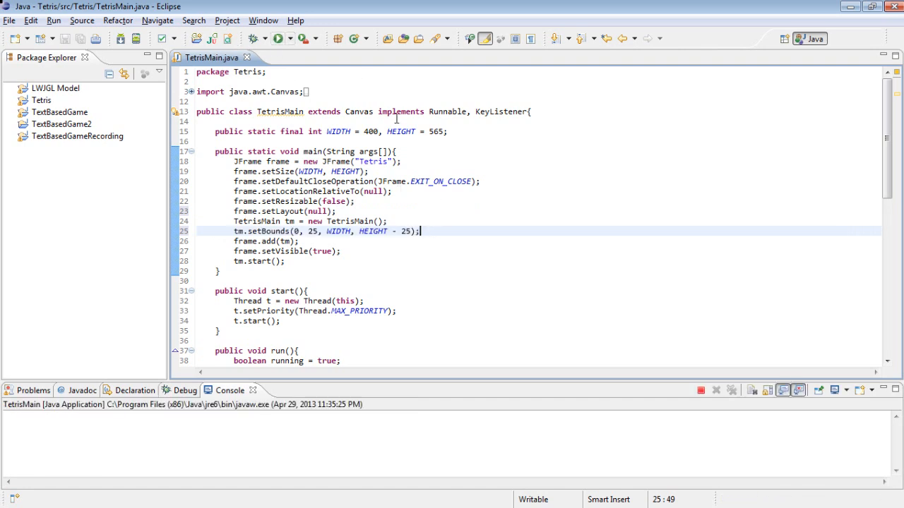
left_click(279, 38)
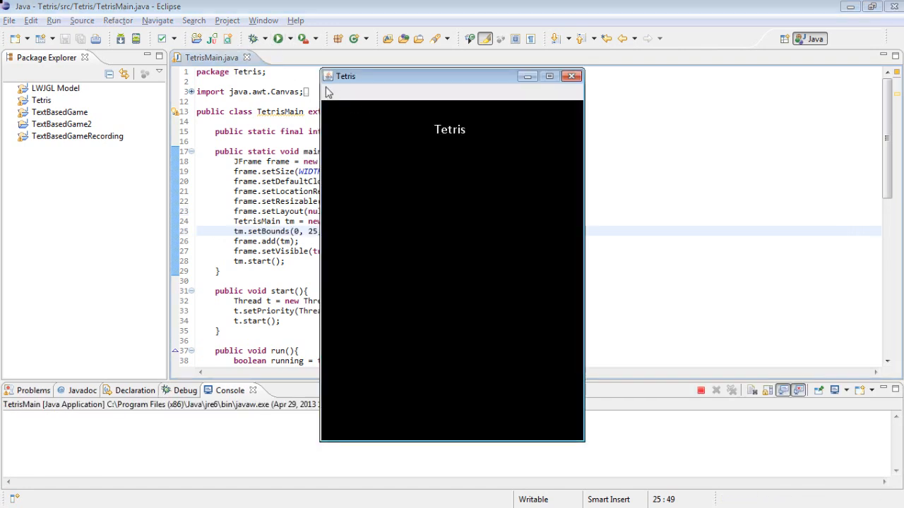
mouse_move(376, 99)
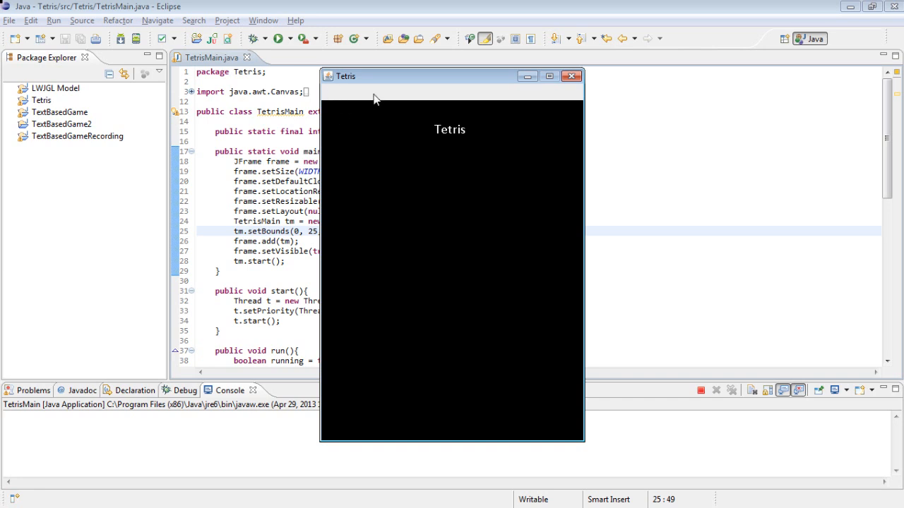
mouse_move(588, 79)
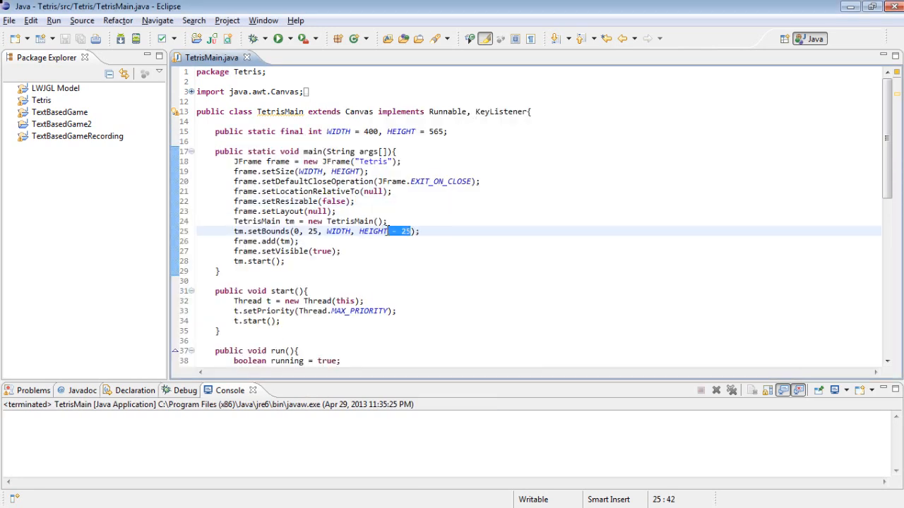
Declare JMenu bar = new JMenu() among main's frame setup lines
left_click(379, 202)
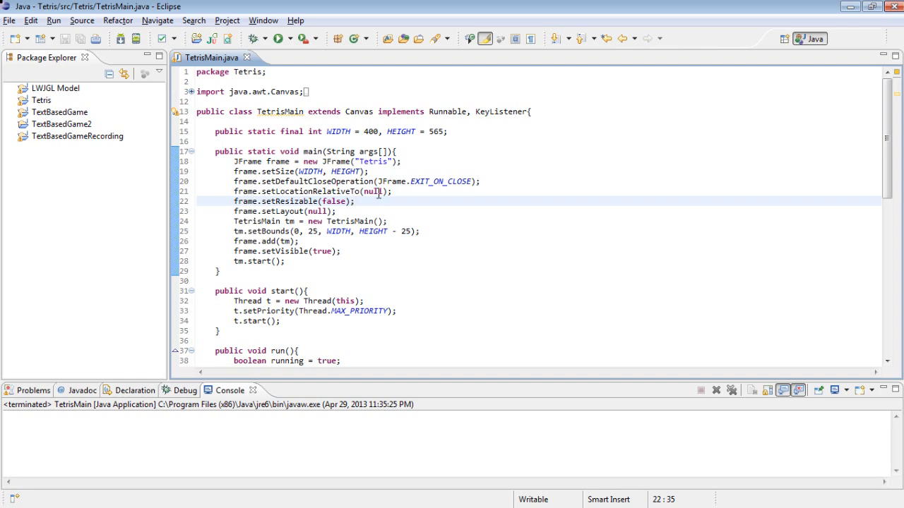
scroll("down", 3)
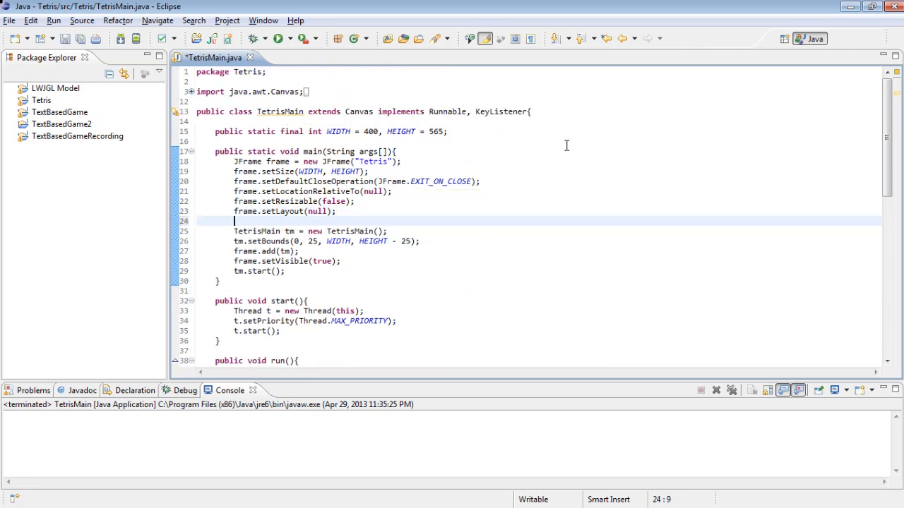
type("JMenu")
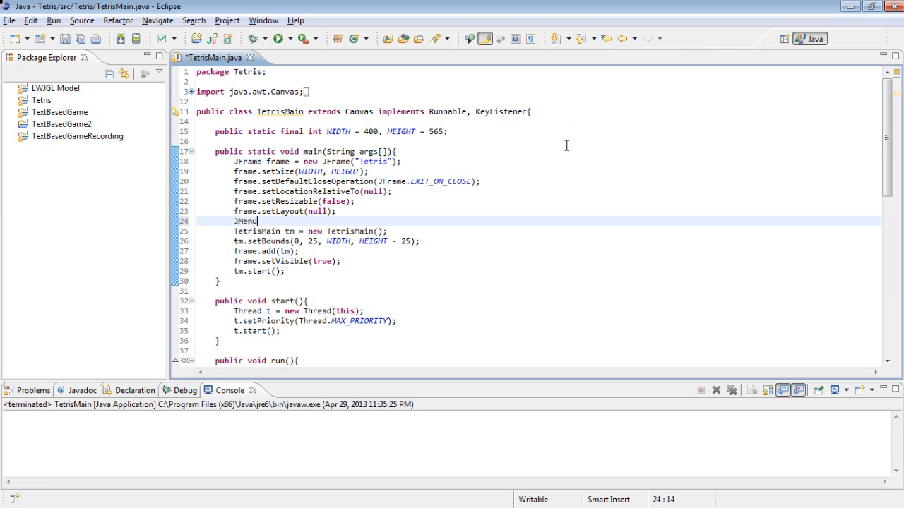
type("bar")
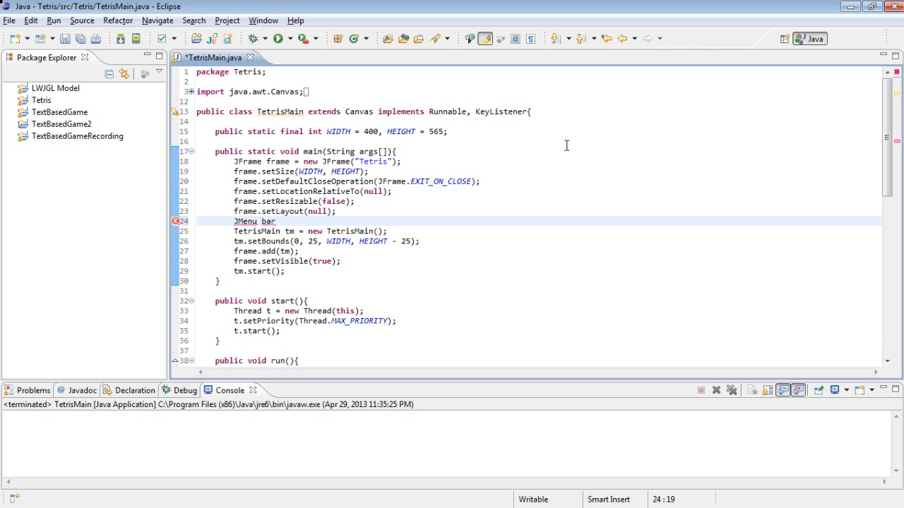
type("= new J")
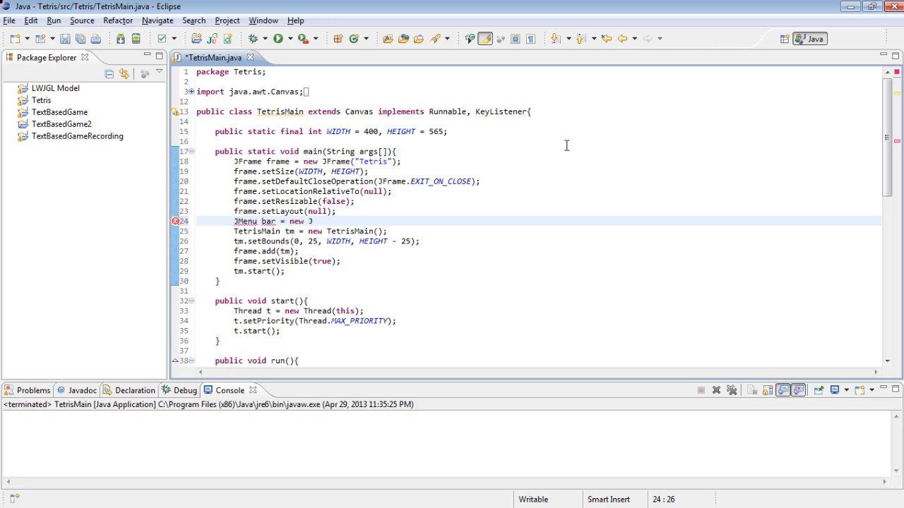
type("Menu();")
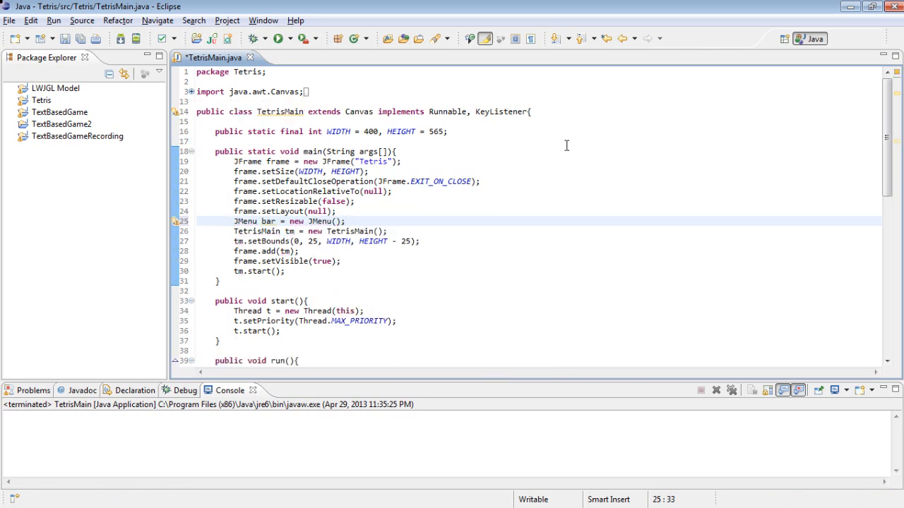
Give bar bounds (0, 0, WIDTH, 25) and add it to the frame with frame.add(bar)
type("bar.")
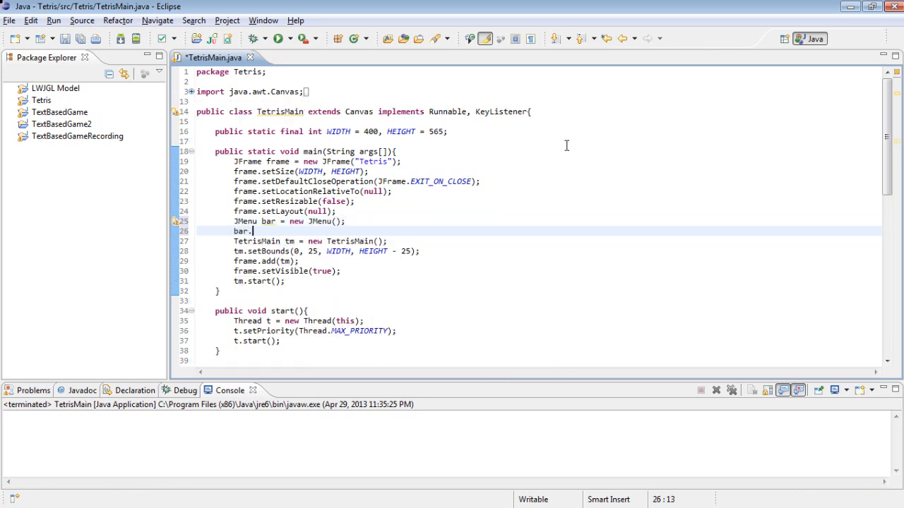
type("s")
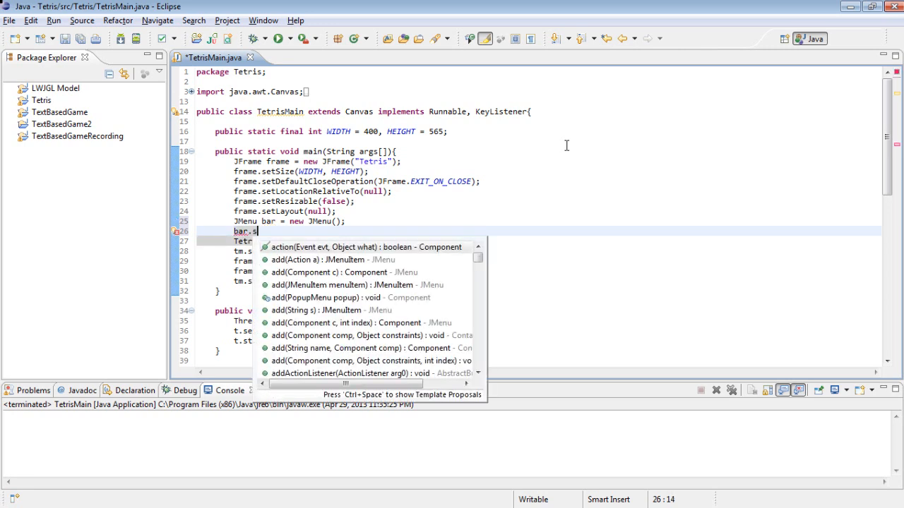
type("etBounds(0, 0, WIDTH, 25);")
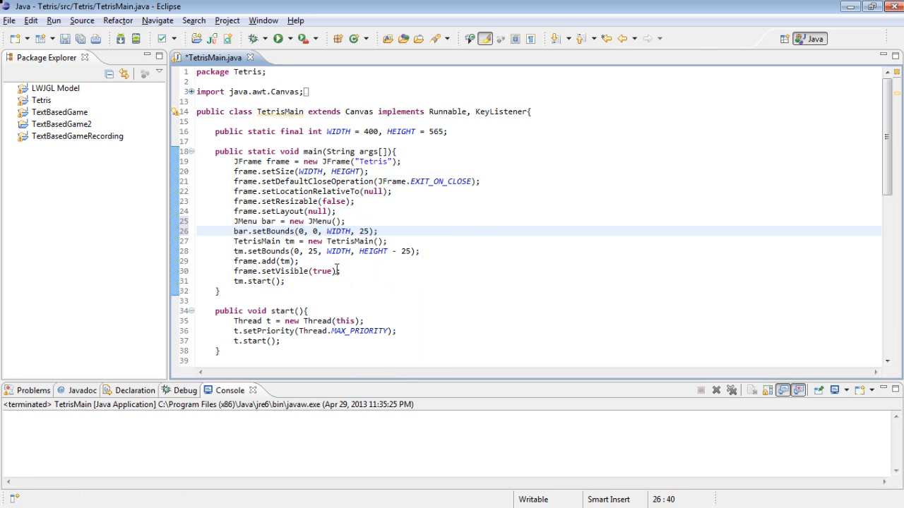
type("frame.add(")
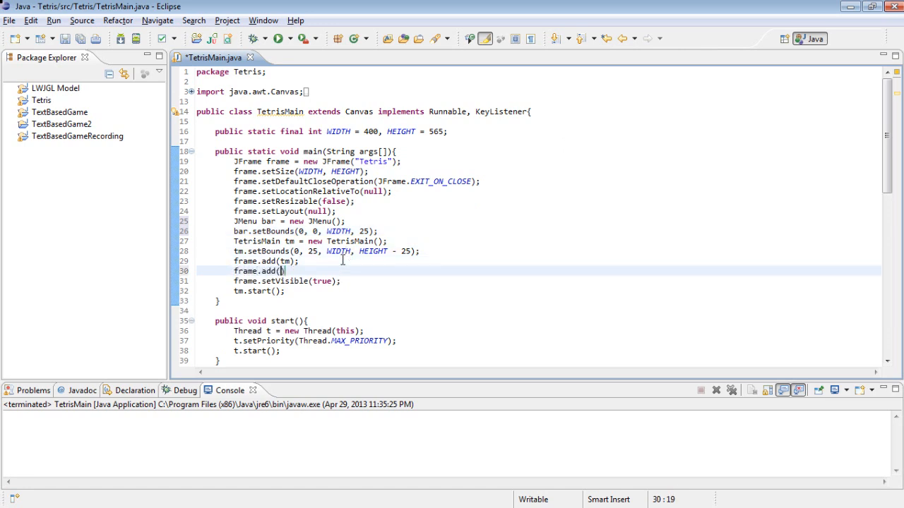
type("bar")
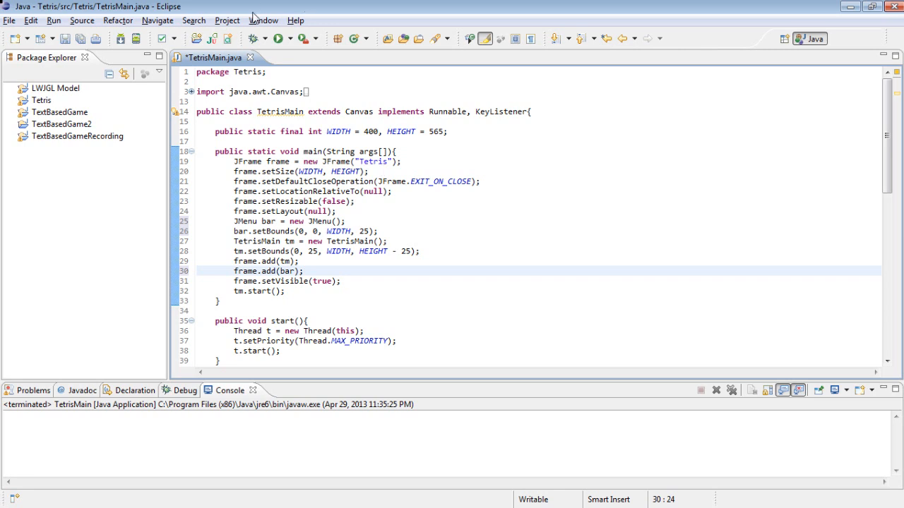
Save and run to check the menu-bar strip above the game area, then close the window
left_click(279, 38)
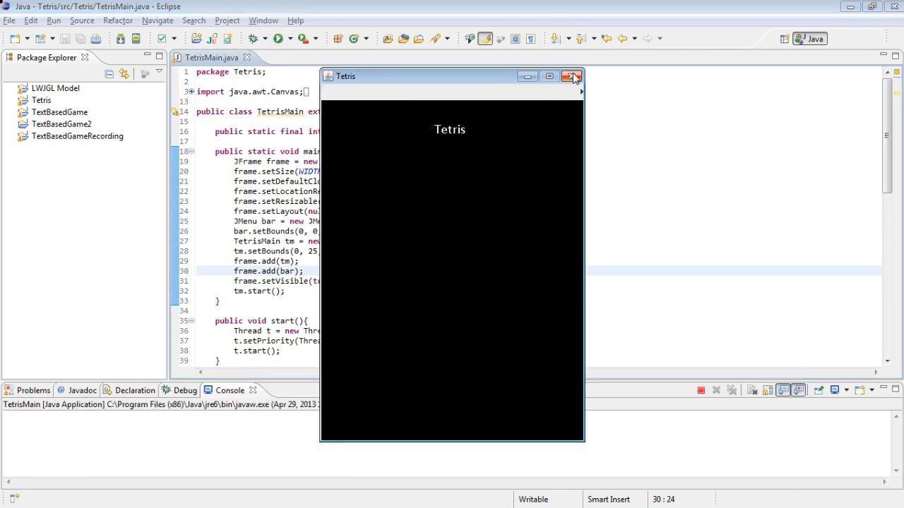
mouse_move(586, 104)
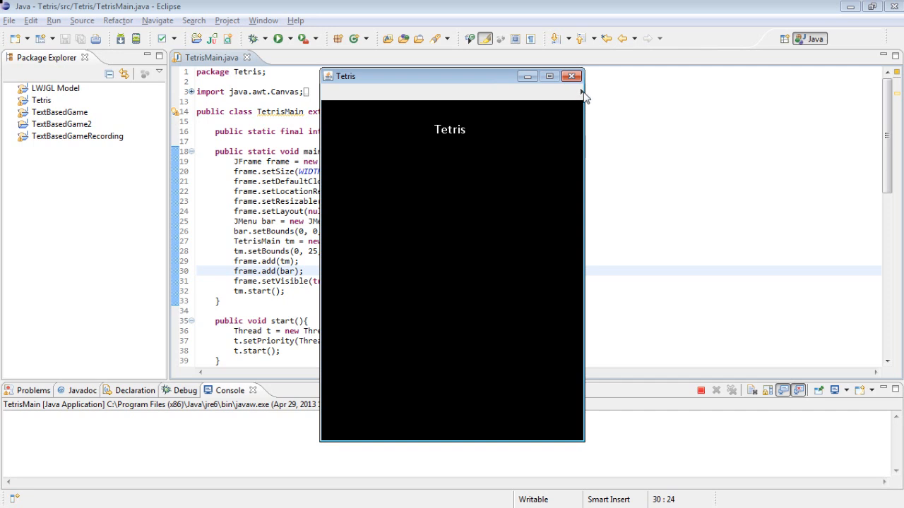
left_click(571, 76)
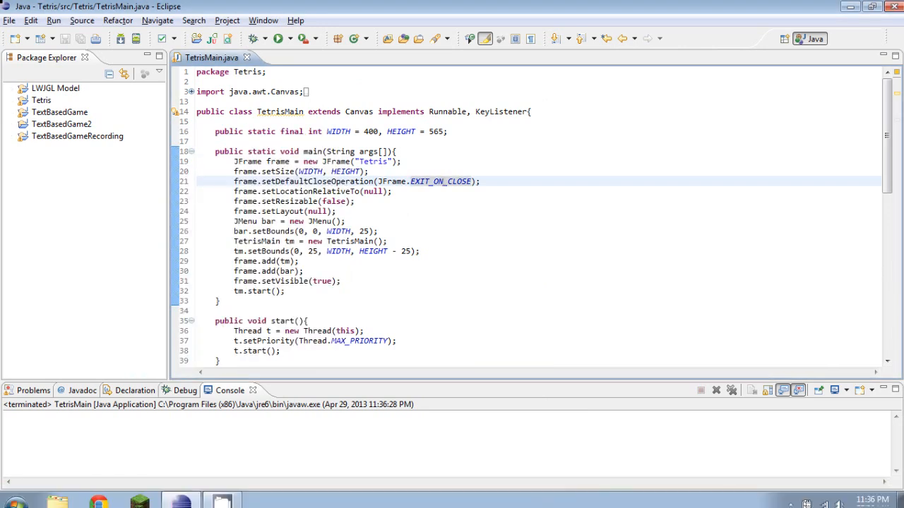
left_click(393, 192)
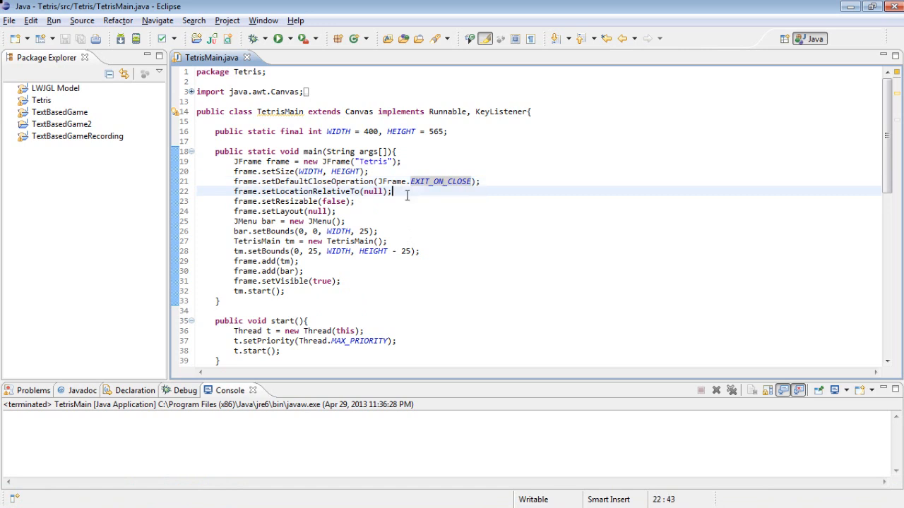
mouse_move(208, 185)
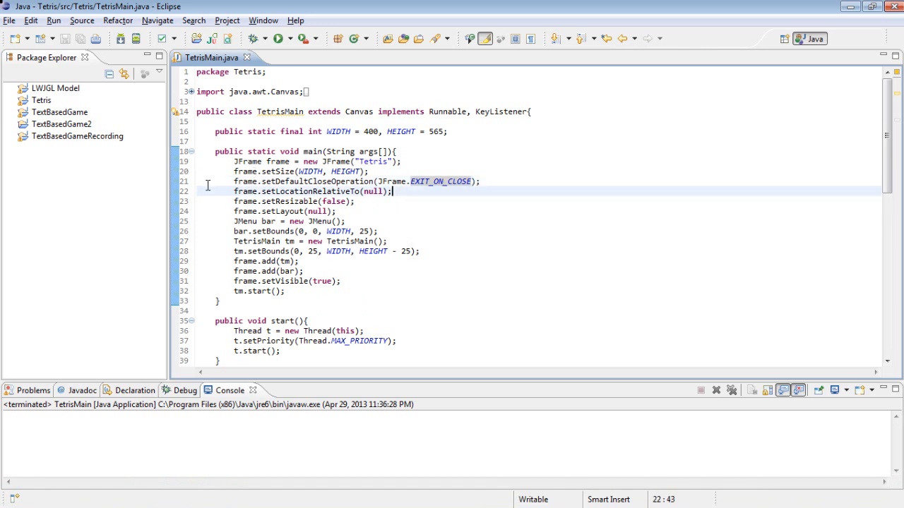
mouse_move(378, 152)
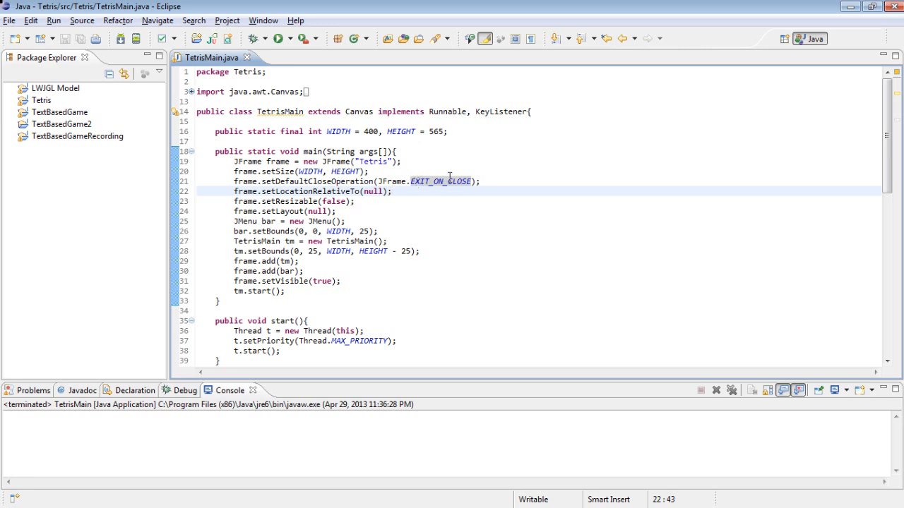
left_click(352, 231)
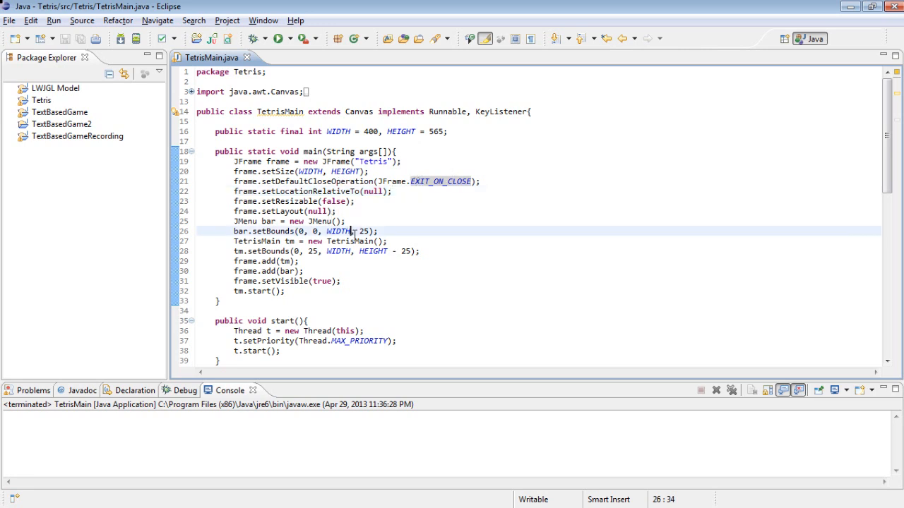
type("- 1")
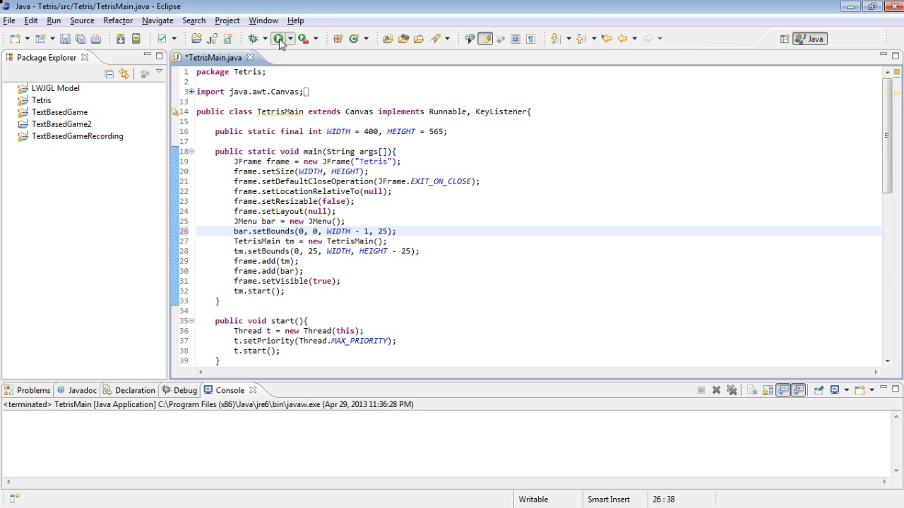
left_click(278, 39)
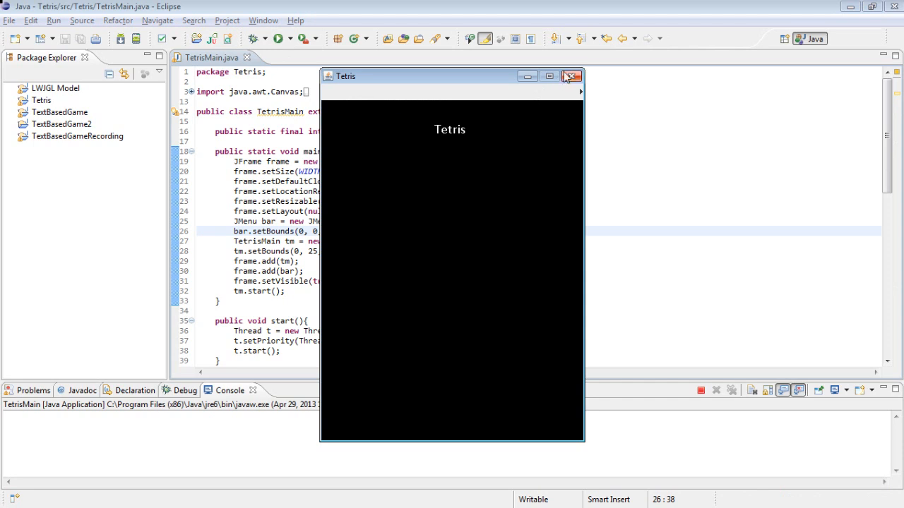
left_click(572, 77)
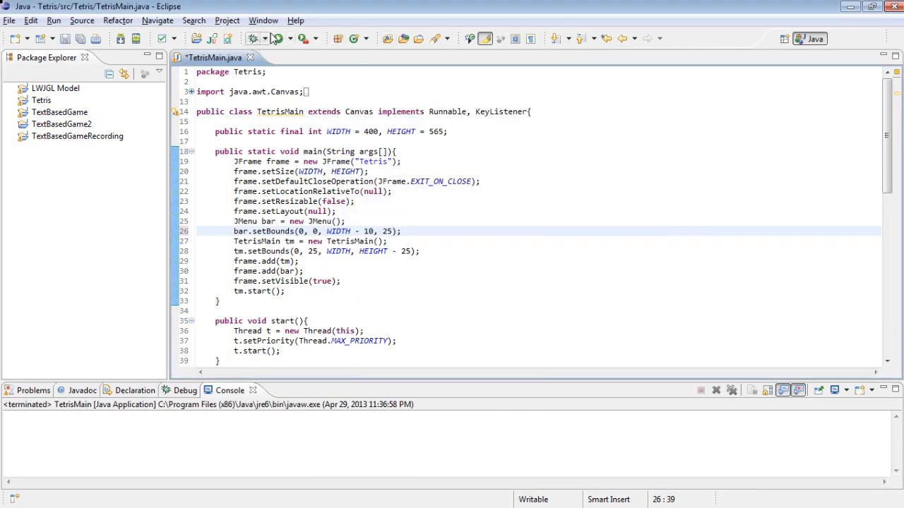
left_click(278, 38)
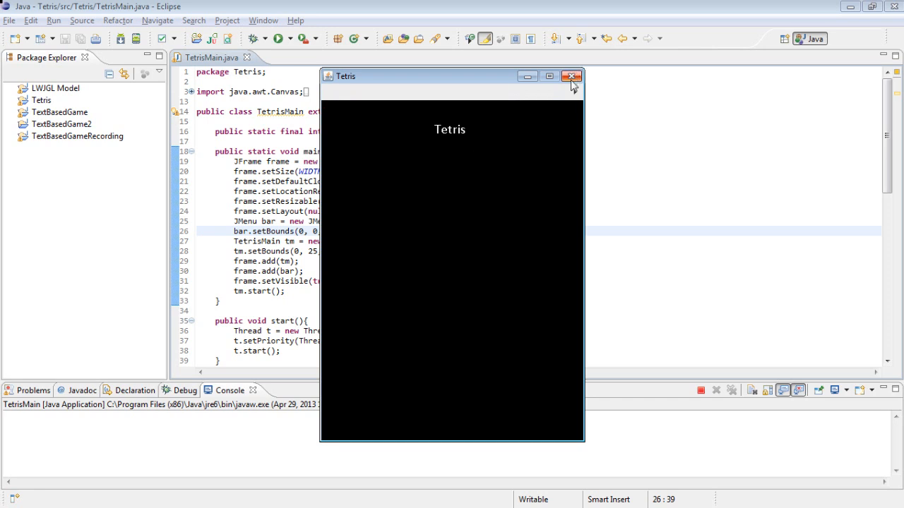
left_click(572, 76)
type(";")
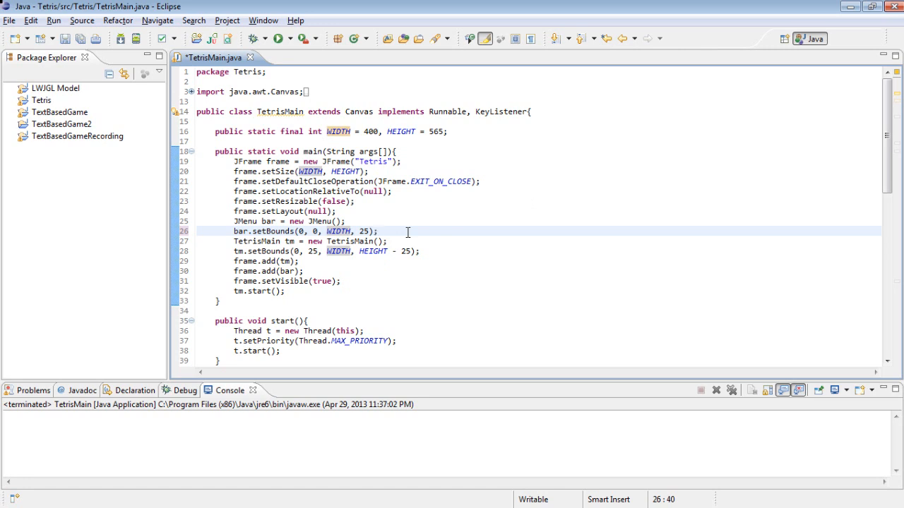
Change bar to a JMenuBar and draft a File menu declaration line
type("JMenu")
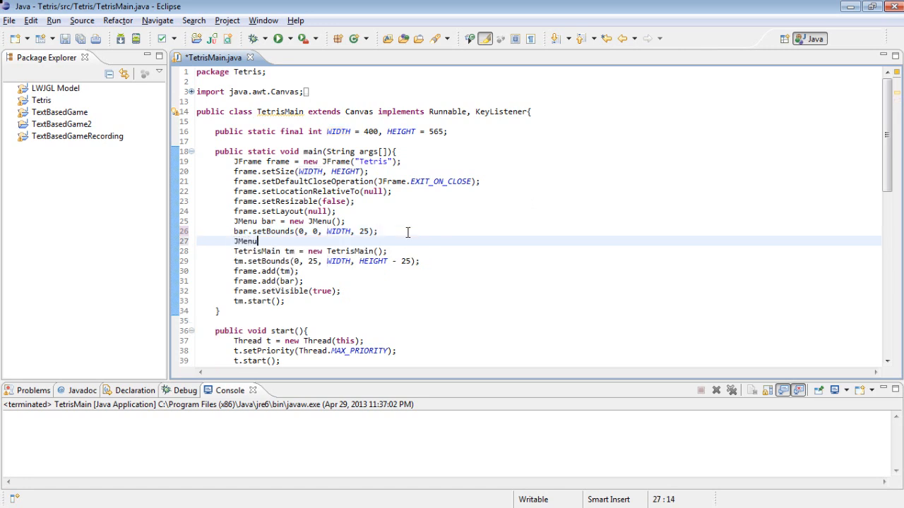
type("Bar")
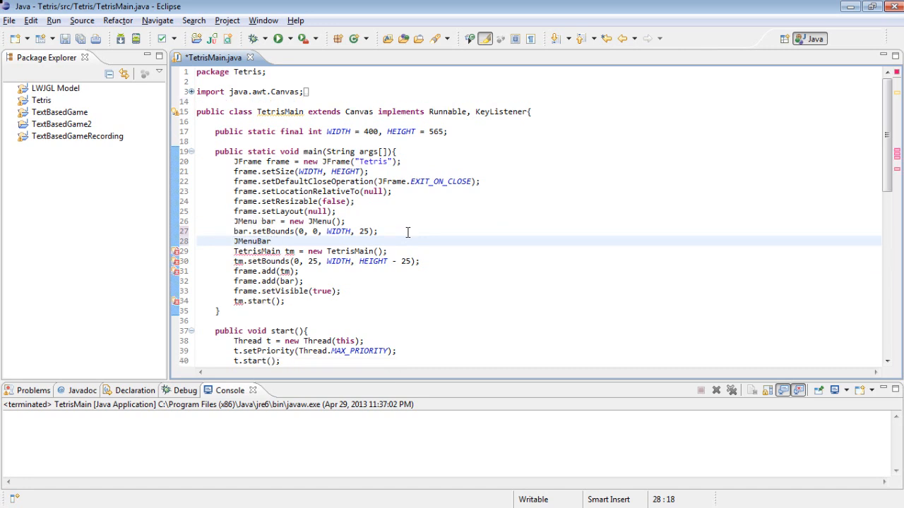
type("file = new")
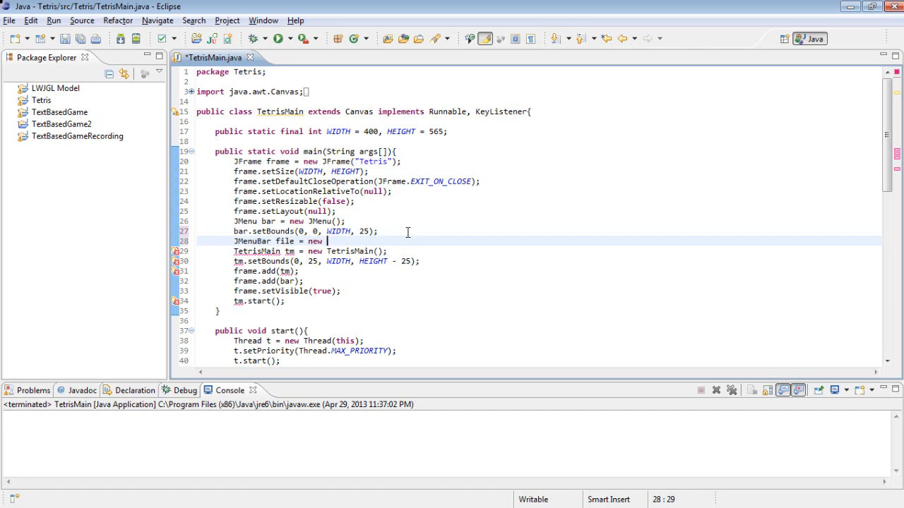
type("JMen")
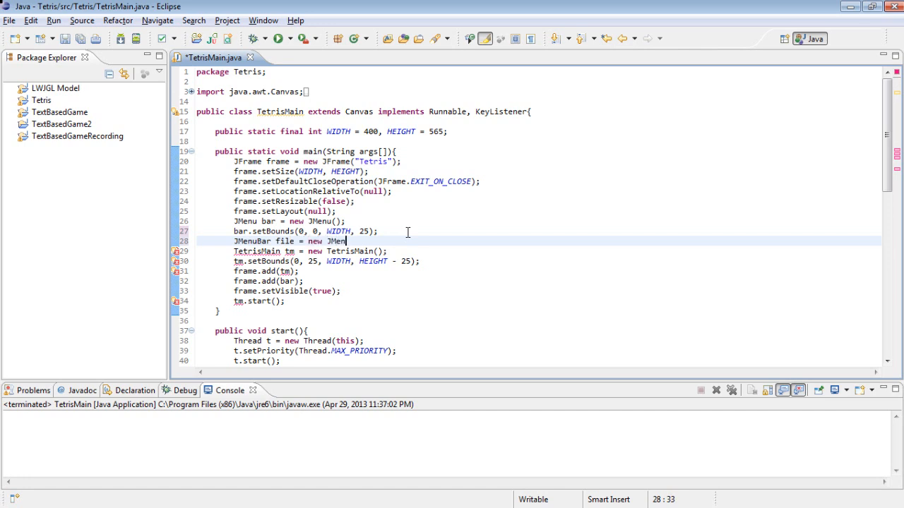
type("uBar()")
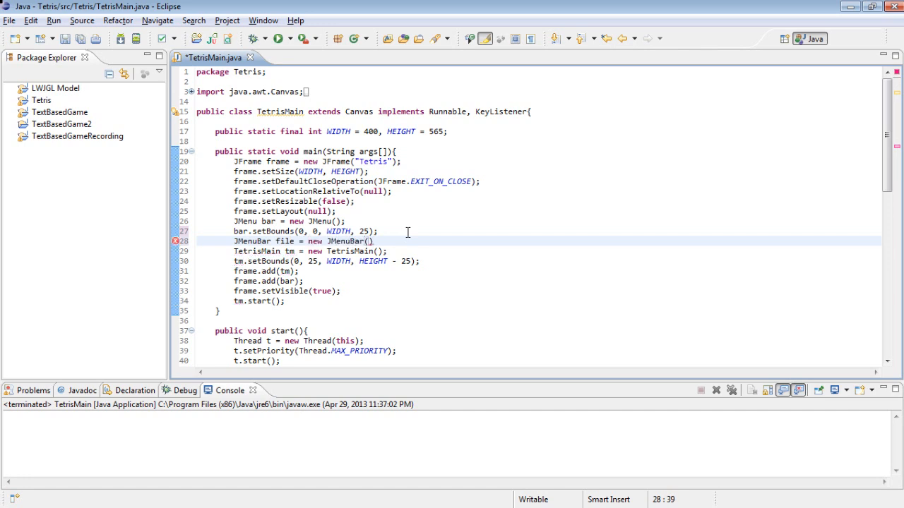
type("\"File\"")
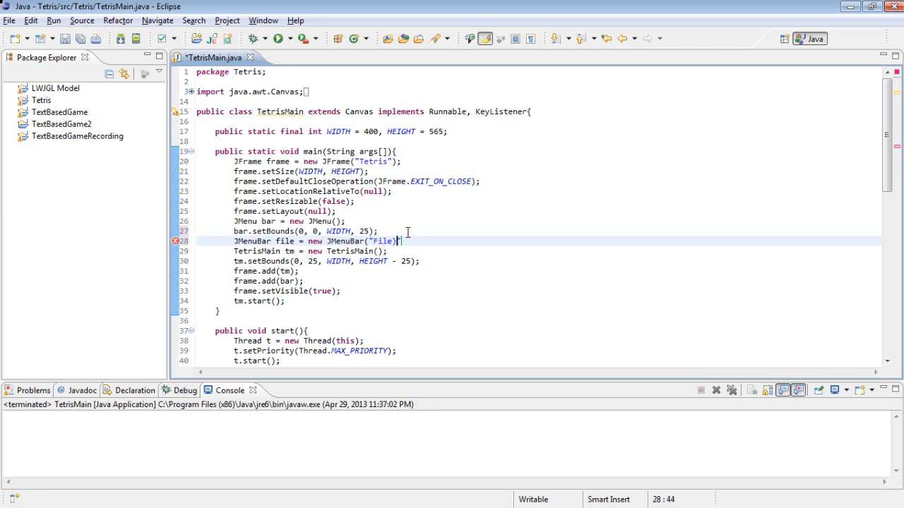
type(";")
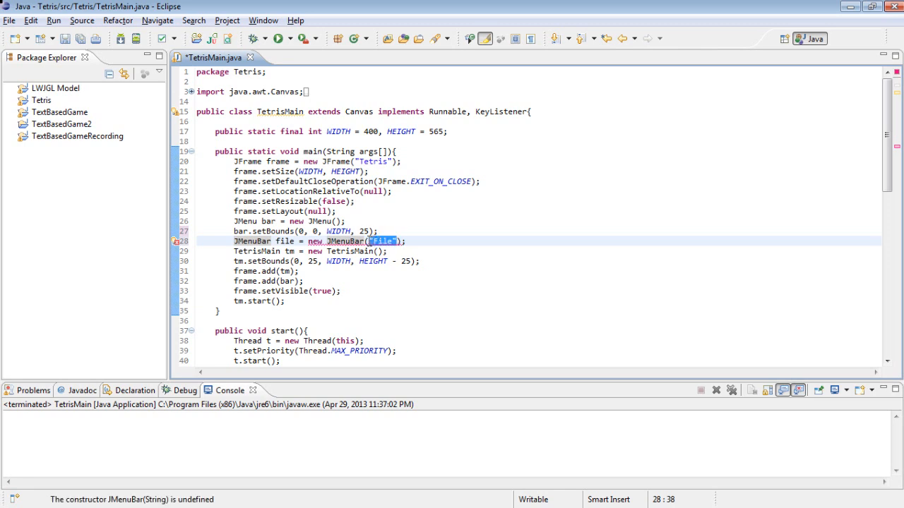
Replace the faulty line with JMenu file = new JMenu("File")
key("Delete")
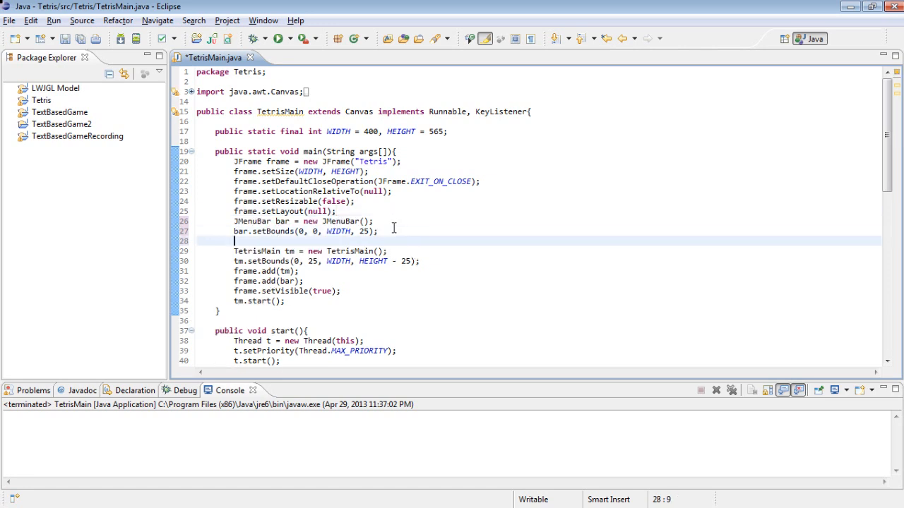
type("JMenu bar = new JMenu();")
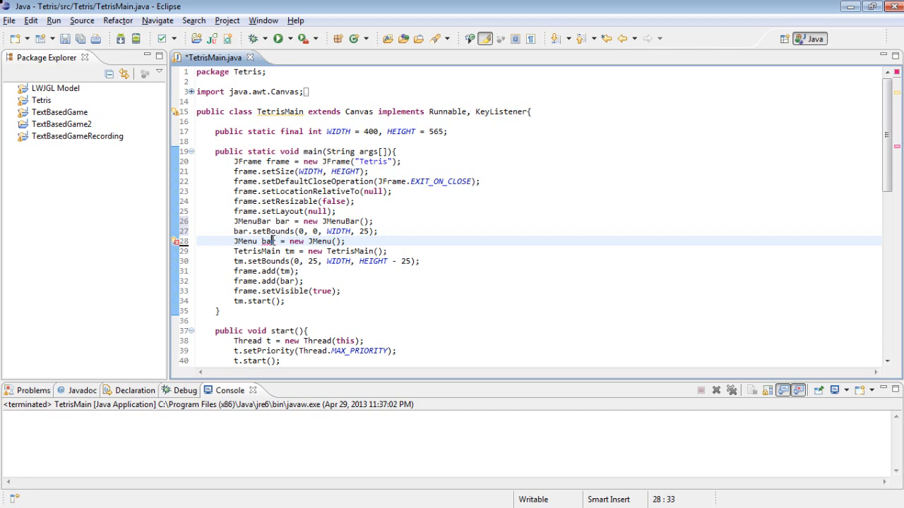
type("file")
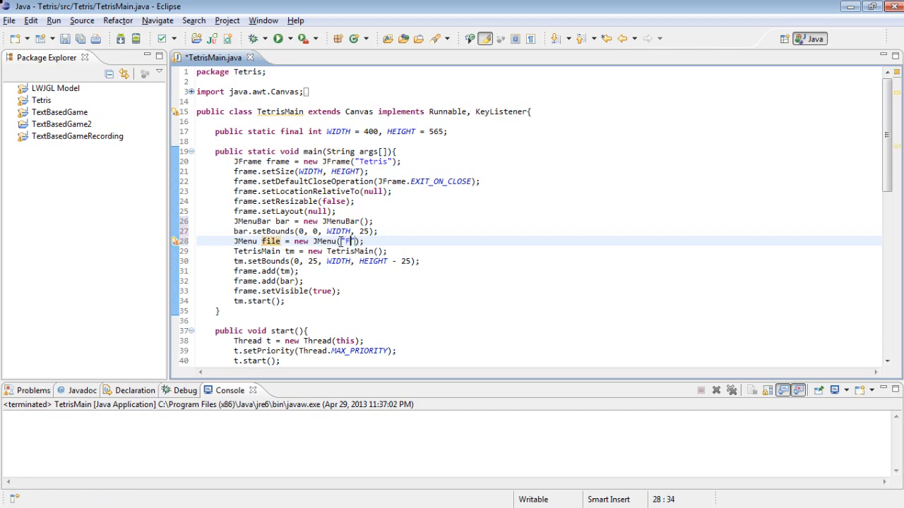
type("ile")
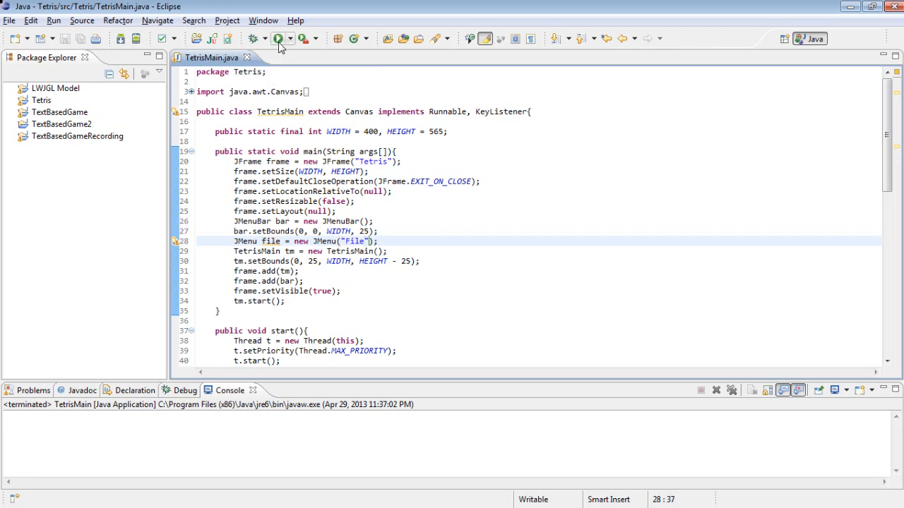
left_click(278, 39)
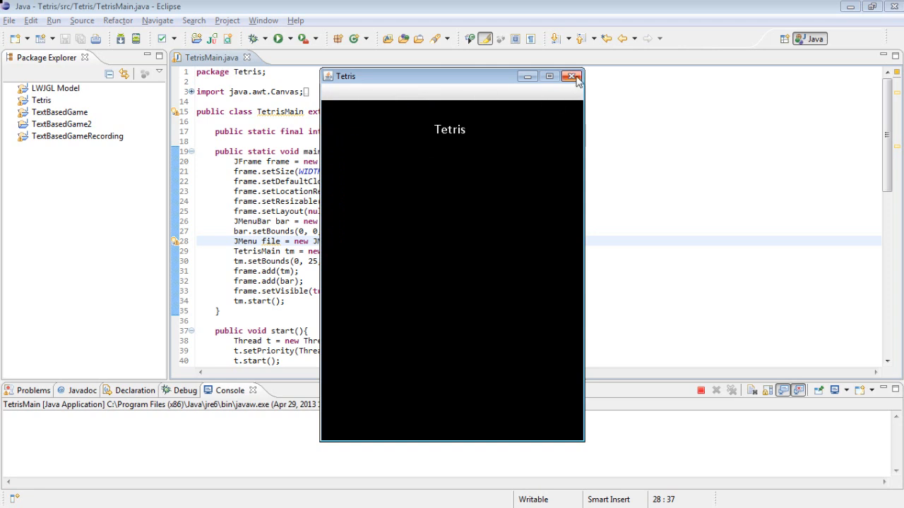
mouse_move(573, 77)
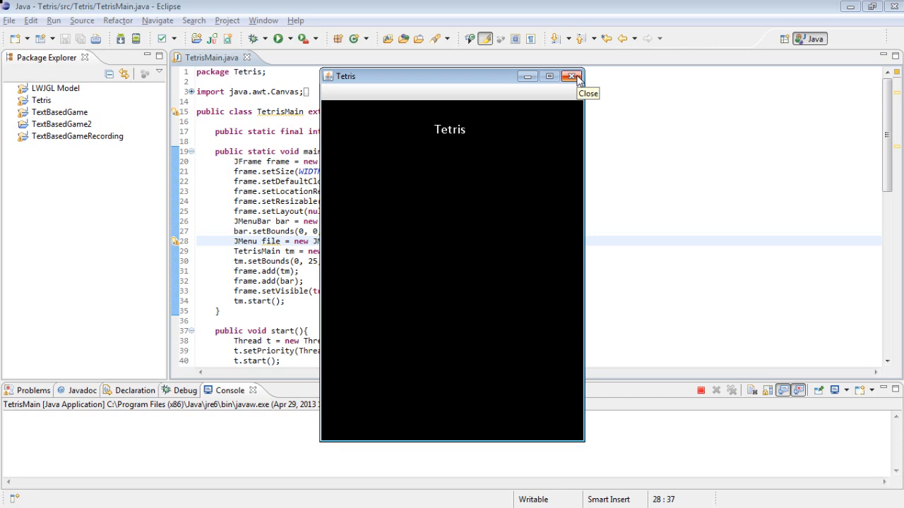
left_click(572, 76)
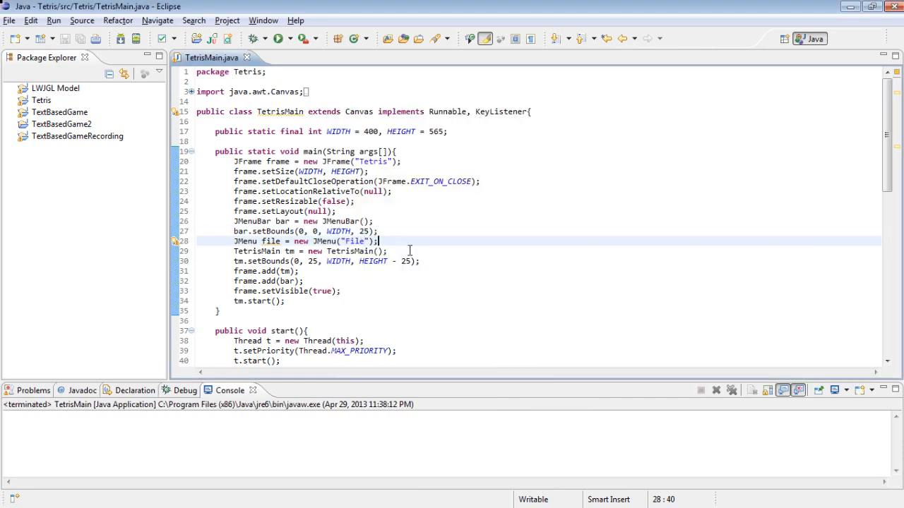
Give the File menu bounds with width 45 and add it to the bar with bar.add(file)
type("file.s")
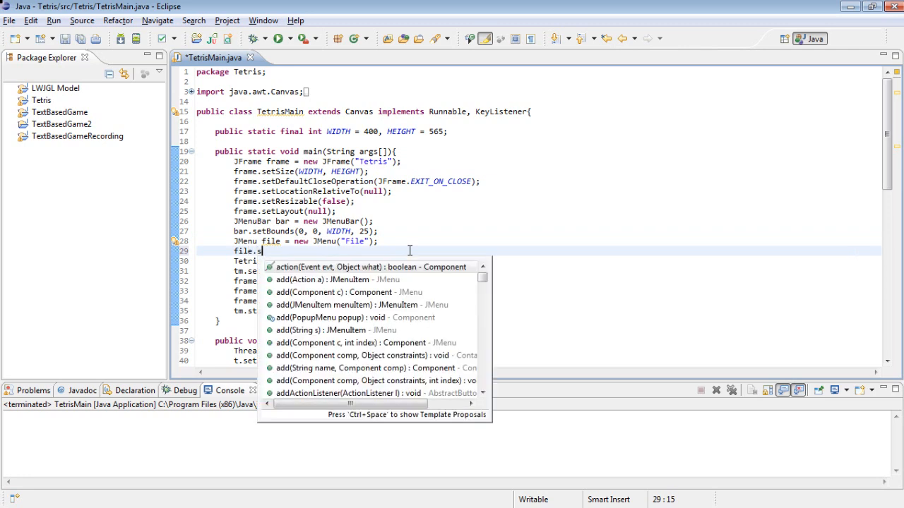
type("etBounds(0, 0, 24, height")
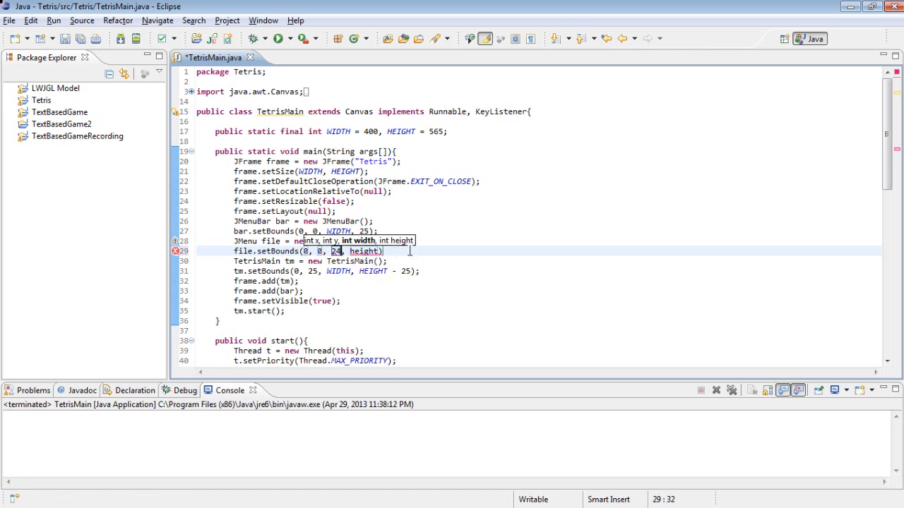
type("height")
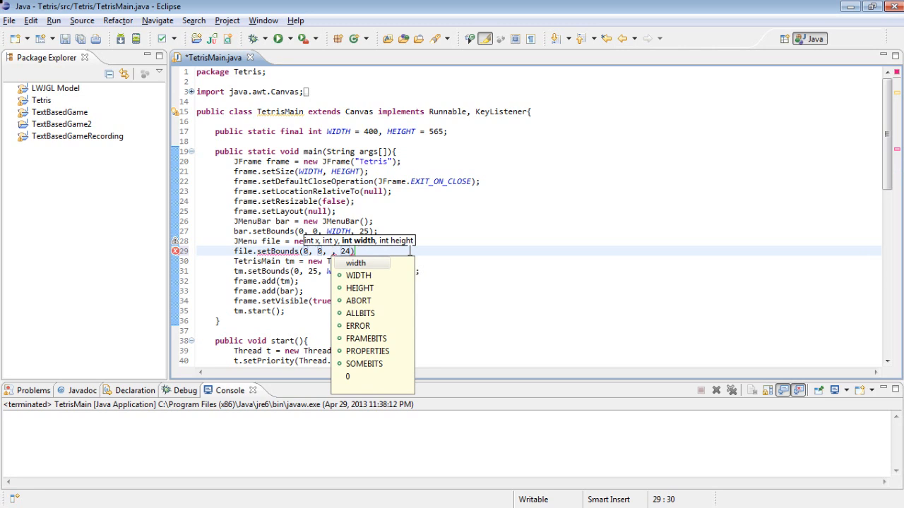
type("45")
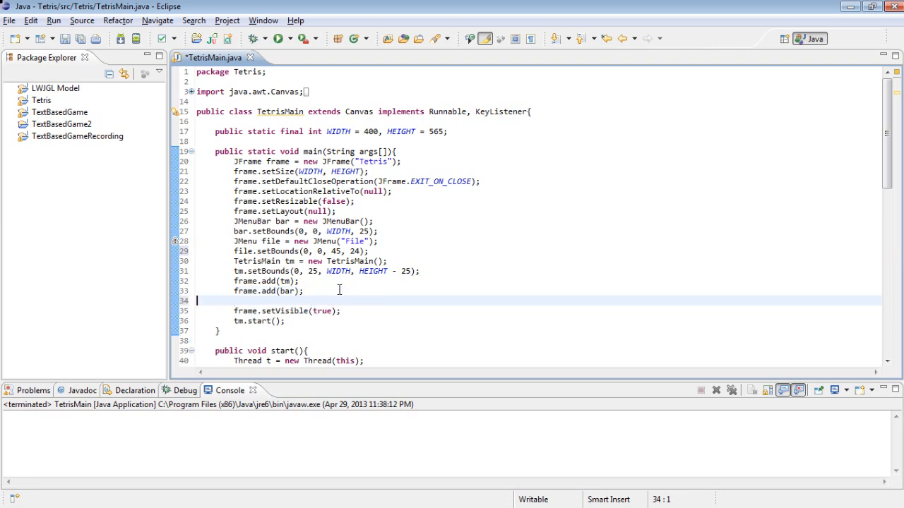
type("bar.add(file);")
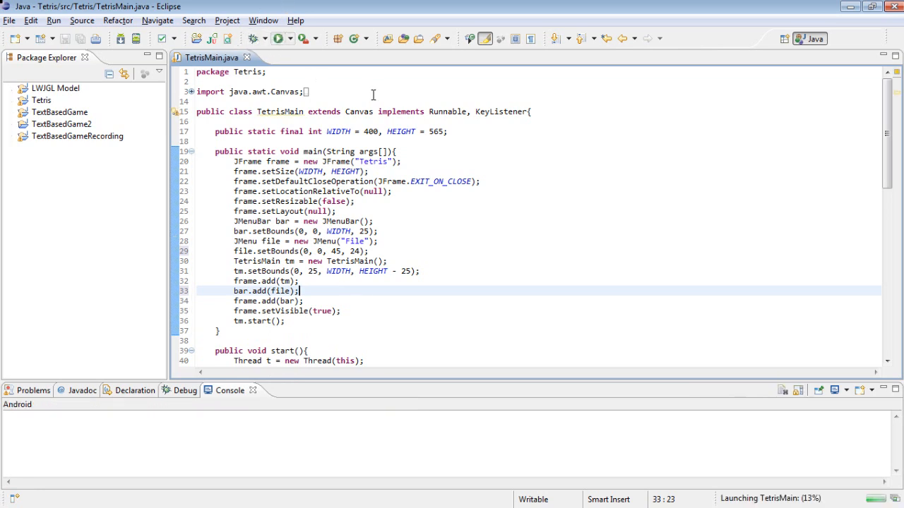
Check the File menu in the running Tetris window, then close the test window
left_click(281, 38)
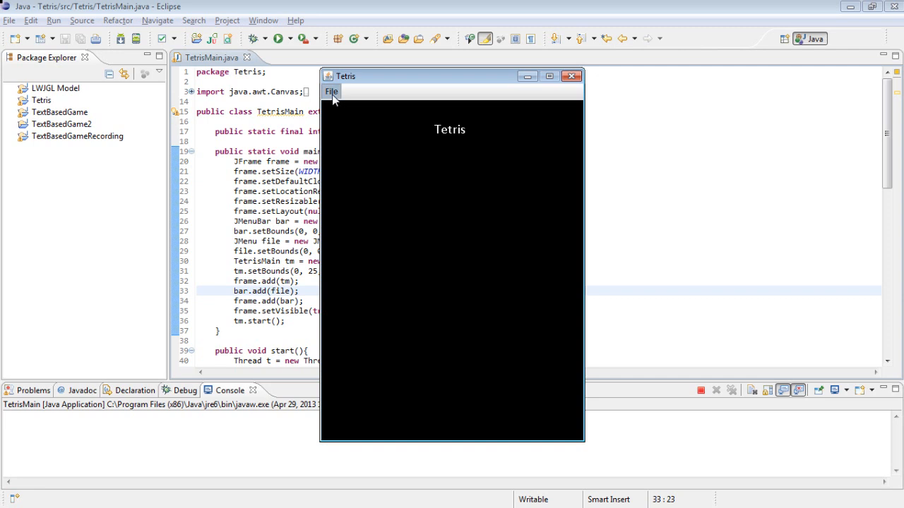
mouse_move(340, 121)
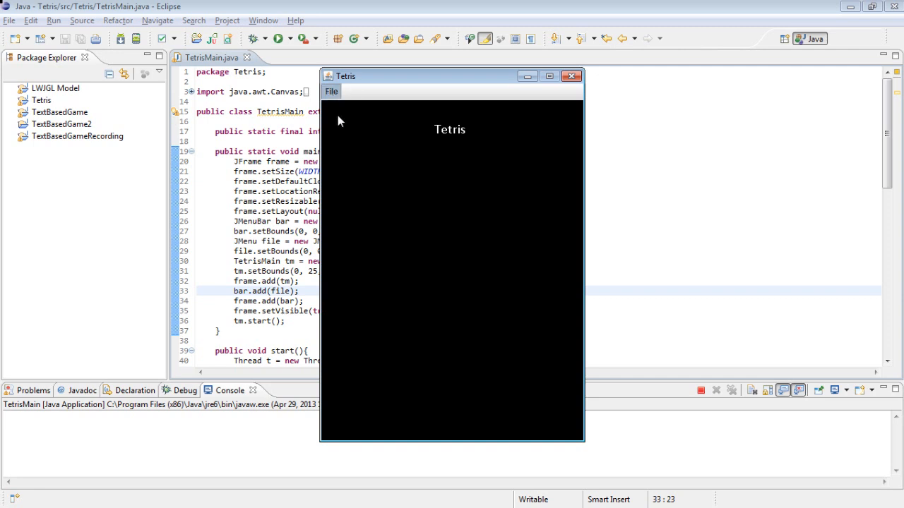
mouse_move(573, 76)
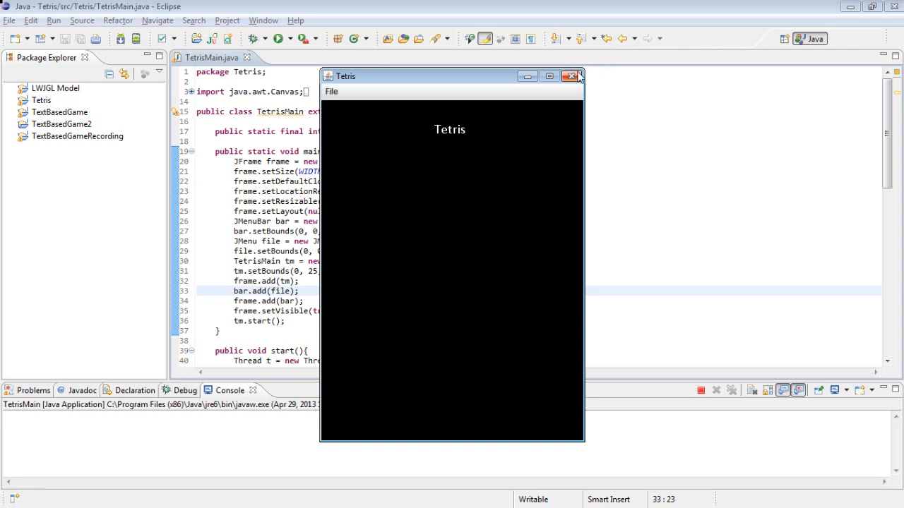
left_click(571, 76)
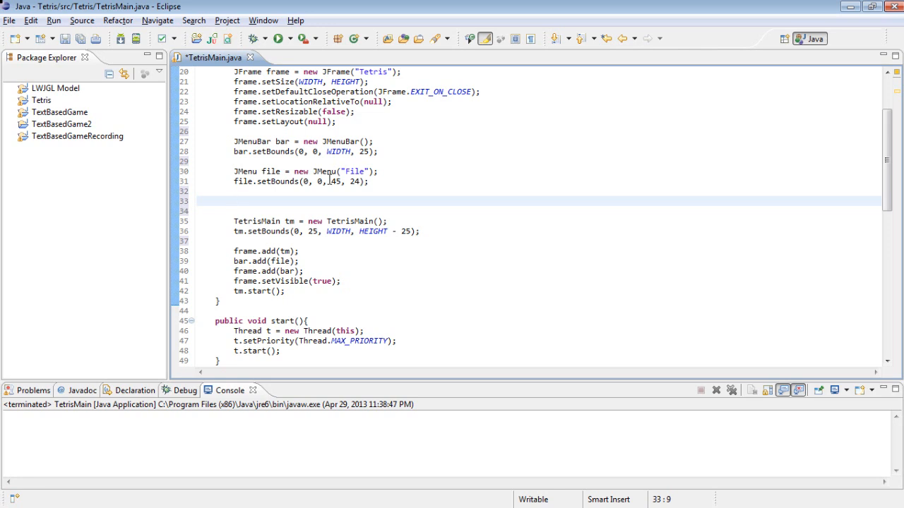
Declare JMenuItem newGame = new JMenuItem("New Game") with its import, and start a new line below
type("JM")
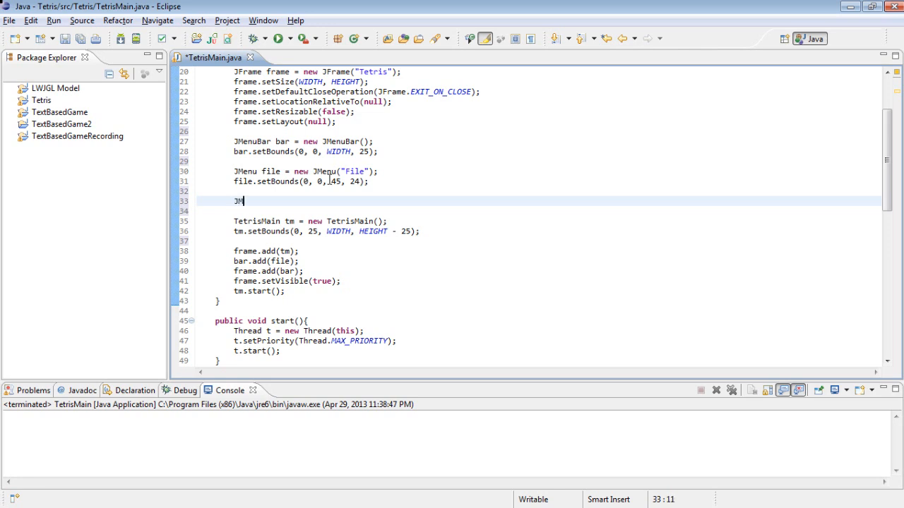
type("enuItem")
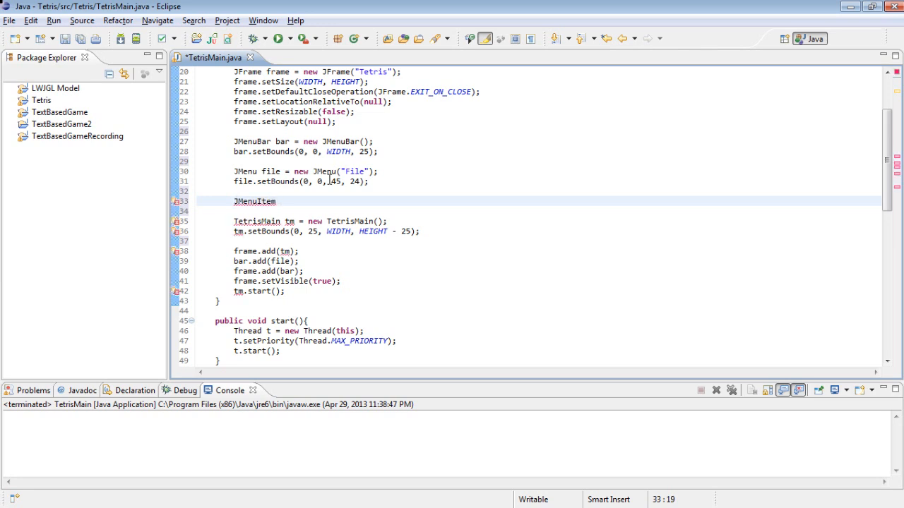
type("newGame =")
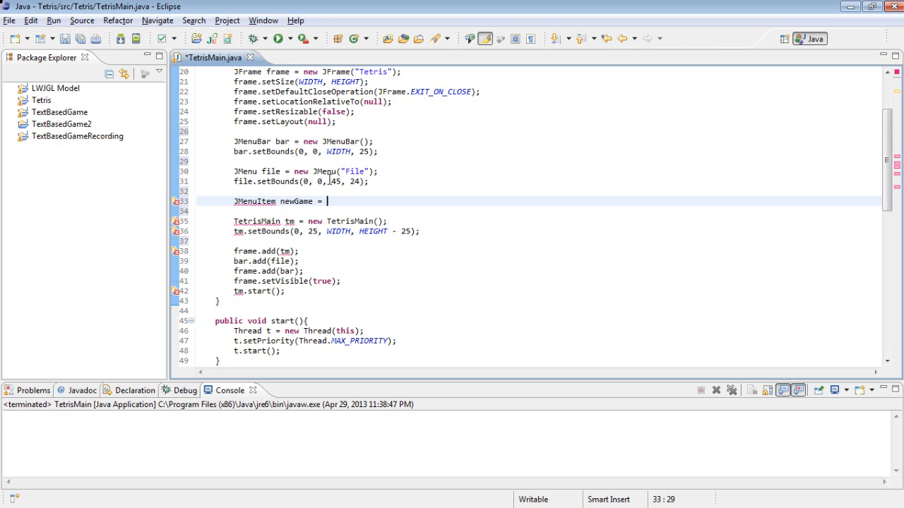
type("new JMen")
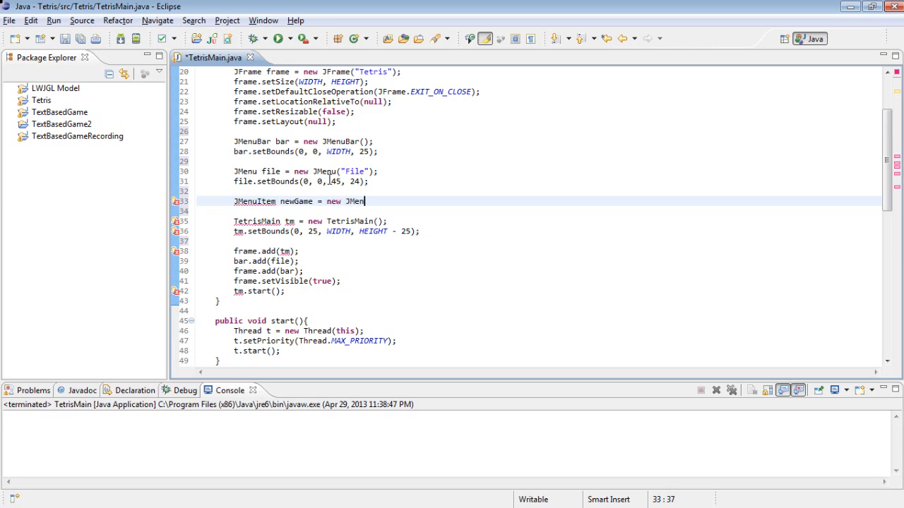
type("uItem(\"")
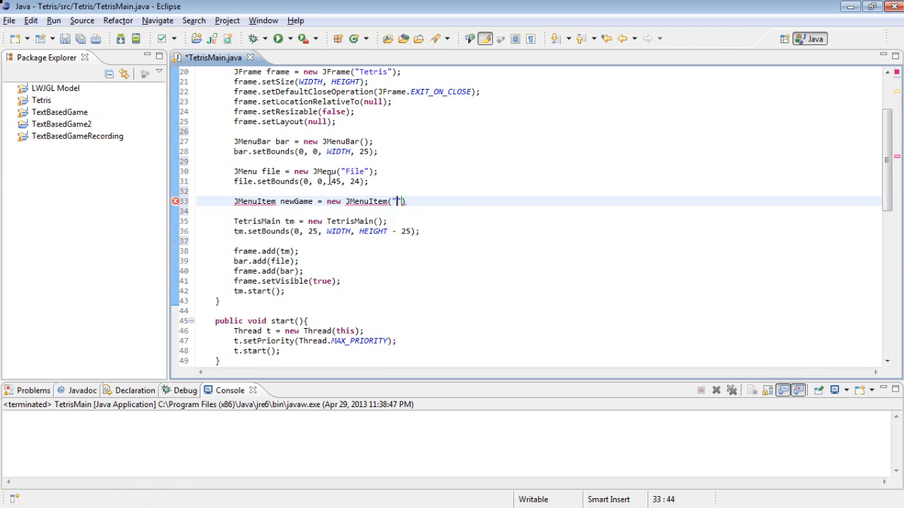
type("New Game")
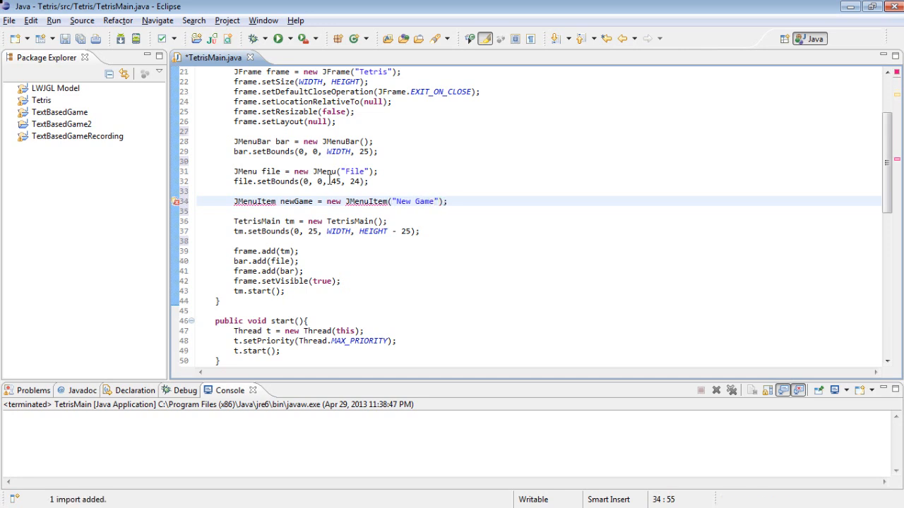
left_click(446, 201)
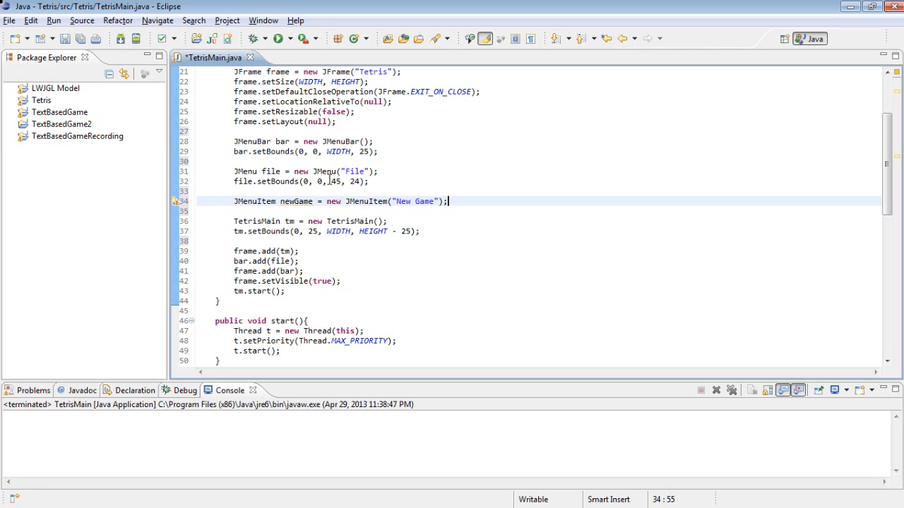
key("Enter")
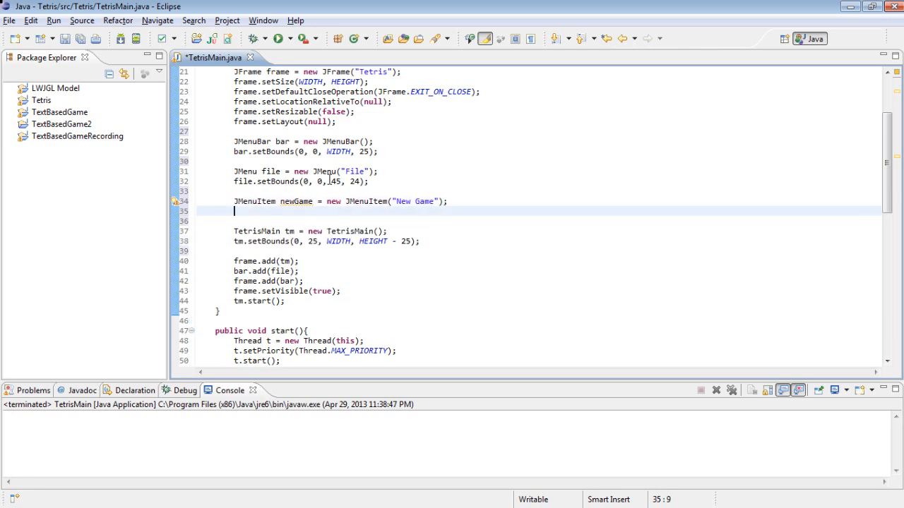
Attach a new ActionListener to newGame with an empty public void actionPerformed(ActionEvent e) body
type("newGame.")
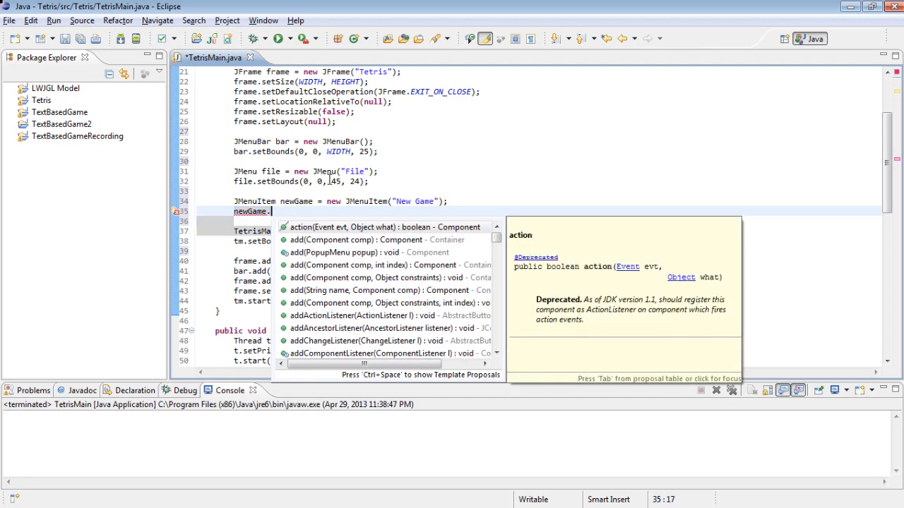
type("setA")
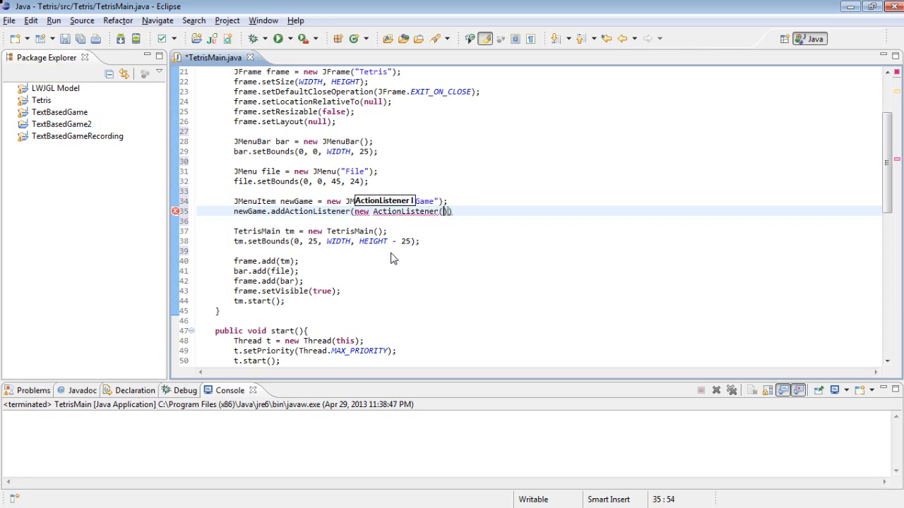
type("ActionEvent e")
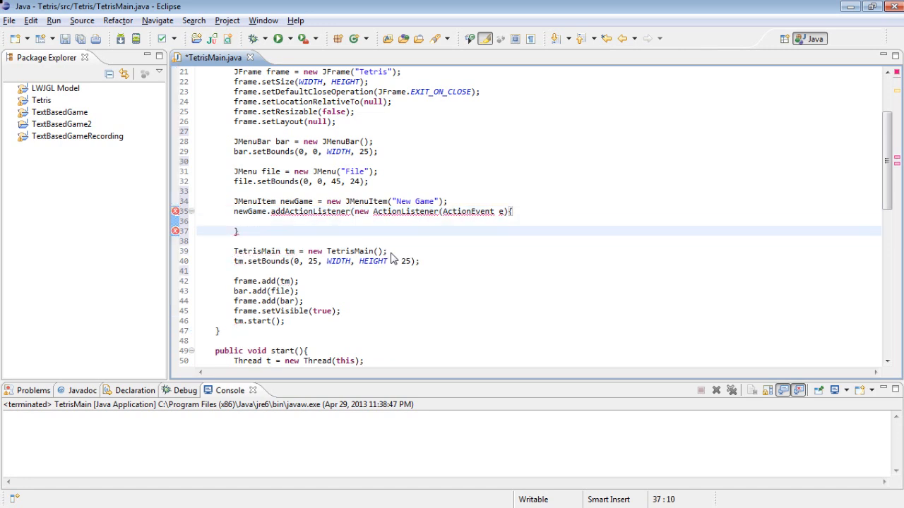
type(");")
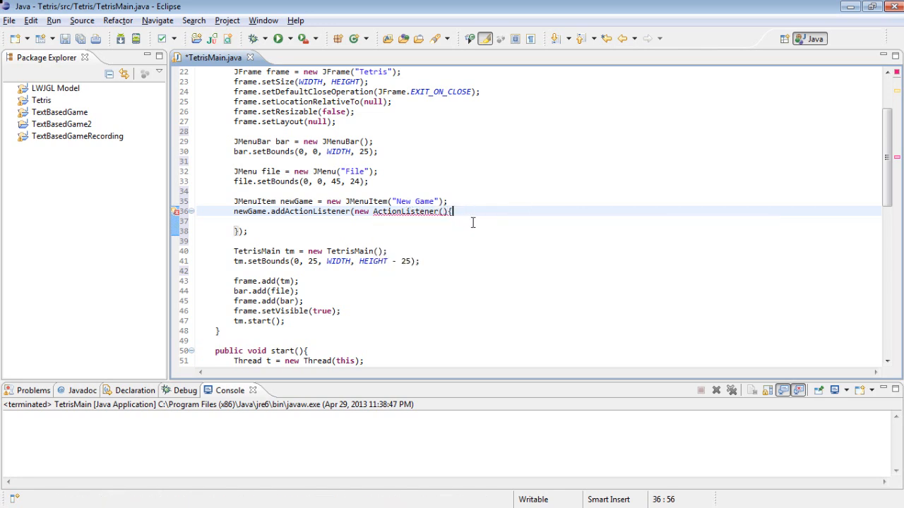
type("public v")
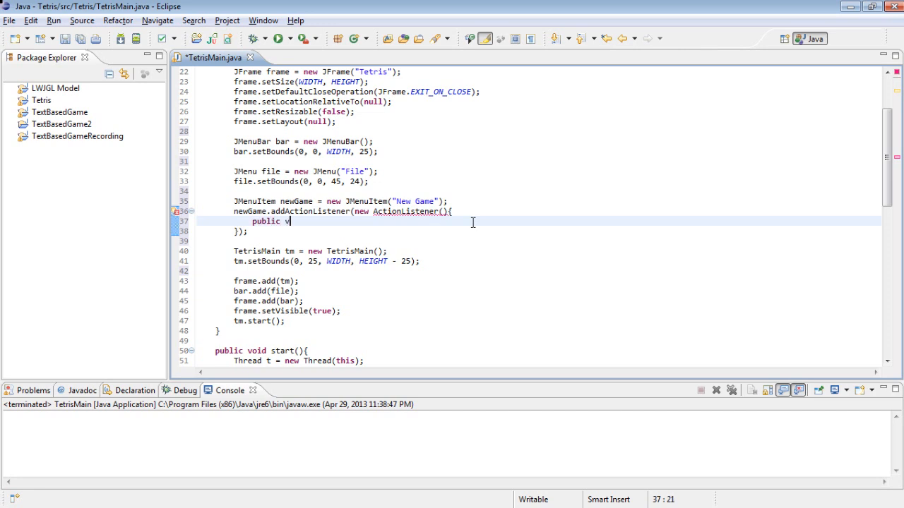
type("oid")
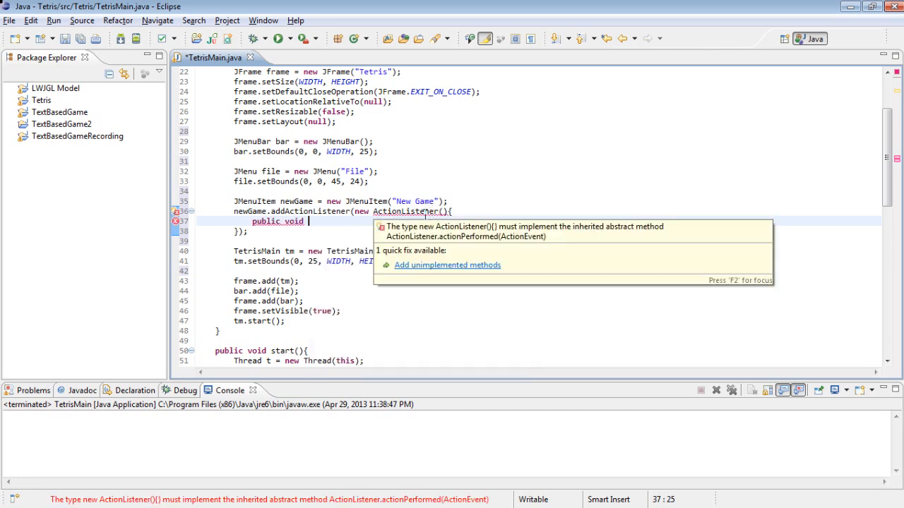
type("act")
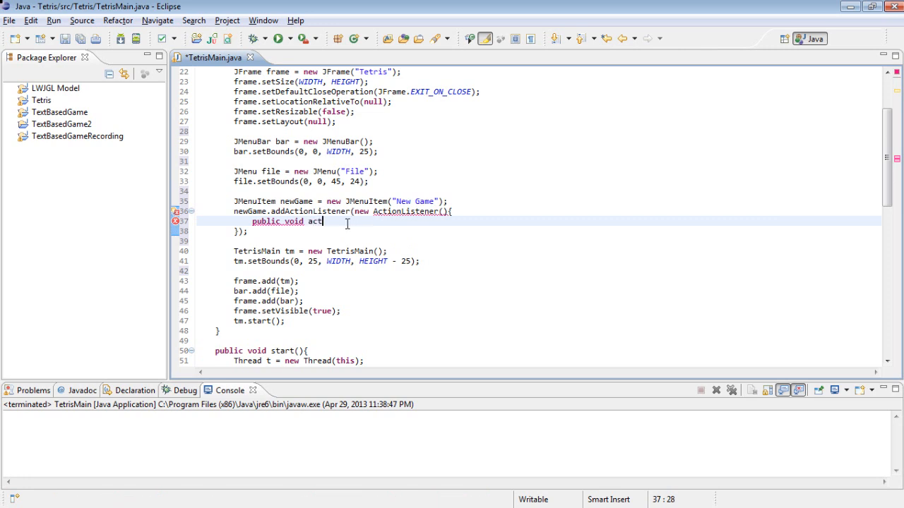
type("ionPerforme")
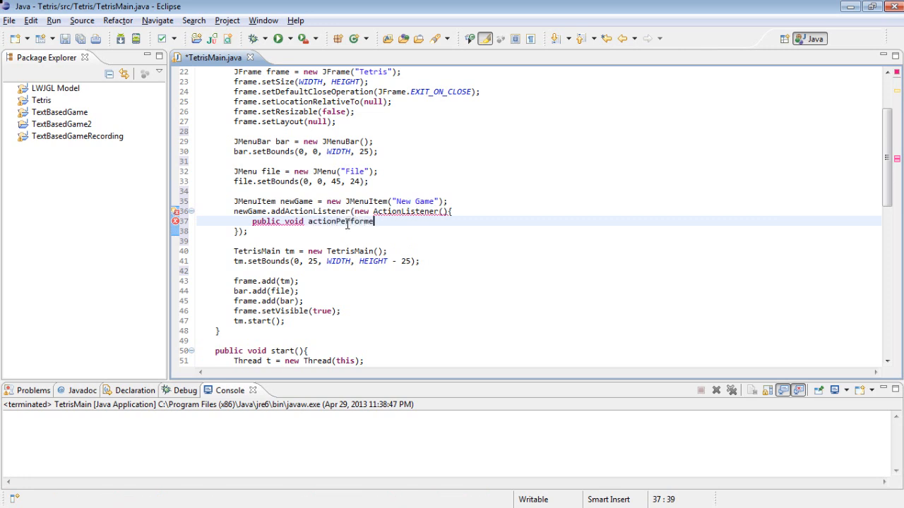
type("(ActionEvent e)p")
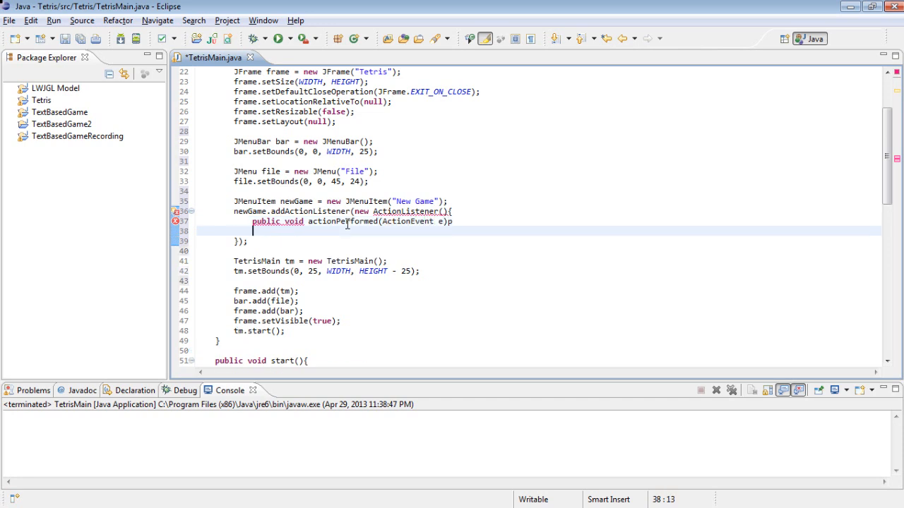
type("}")
left_click(352, 221)
type("{")
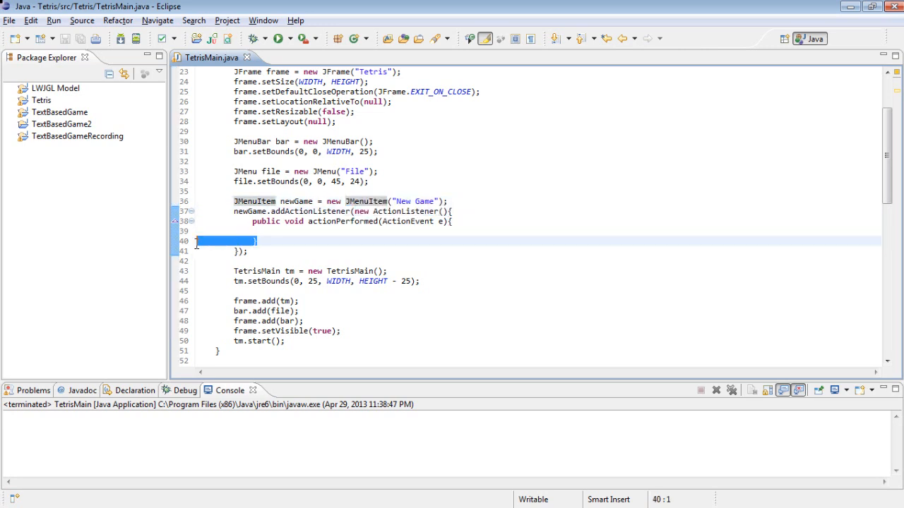
Fill actionPerformed with a new-game comment and System.out.println("Starting New Game...")
left_click(255, 245)
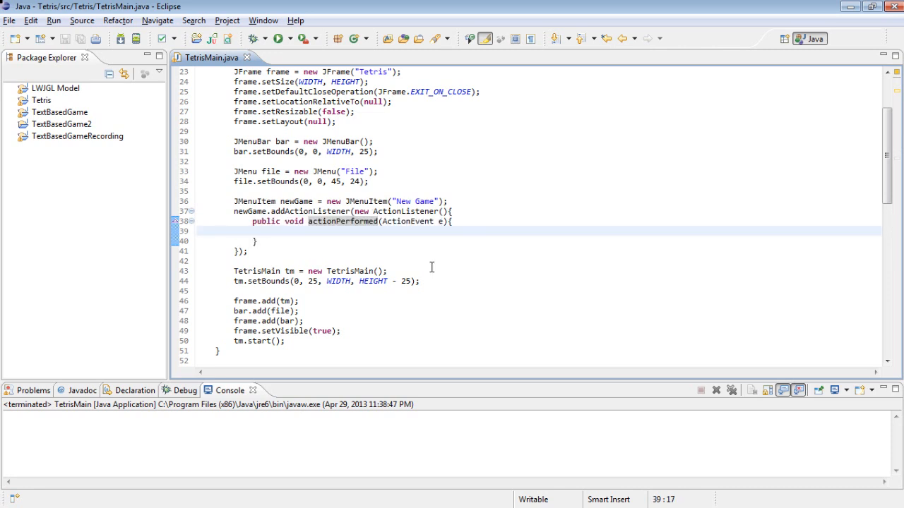
type("//Code for new game")
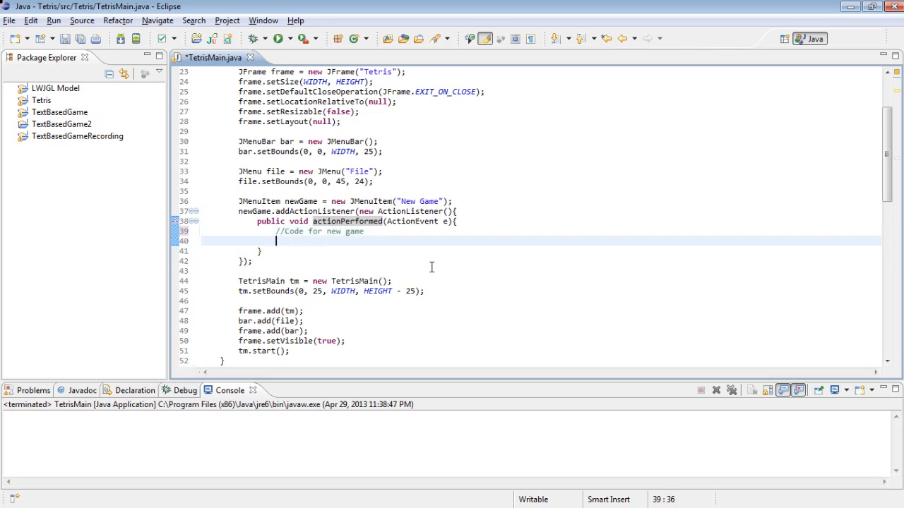
type("s")
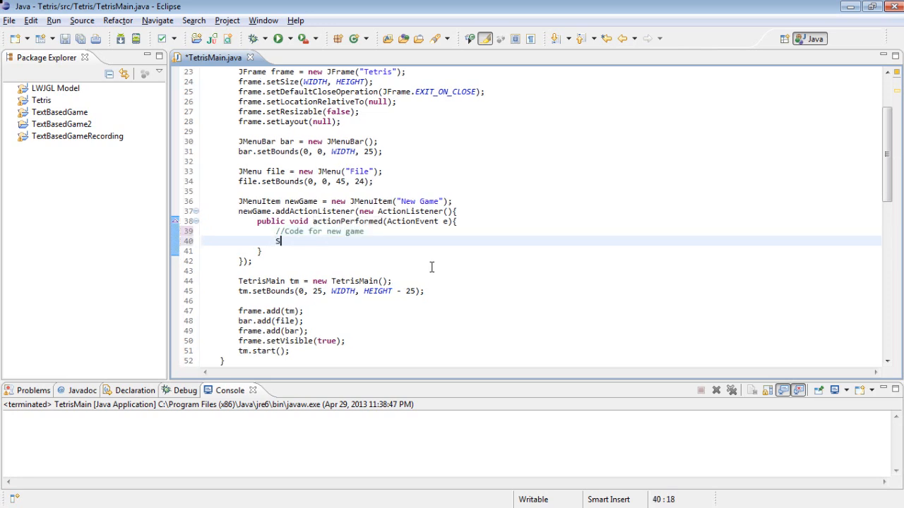
type("ystem.oo")
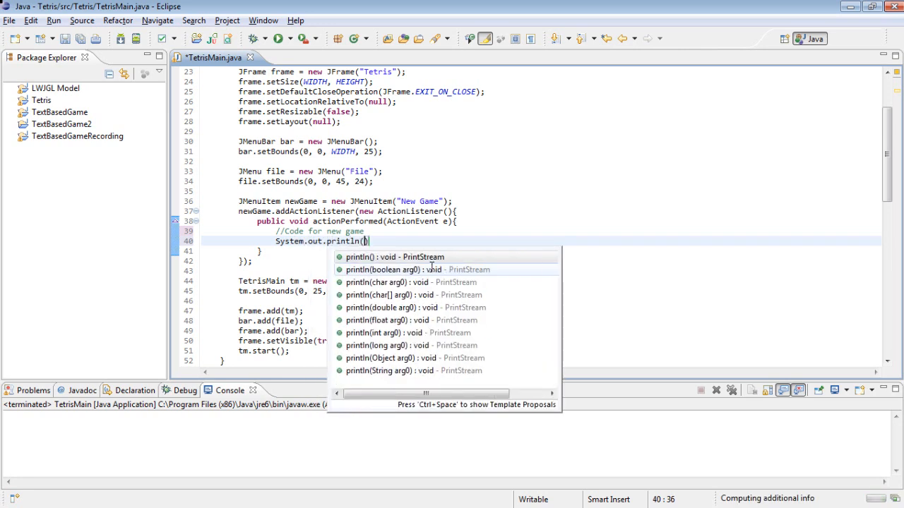
type("\"Starting New Game...")
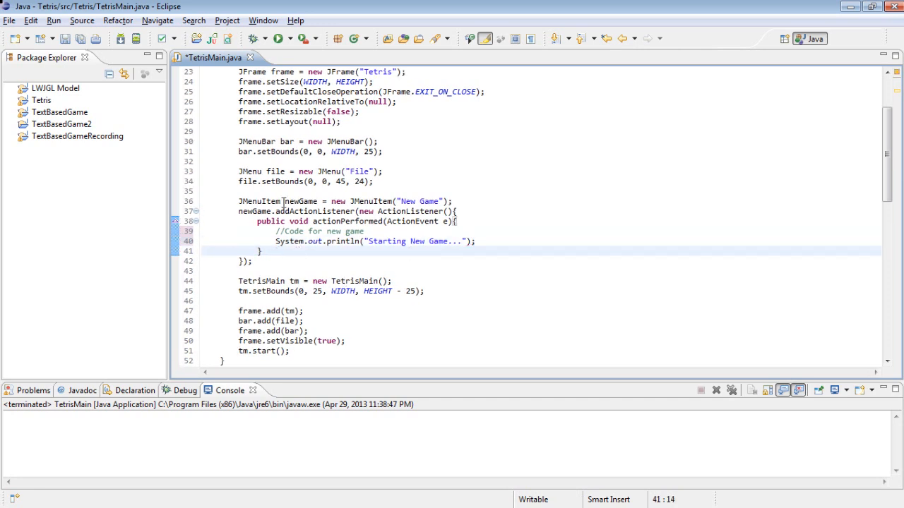
Rename the duplicated items to highScore and exit, relabelling the third item "Exit"
scroll("down", 3)
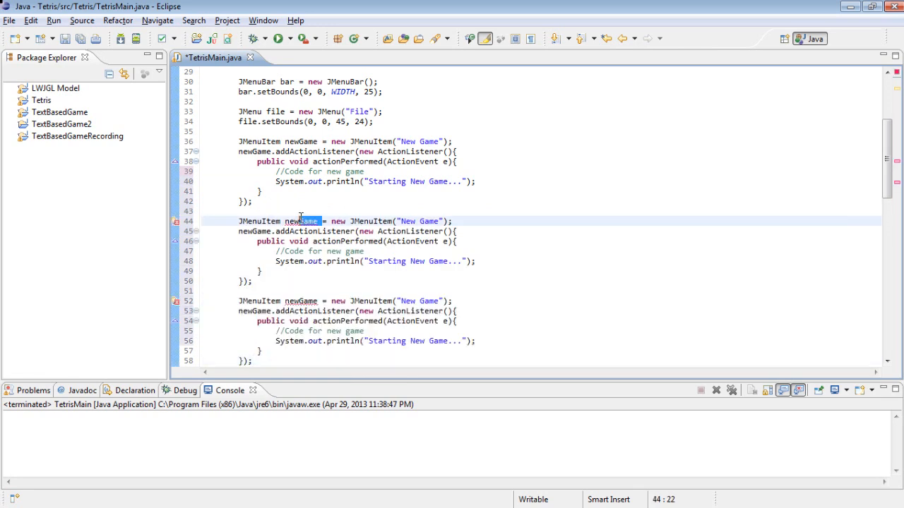
double_click(300, 221)
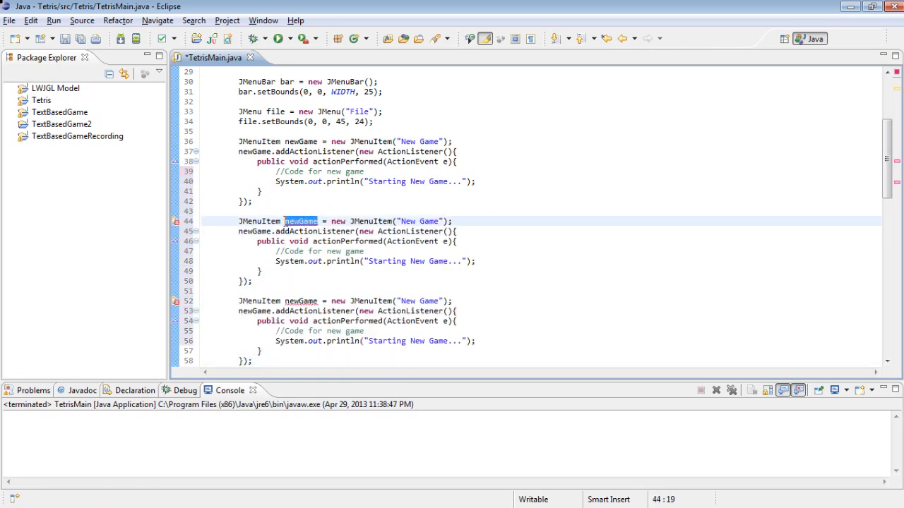
type("high")
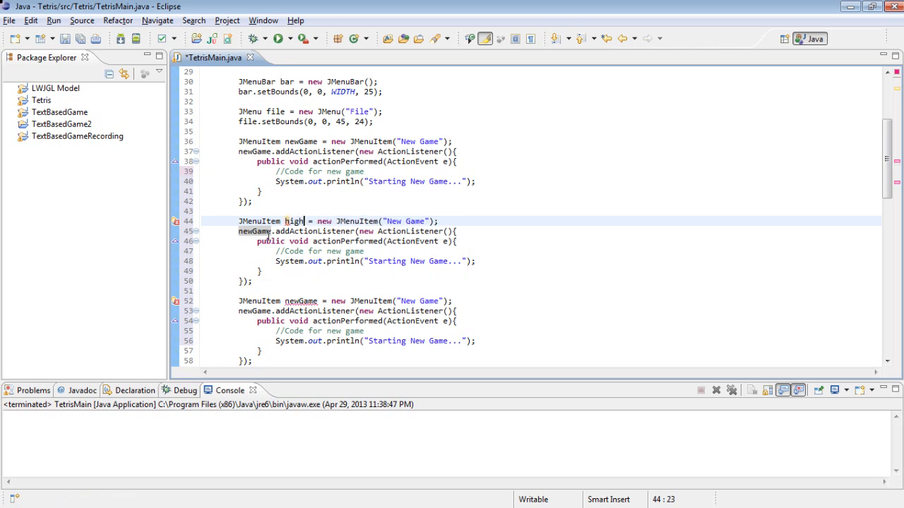
type("Score")
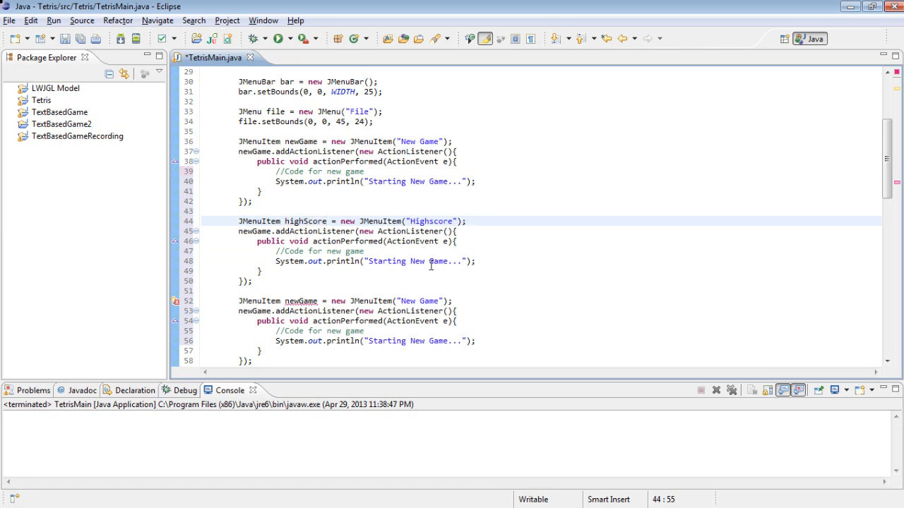
double_click(420, 301)
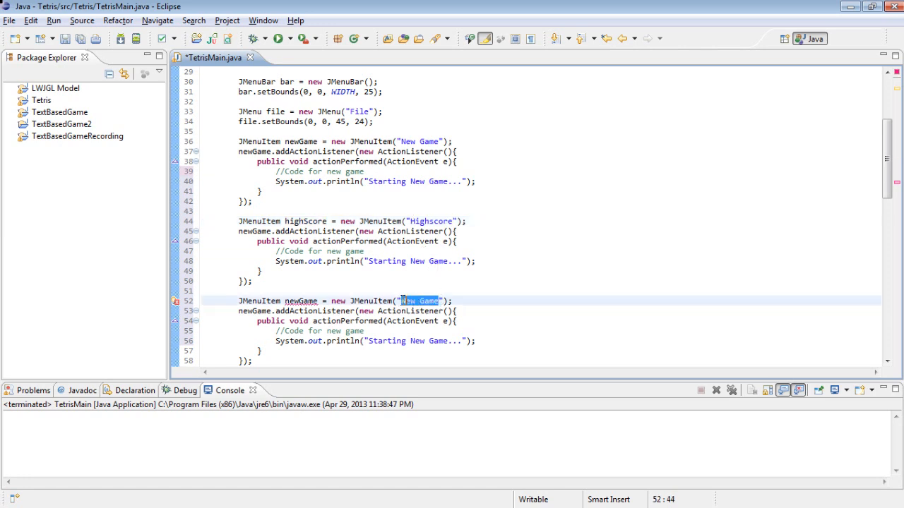
type("Exit")
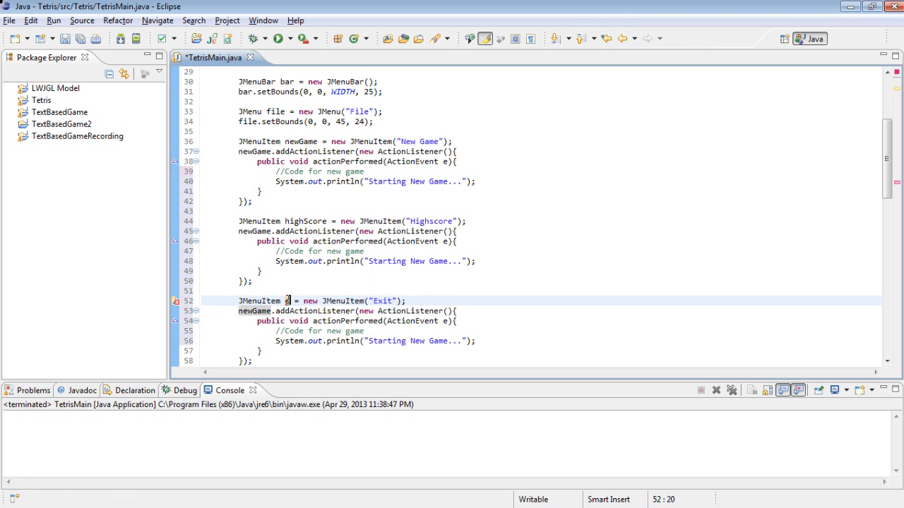
type("exit")
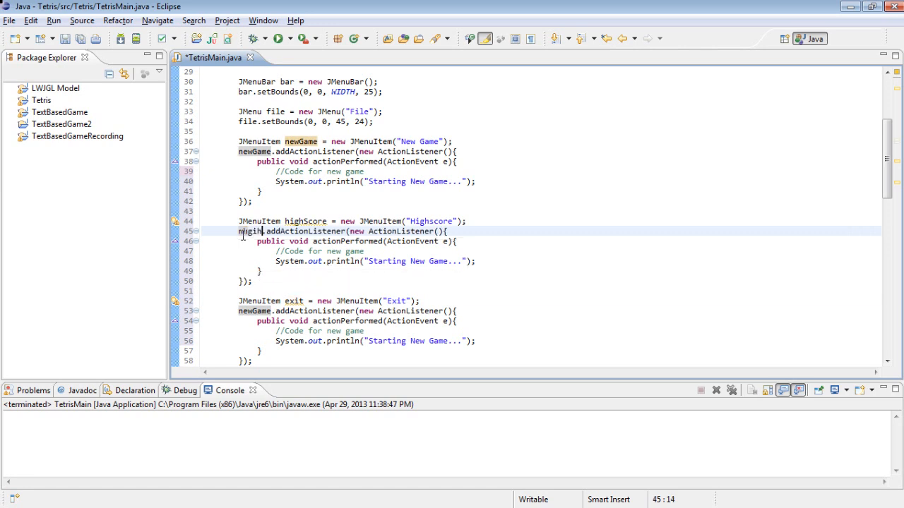
Point the addActionListener calls at highScore and exit instead of newGame
type("highScor")
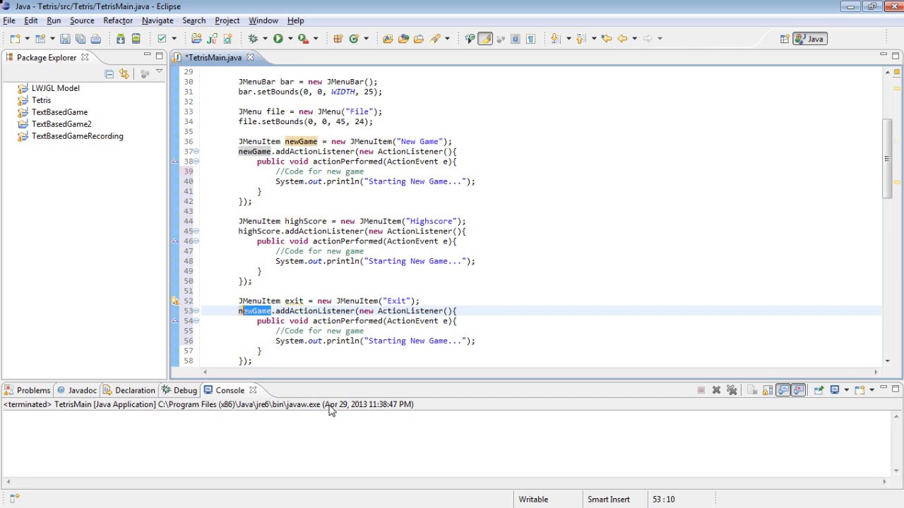
type("exit")
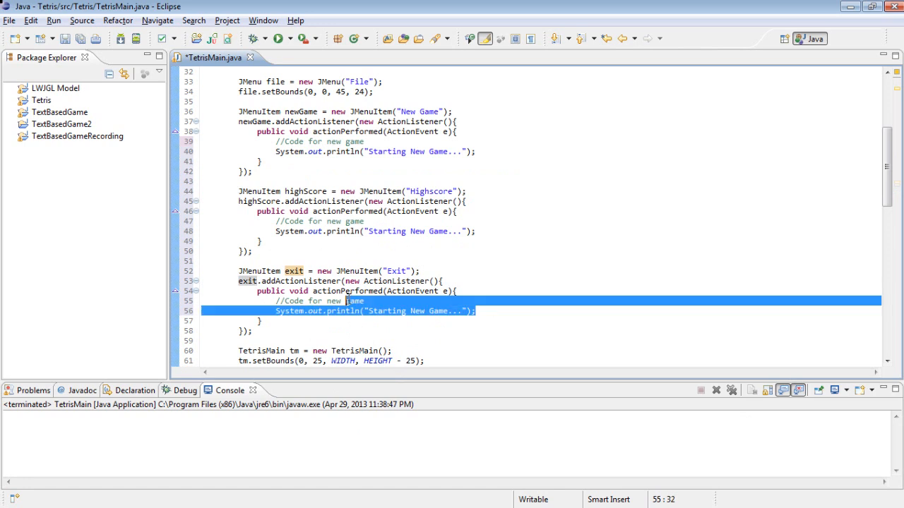
Make the exit handler print "Closing..." and call System.exit(0), and empty the highScore handler
key("Delete")
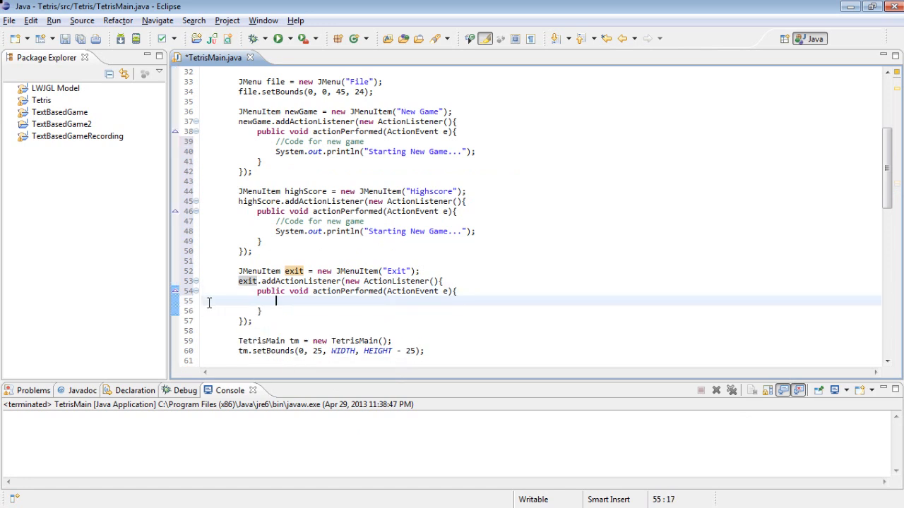
type("Sytem")
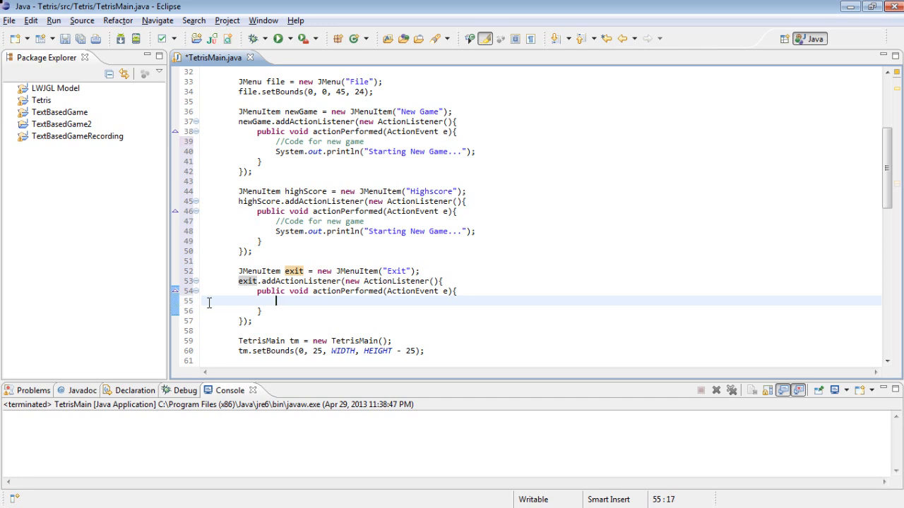
type("System.out.println();")
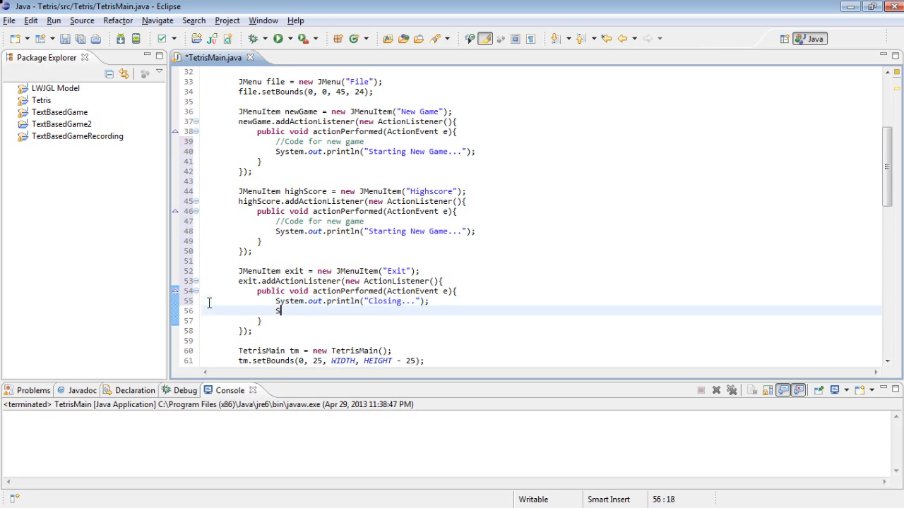
type("ystem.exit")
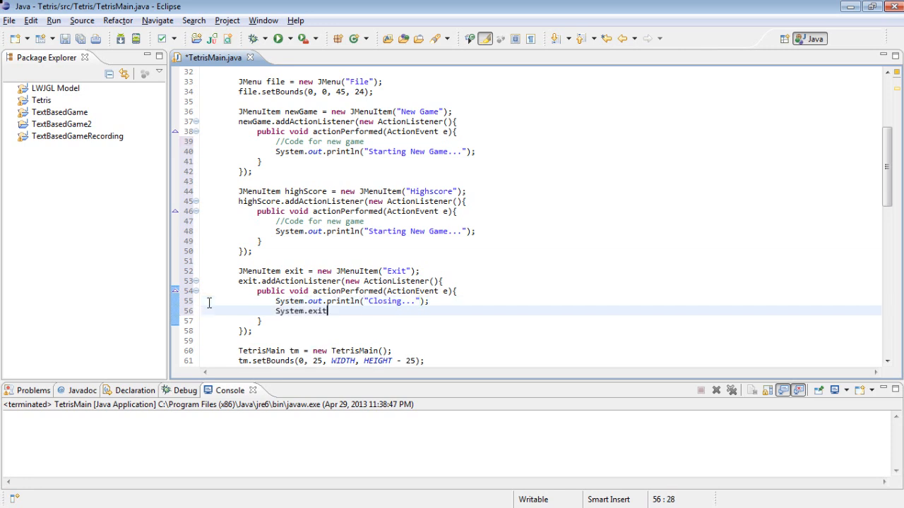
type("(0);")
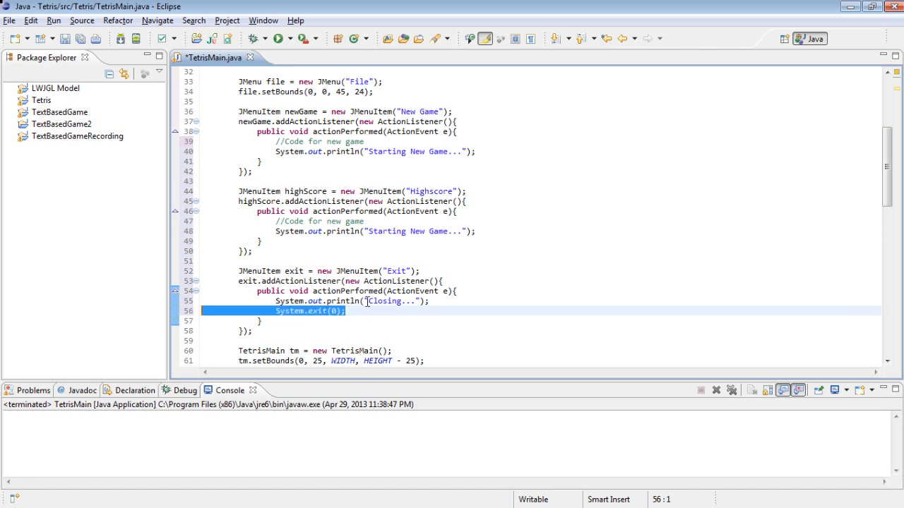
mouse_move(452, 268)
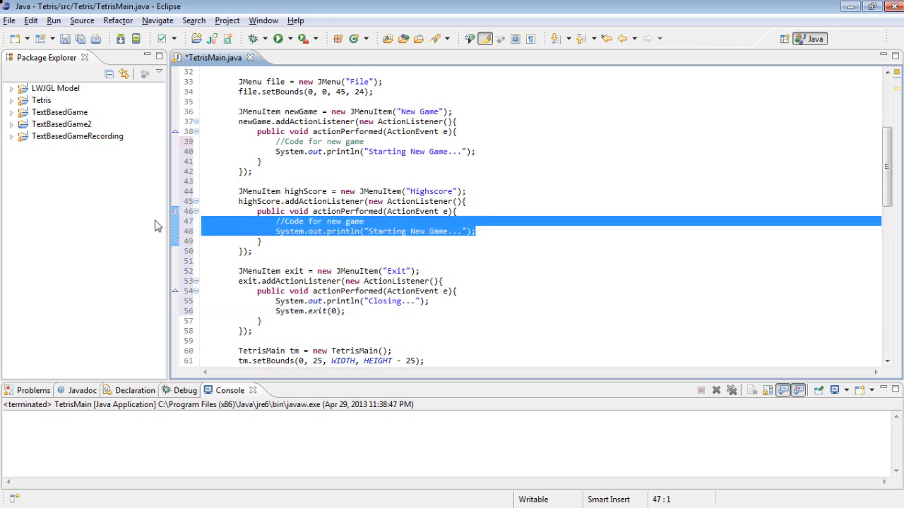
key("Delete")
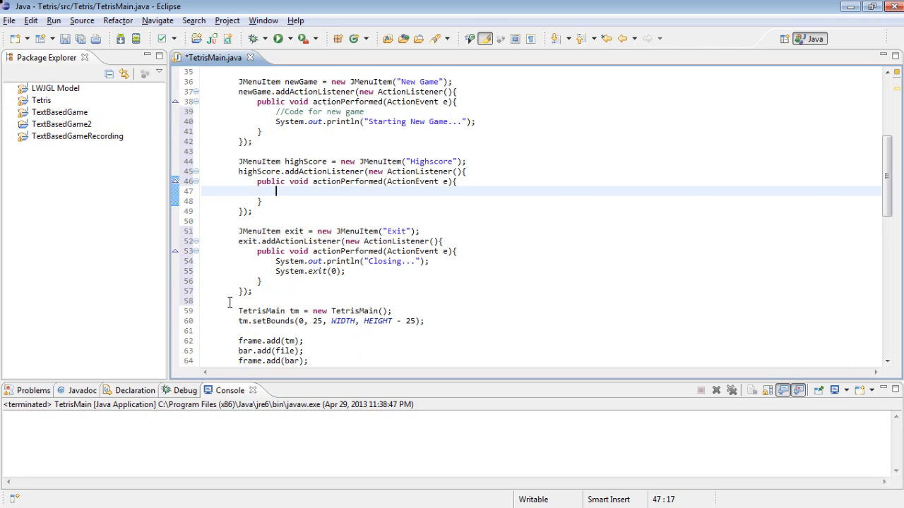
Add file.add(newGame), file.add(highScore) and file.add(exit) to build the File menu
scroll("down", 3)
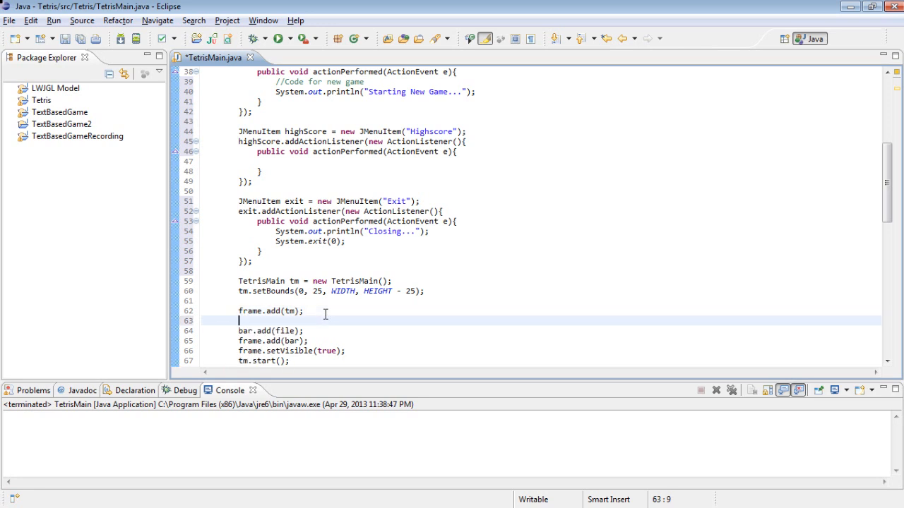
type("file.a")
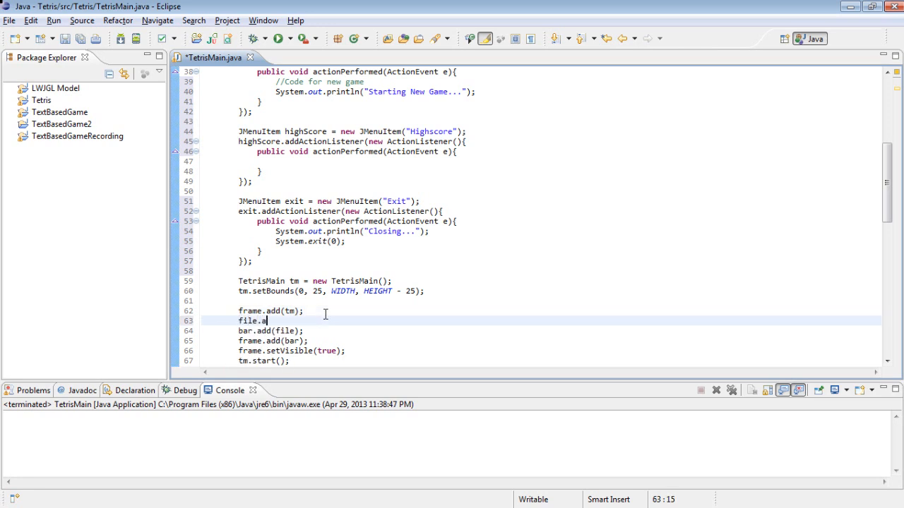
type("dd(")
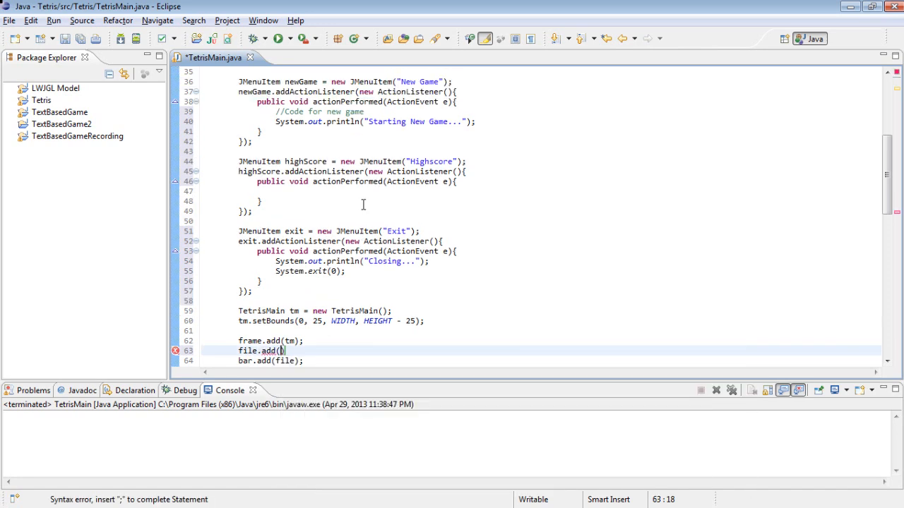
type("newGame")
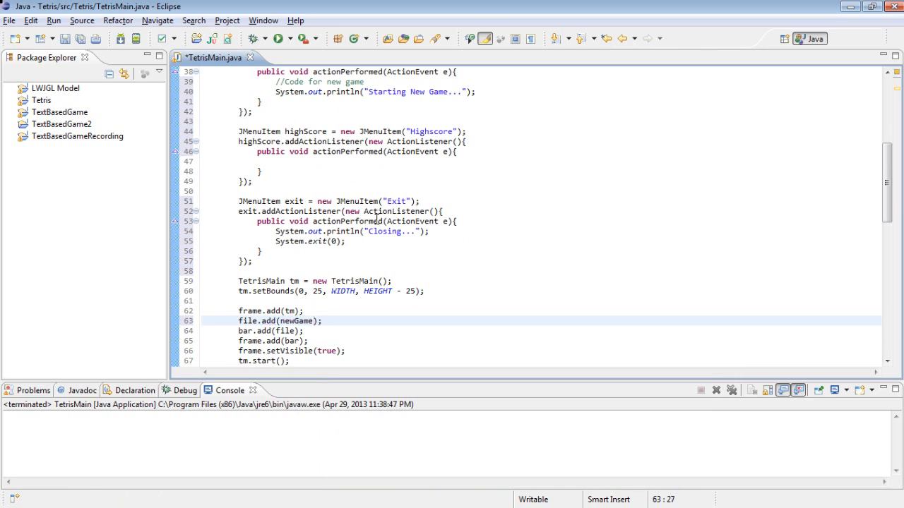
type("file.add(h")
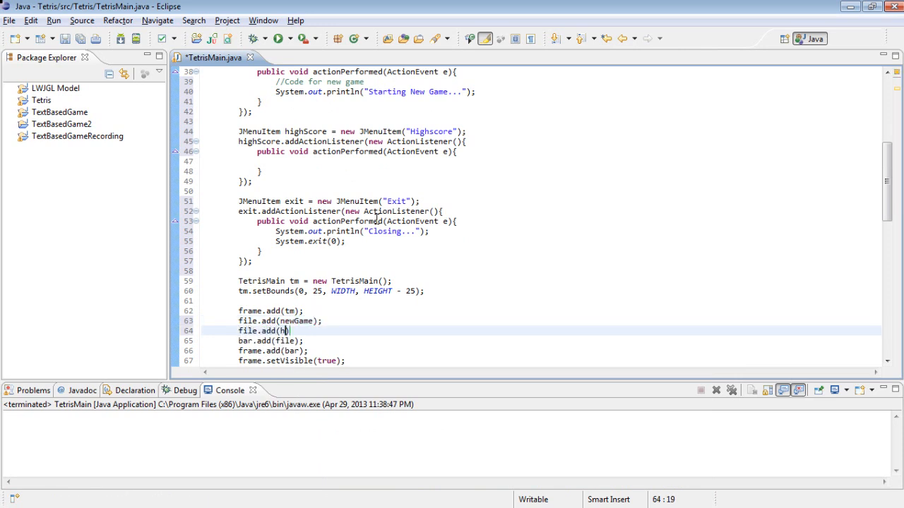
type("ighs")
type("f")
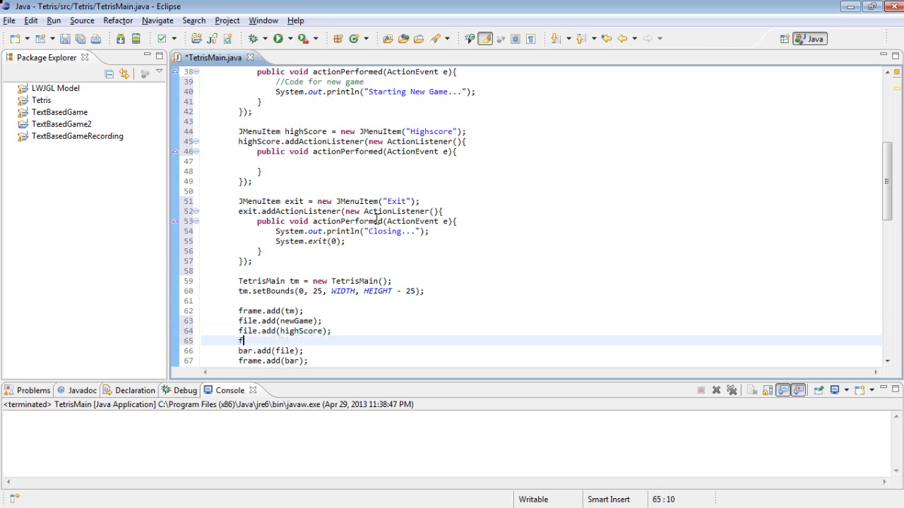
type("ile.add(exit);")
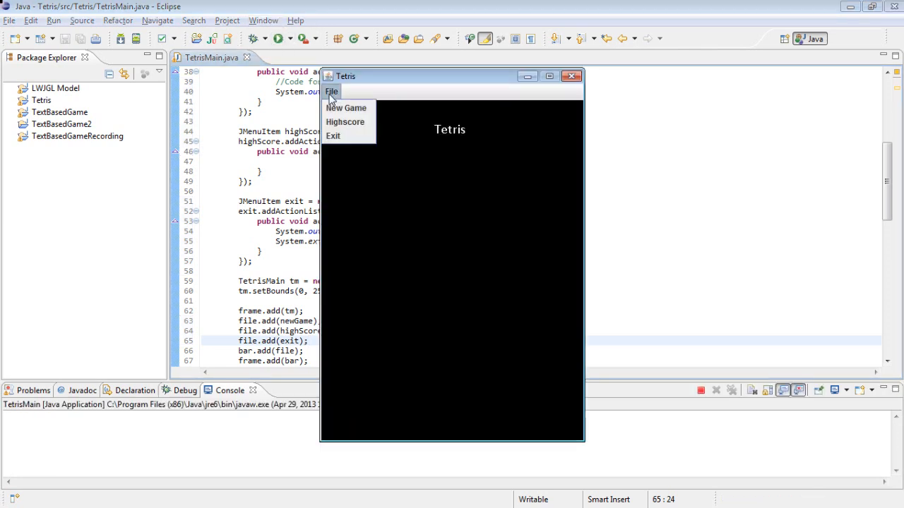
Try File > New Game in the running Tetris window, then quit it through File > Exit
left_click(346, 108)
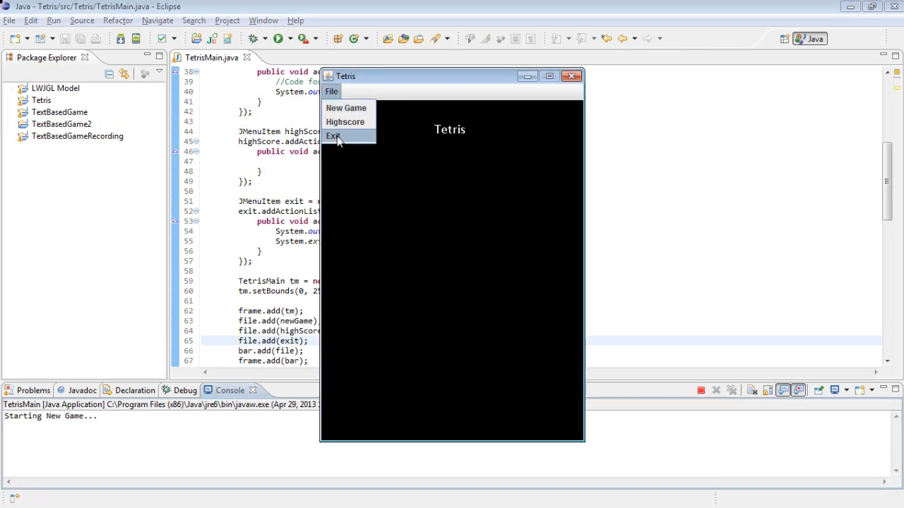
left_click(334, 136)
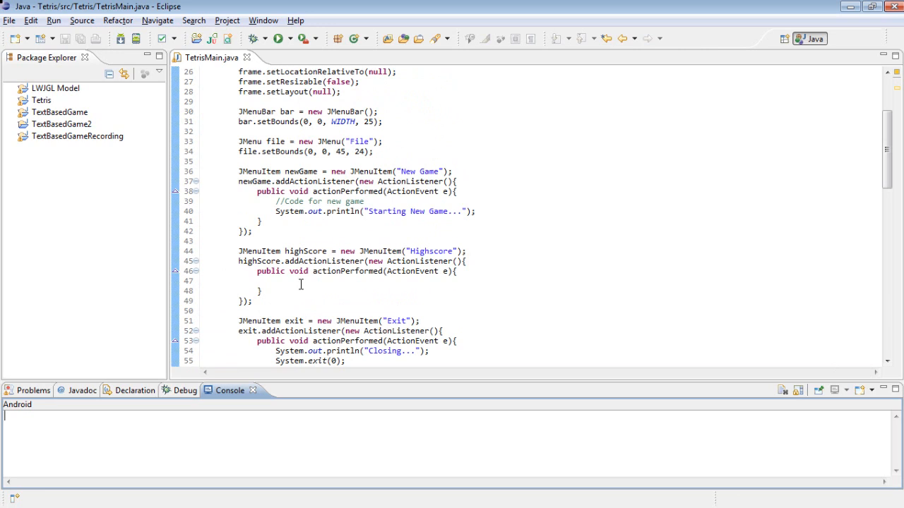
Declare int highscore = 0 in the highScore handler with a 'replace this with method later' comment
left_click(301, 281)
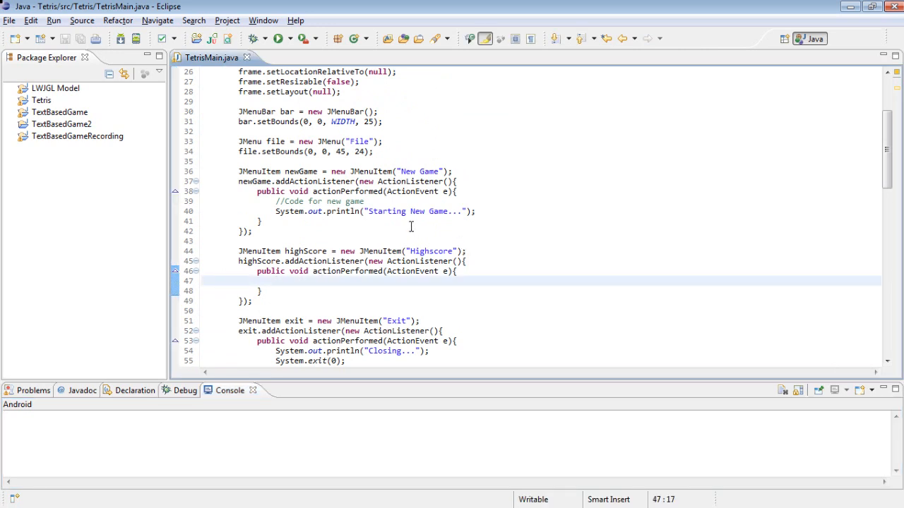
mouse_move(472, 222)
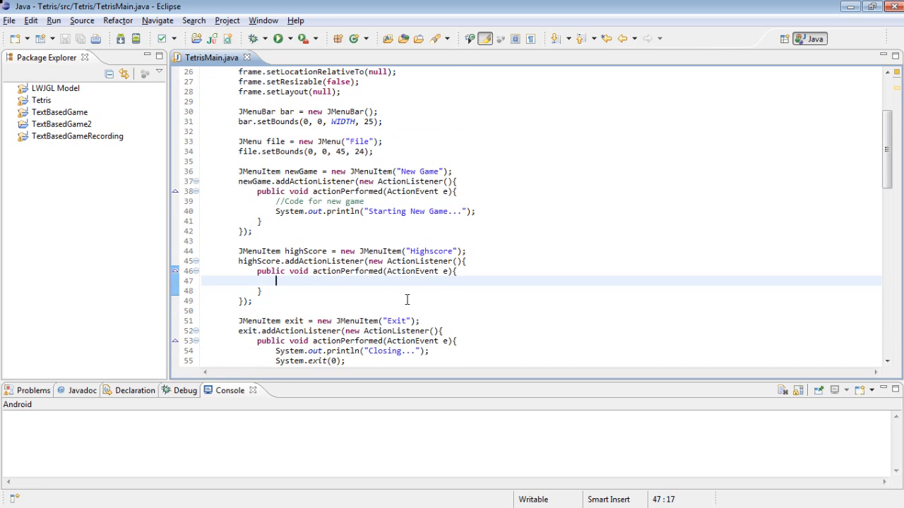
type("int high")
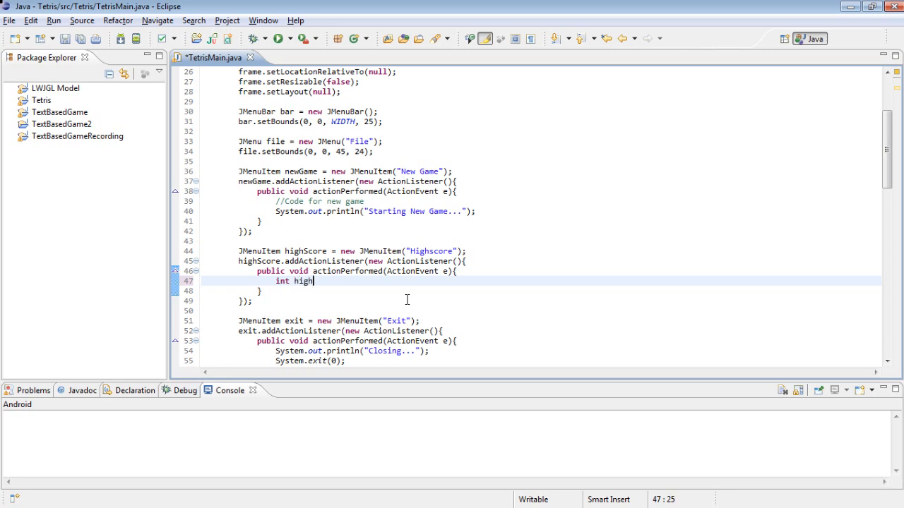
type("score = 0")
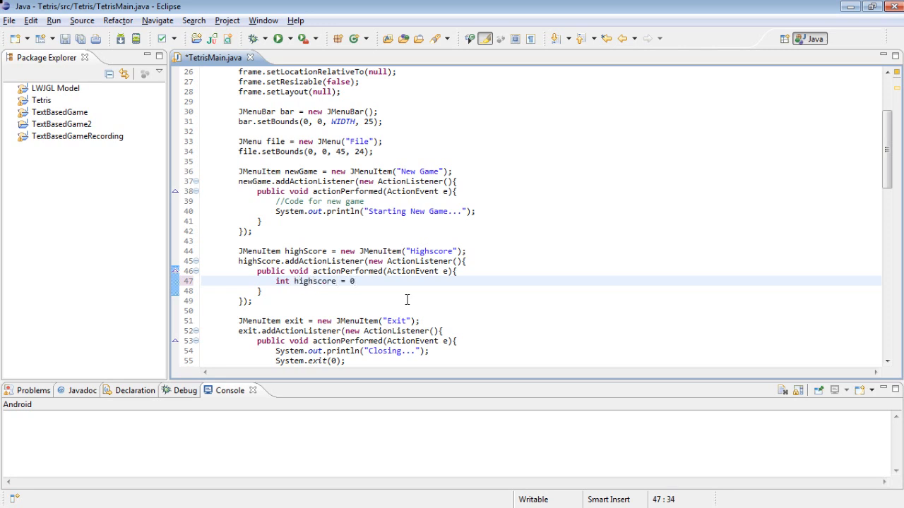
type("; /")
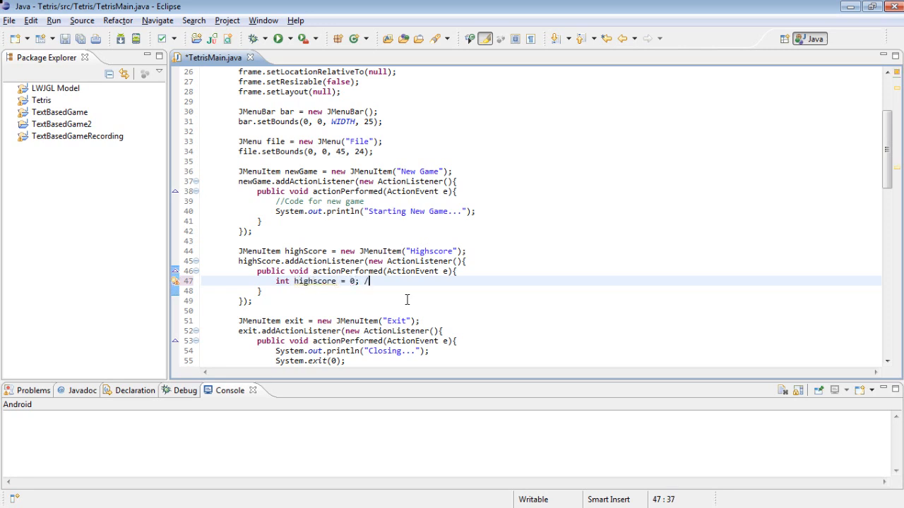
type("/replace this with getHighs")
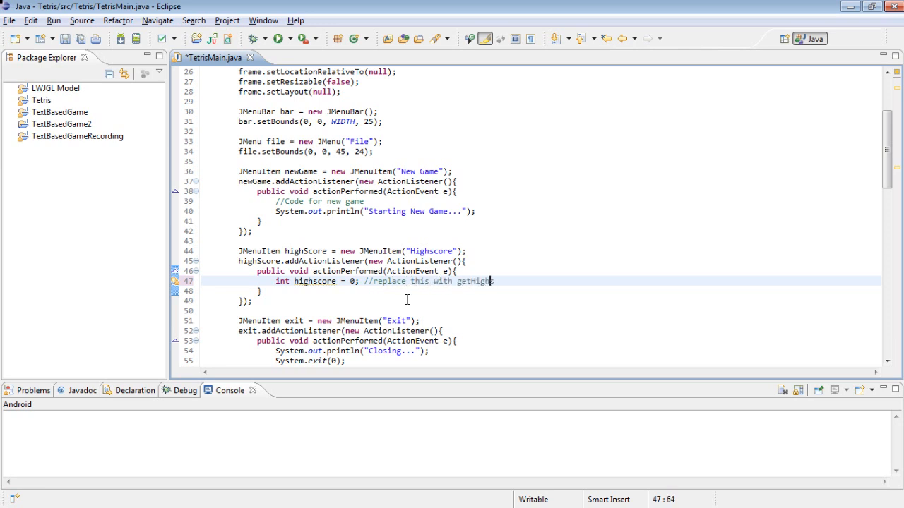
type("co")
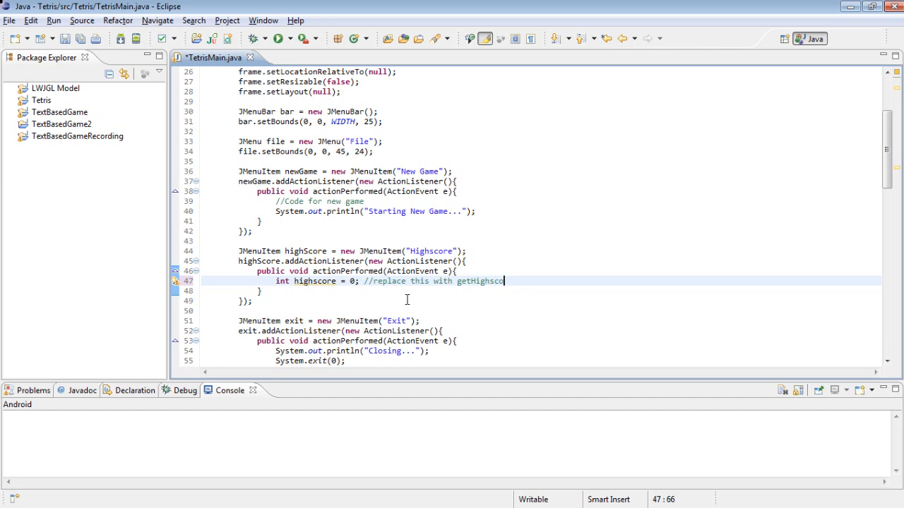
type("Method later")
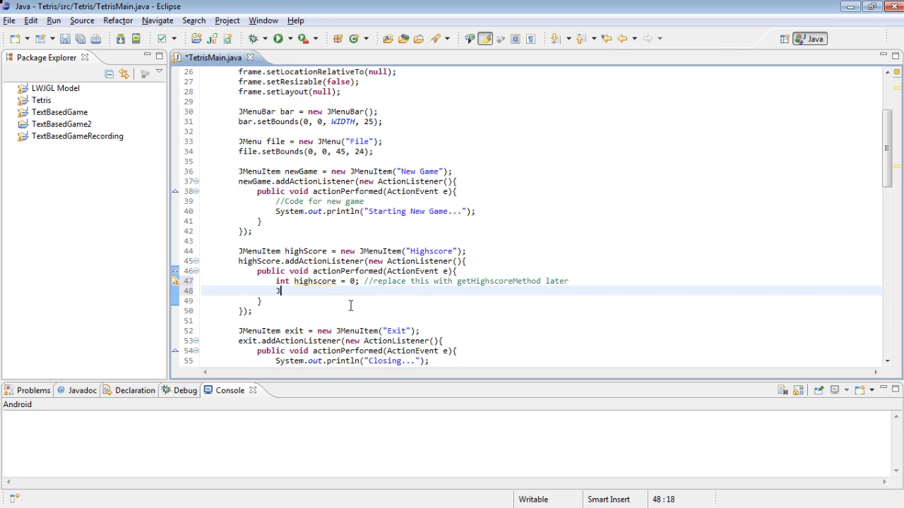
Create JFrame alert = new JFrame("High Score")
type("JFrame alt")
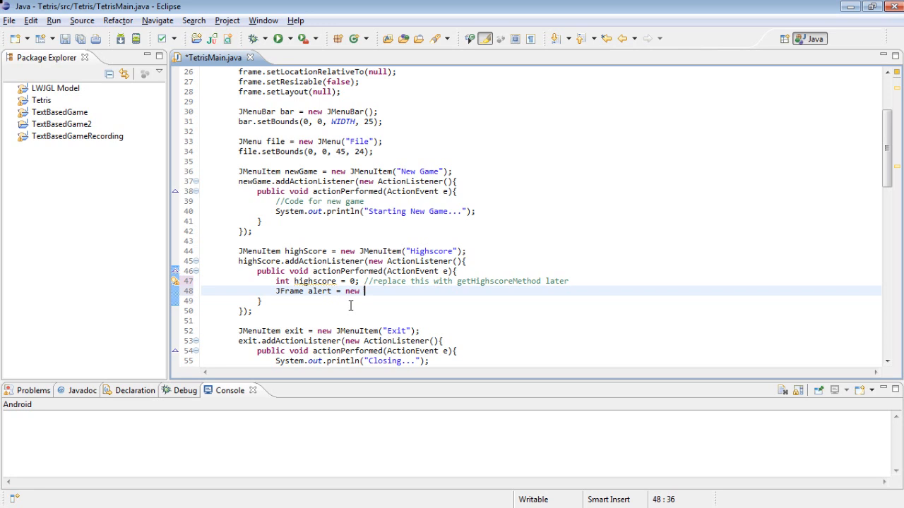
type("JFrame()")
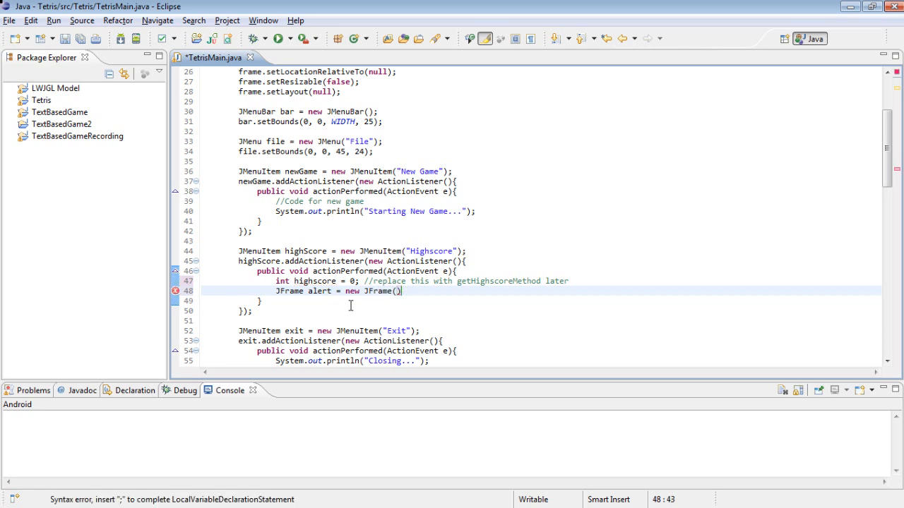
type("\"")
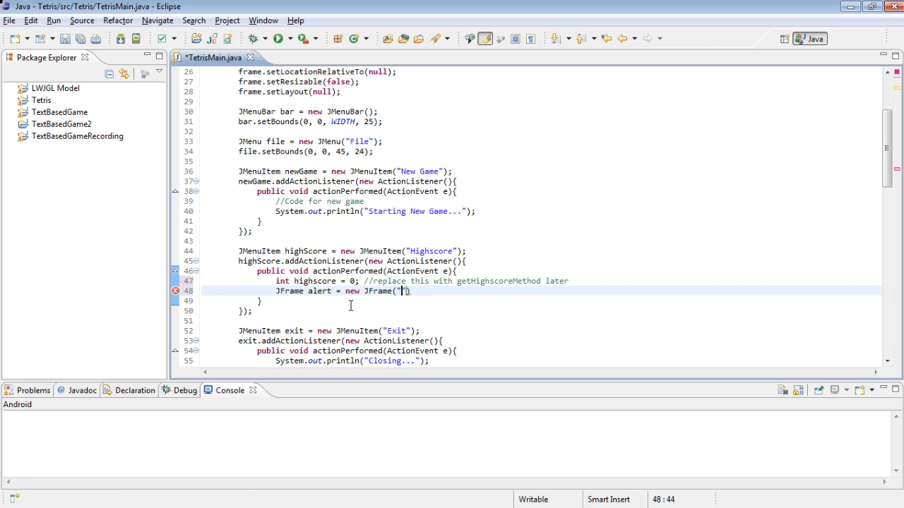
type("High Score")
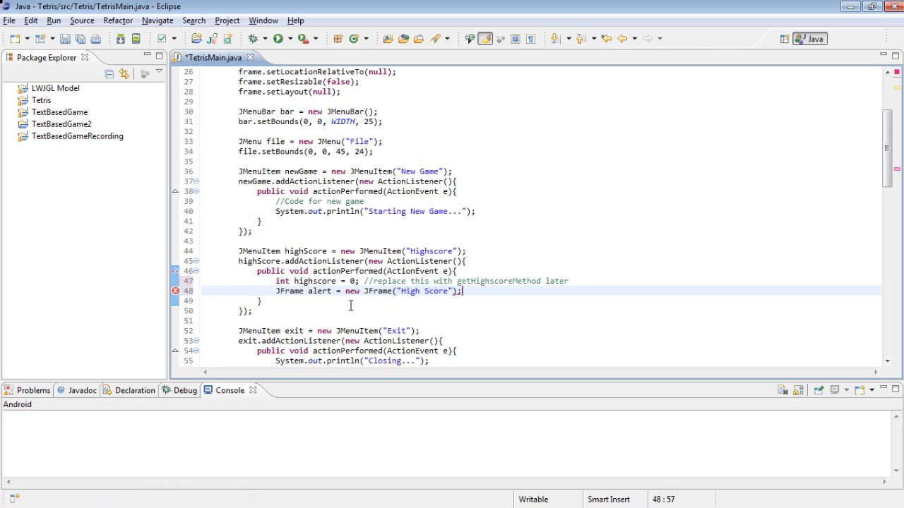
Give alert a 200x100 size, null layout, centred location, non-resizable, and make it visible
type("alert.")
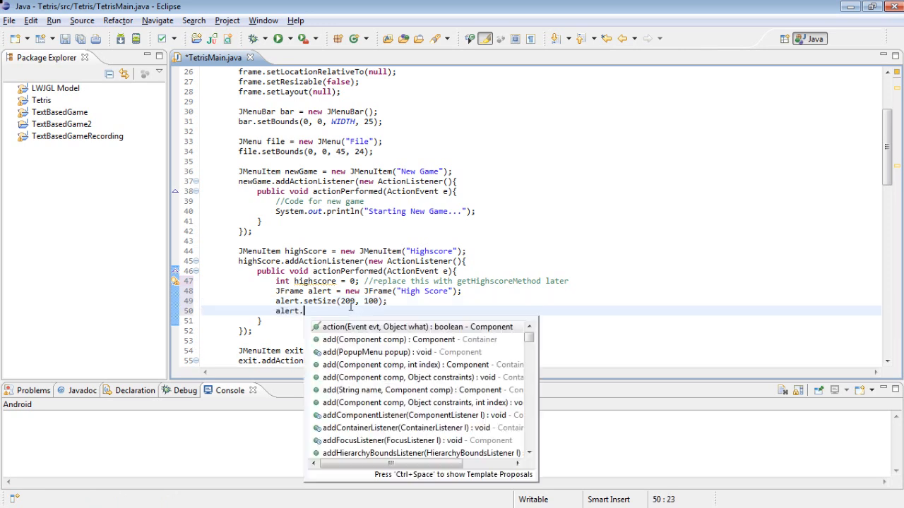
type("set")
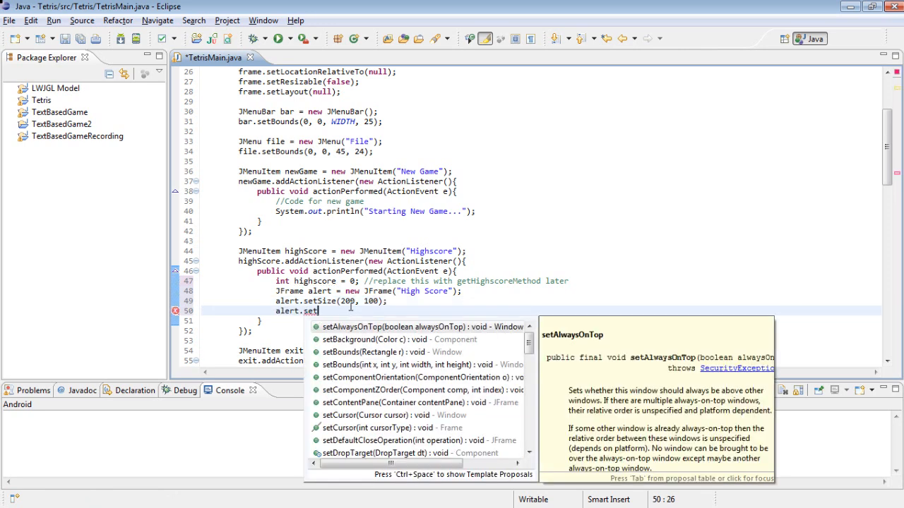
type("La")
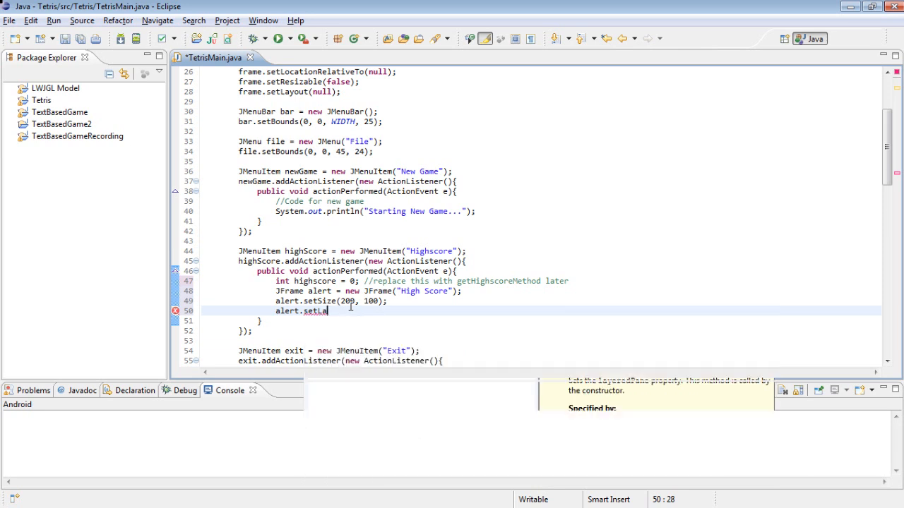
type("yout(null);")
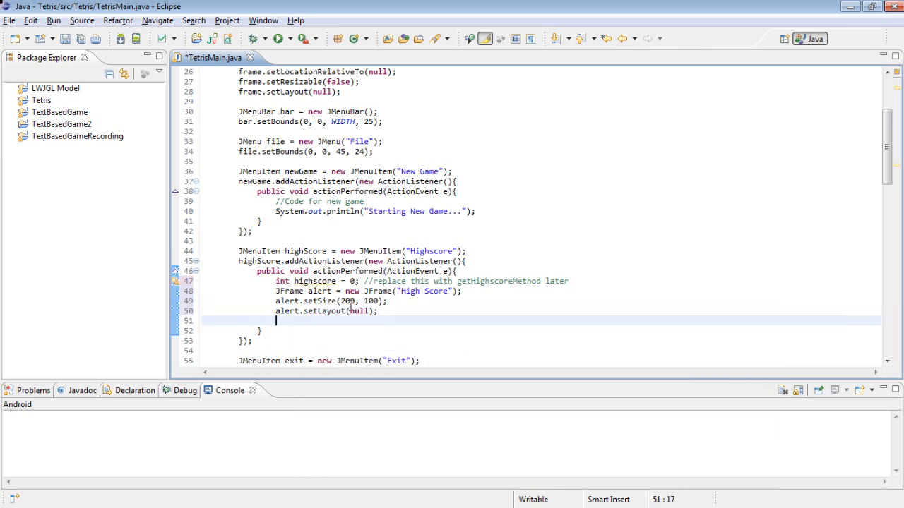
type("alert.")
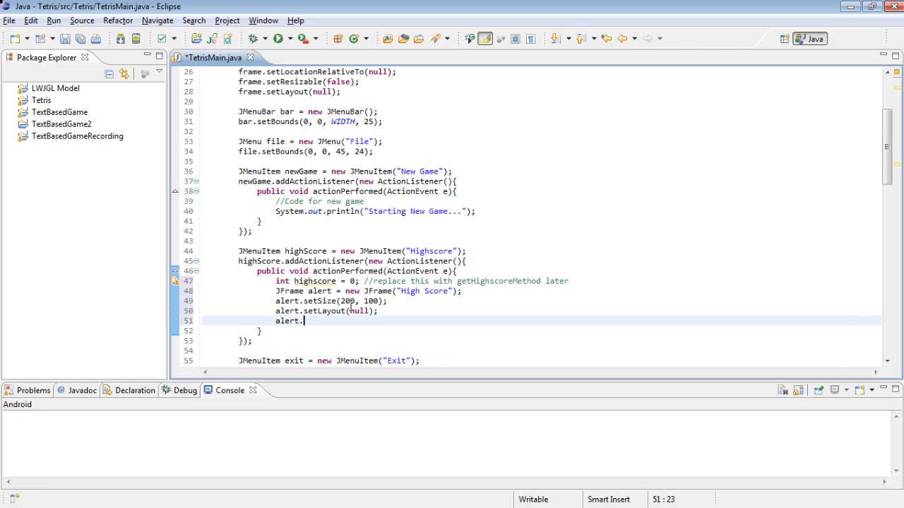
type("set")
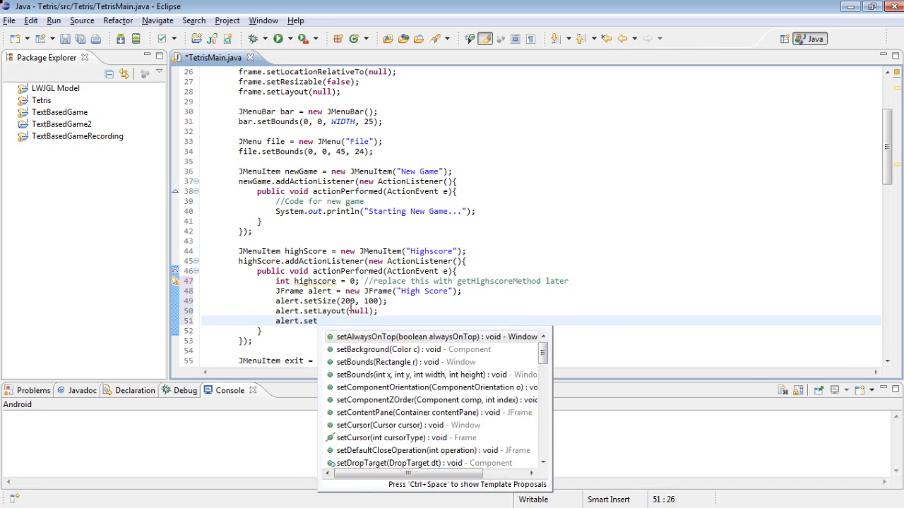
type("LocationRelativeTo(null);")
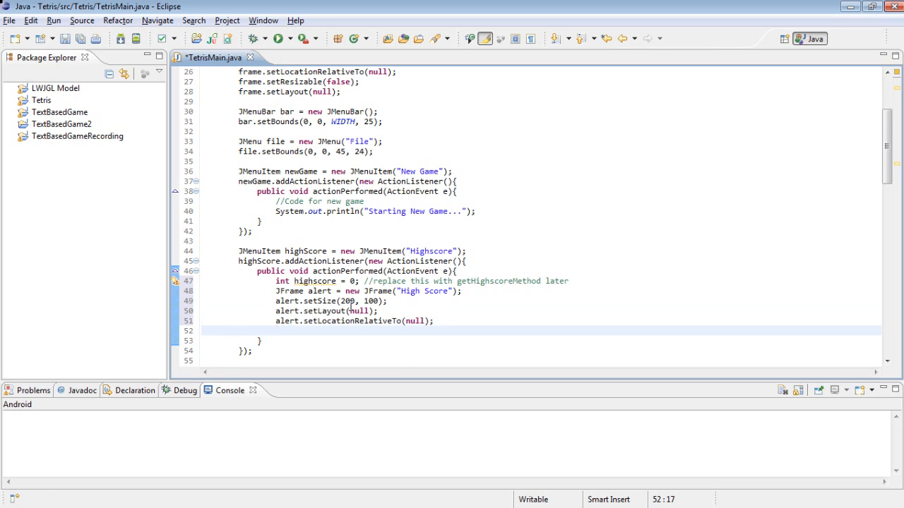
type("alert.setResizable(false);")
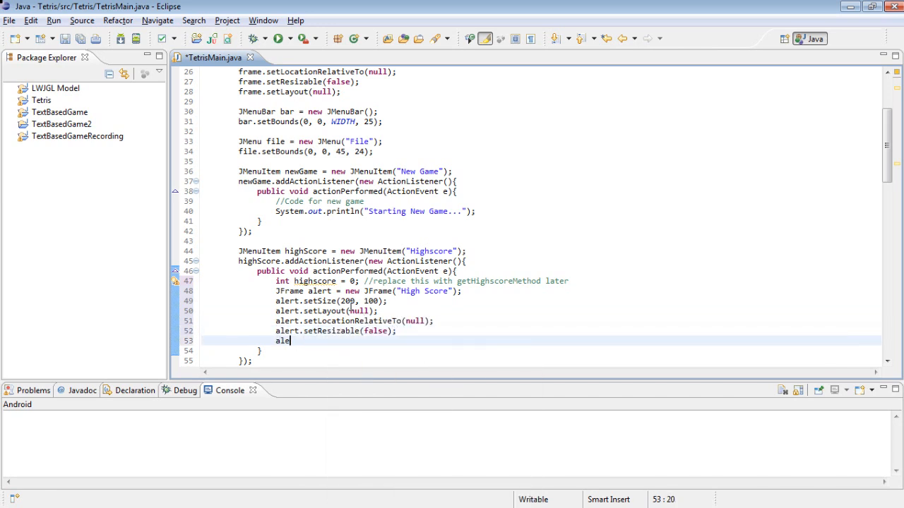
type("setVisible(true);")
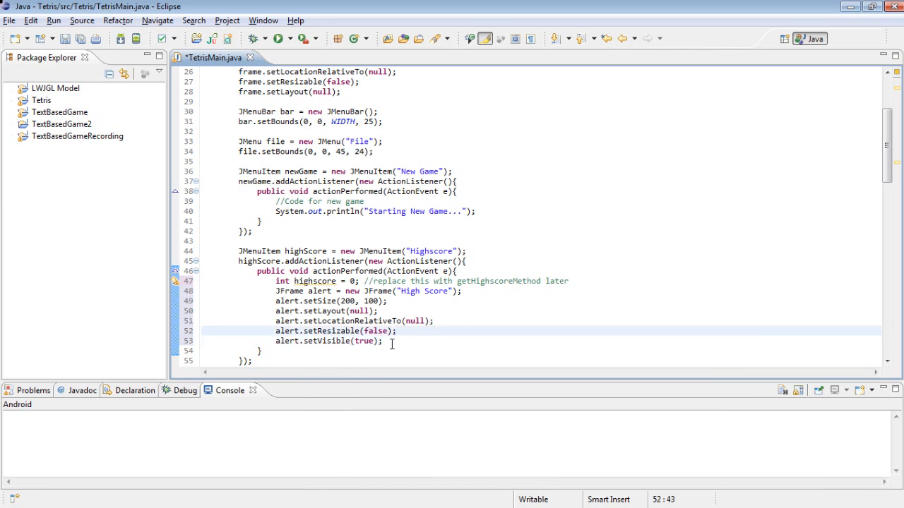
left_click(435, 321)
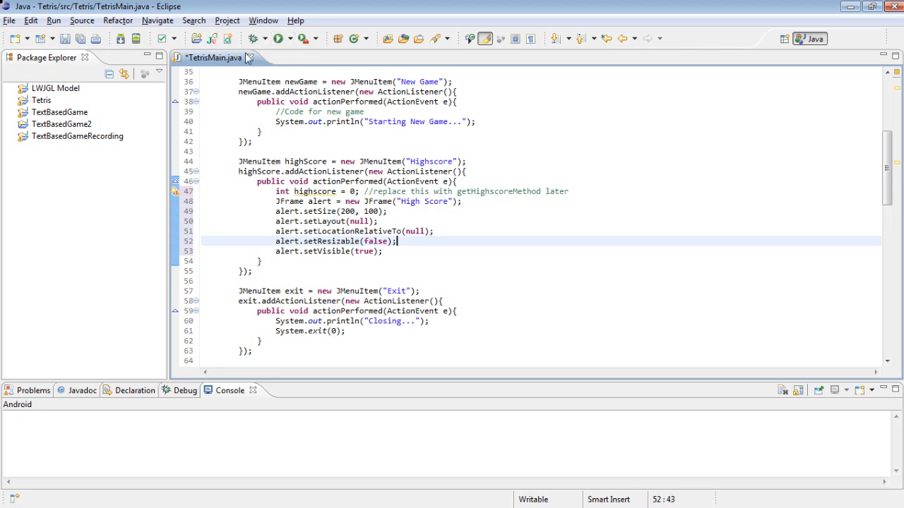
mouse_move(279, 39)
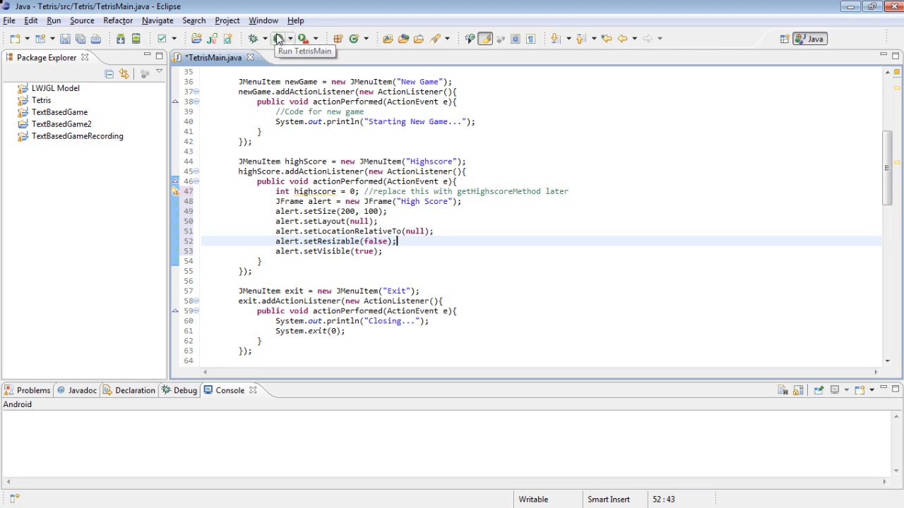
Run Tetris, open and close the empty High Score window twice, then close the game
left_click(277, 39)
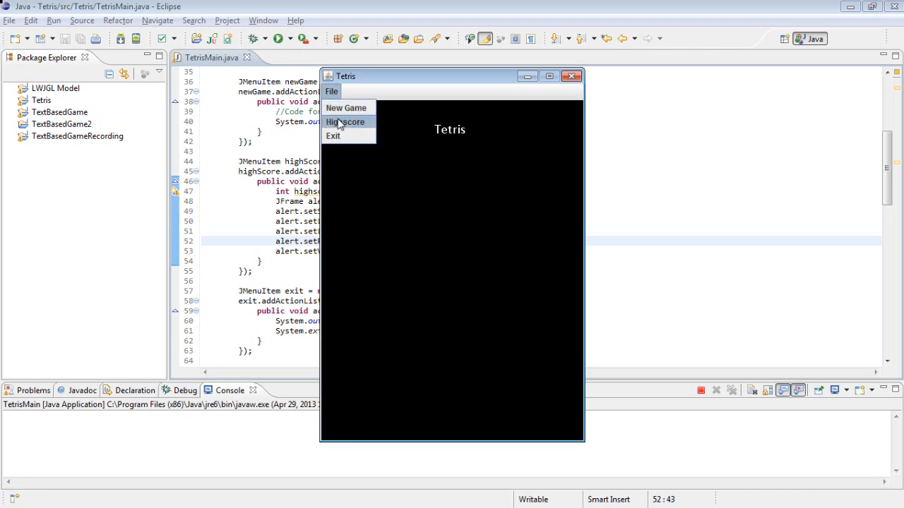
left_click(346, 122)
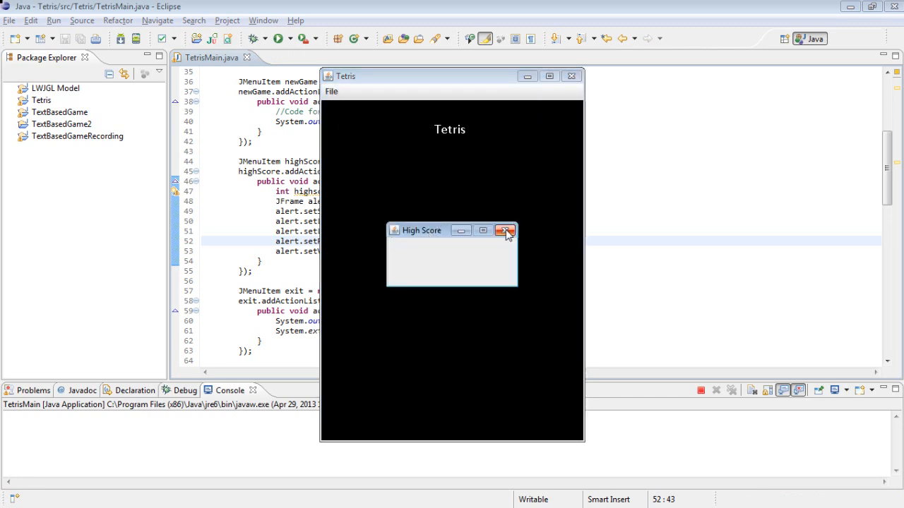
left_click(504, 230)
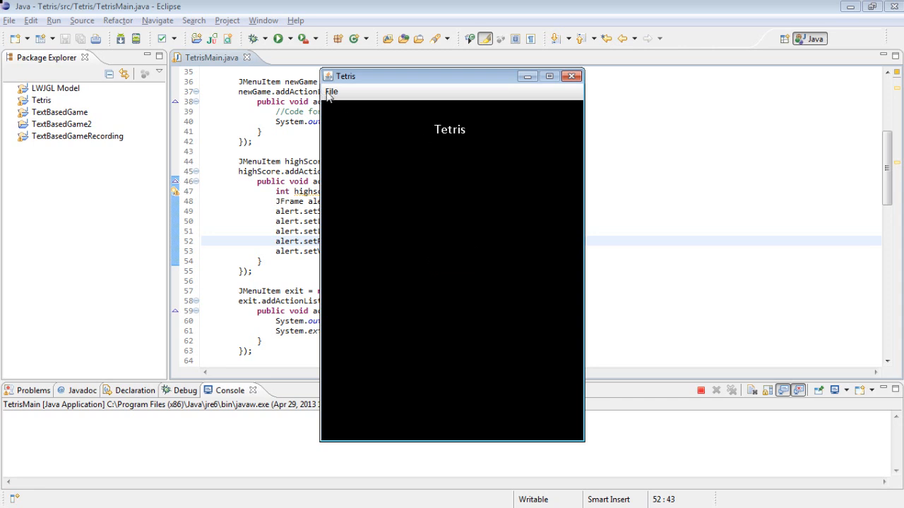
left_click(331, 92)
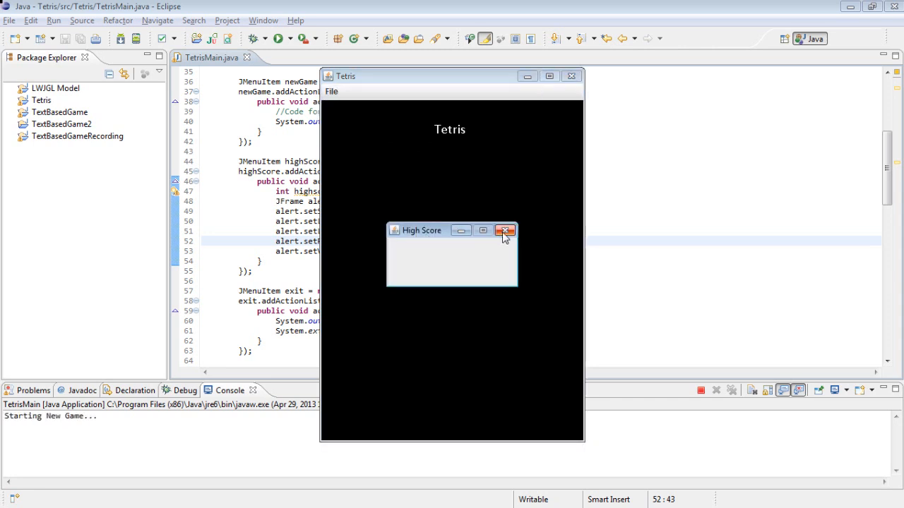
left_click_drag(422, 230, 408, 201)
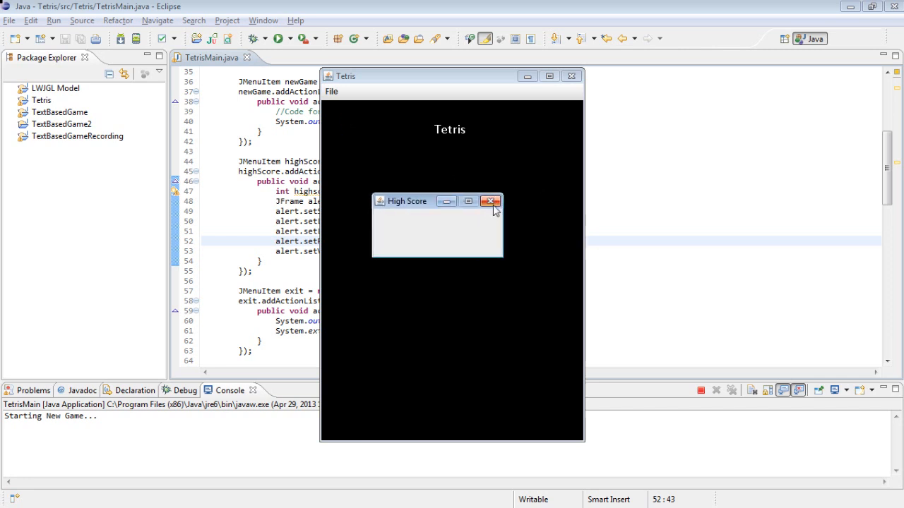
left_click(491, 201)
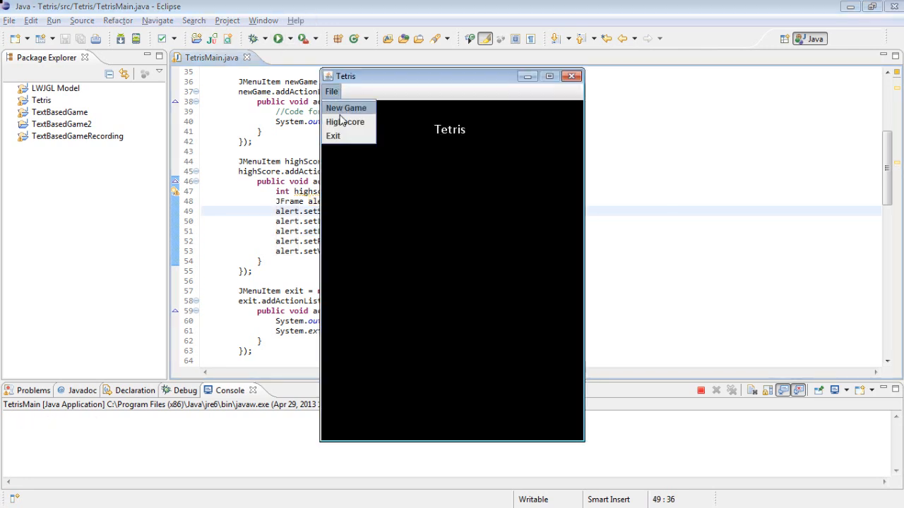
left_click(346, 122)
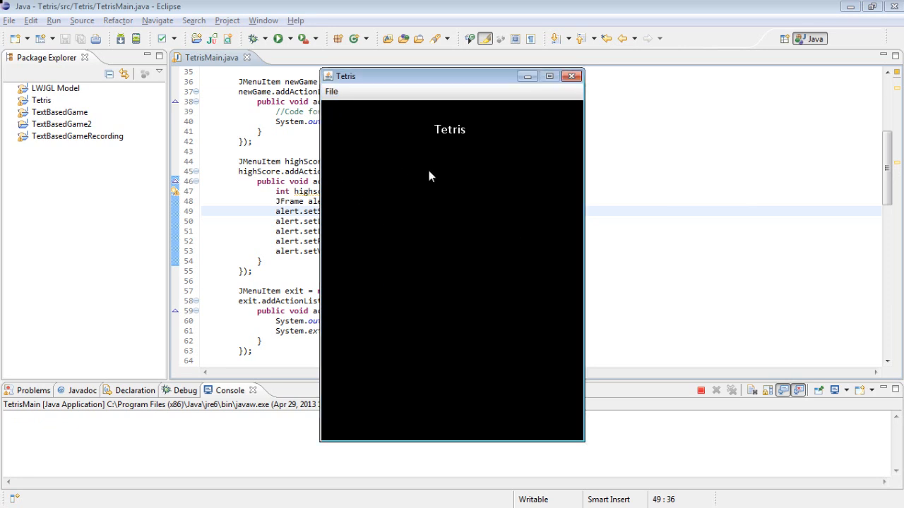
left_click(572, 76)
type("J")
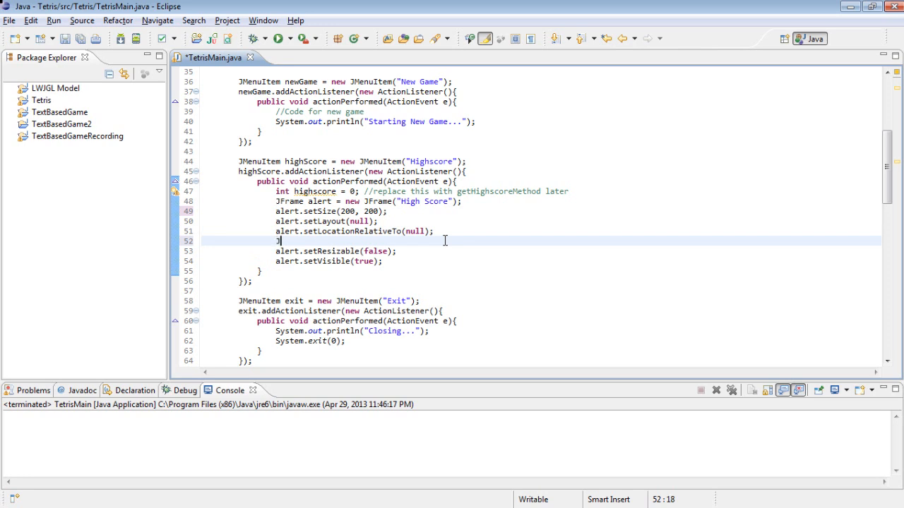
Begin a JButton okayButton = new JButton declaration, pulling in the javax.swing.JButton import
type("Butti")
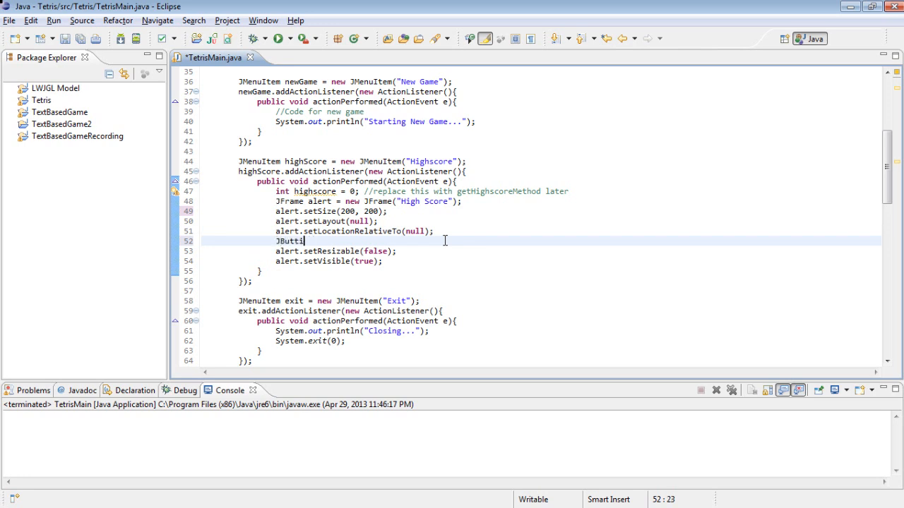
type("on")
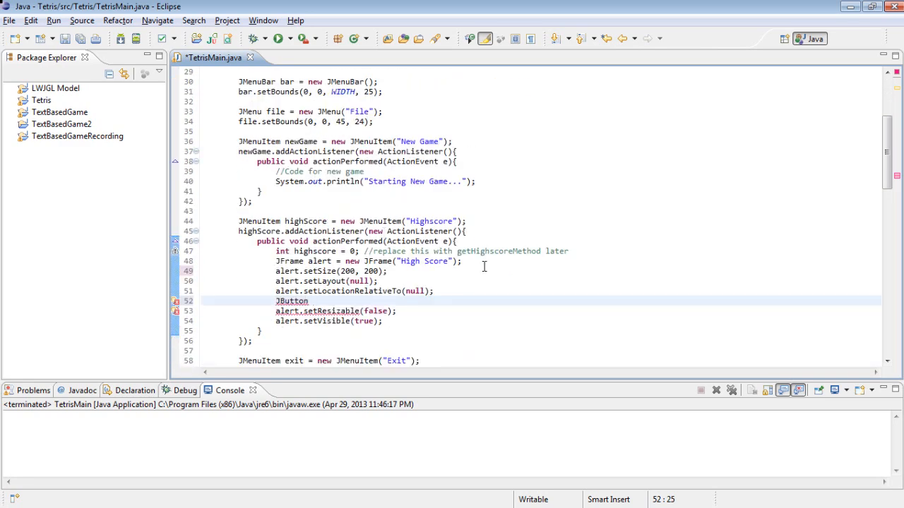
type("okayButton =")
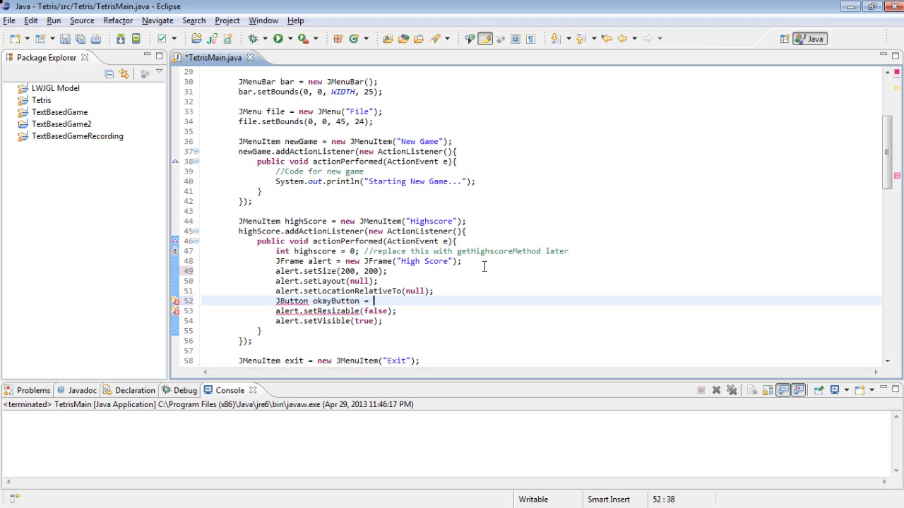
type("new JB")
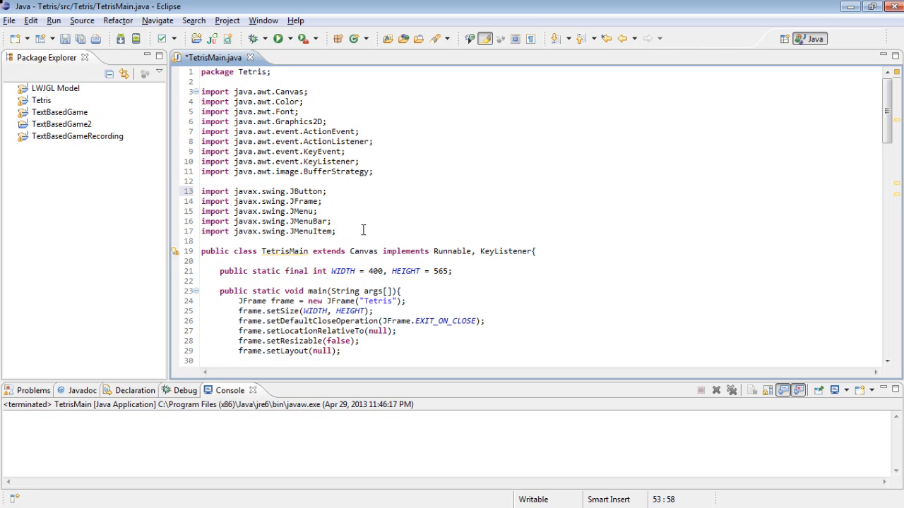
mouse_move(359, 233)
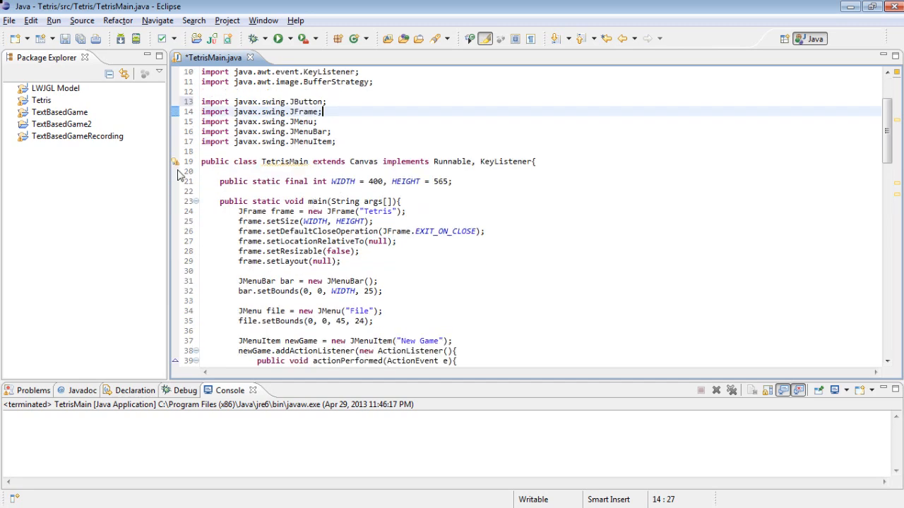
Set okayButton bounds to 50, 120, 100, 30 and add it to the alert frame
scroll("down", 3)
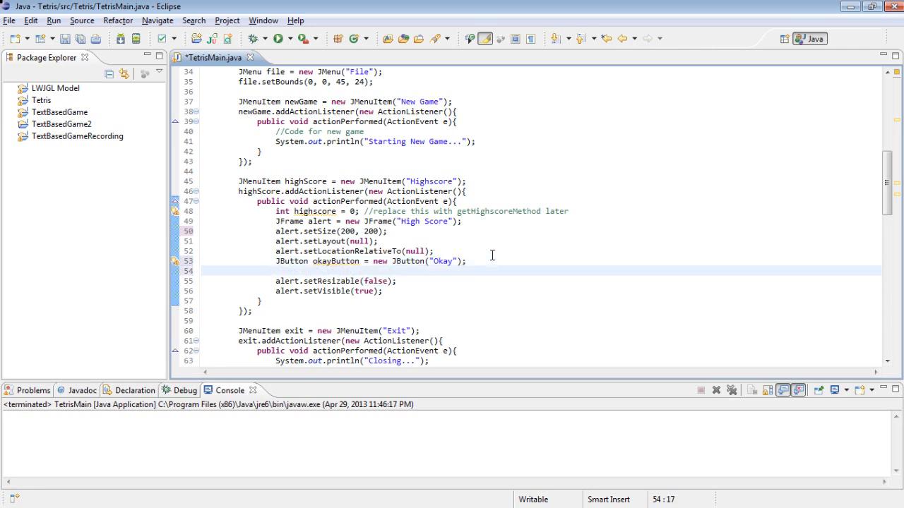
type("okayButton.s")
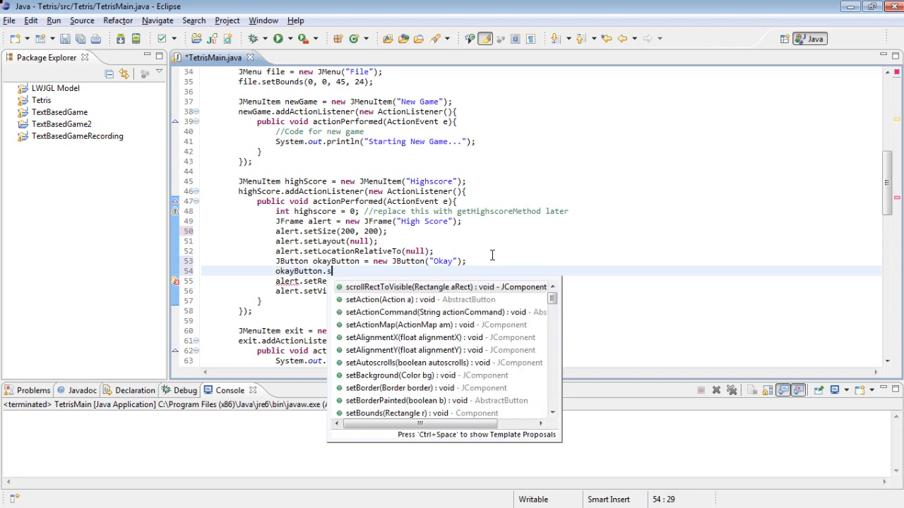
type("et")
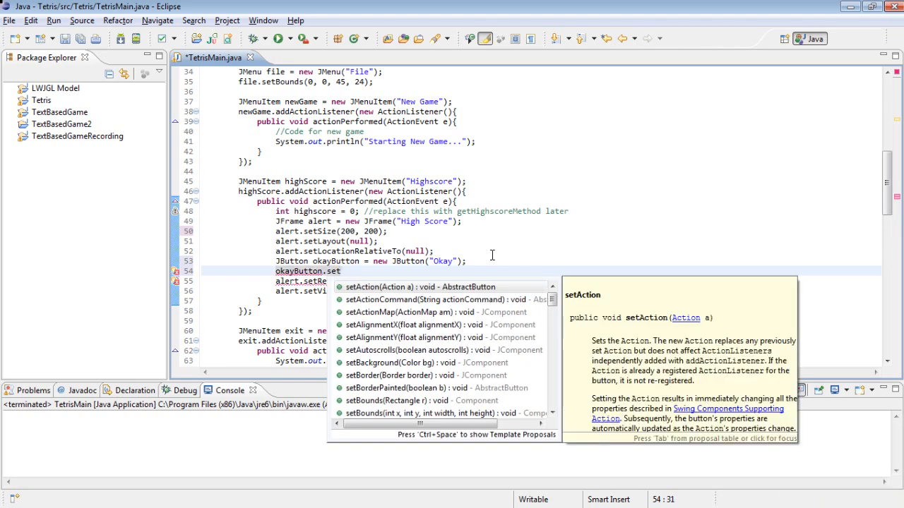
type("Bounds(x, y, width, height")
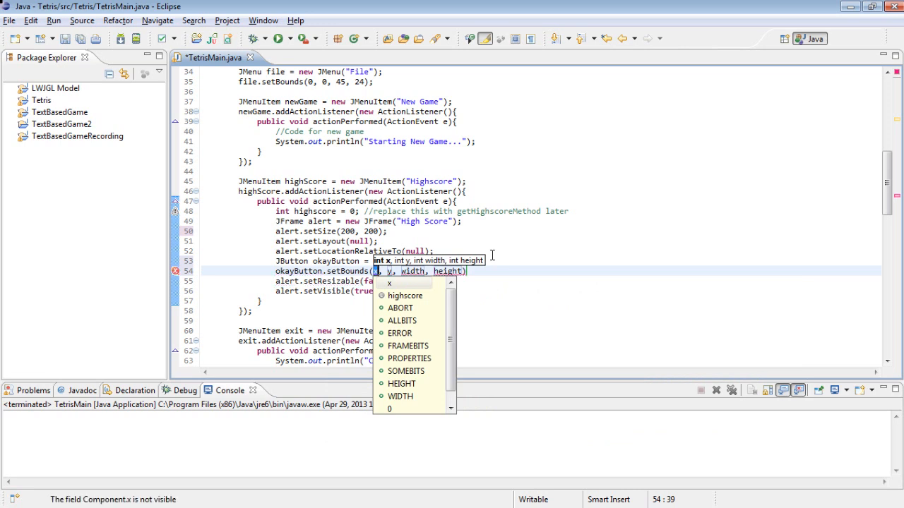
type("0")
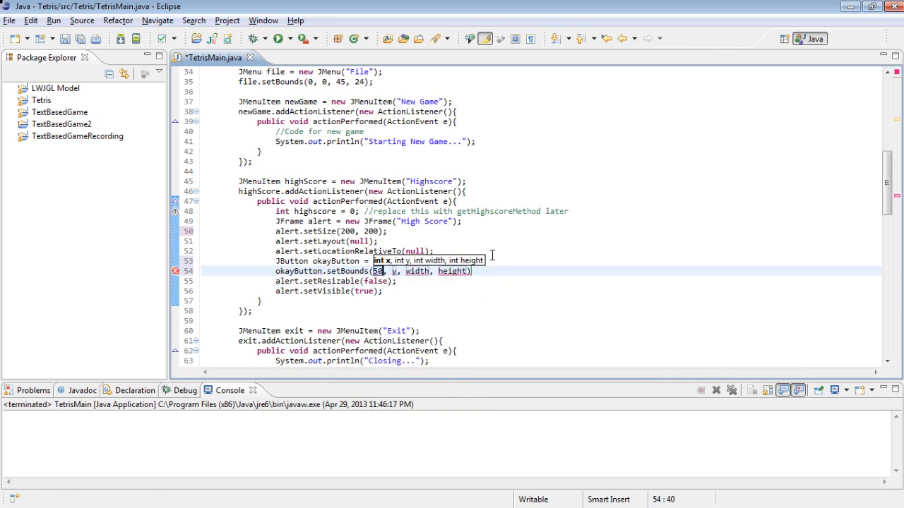
type(",")
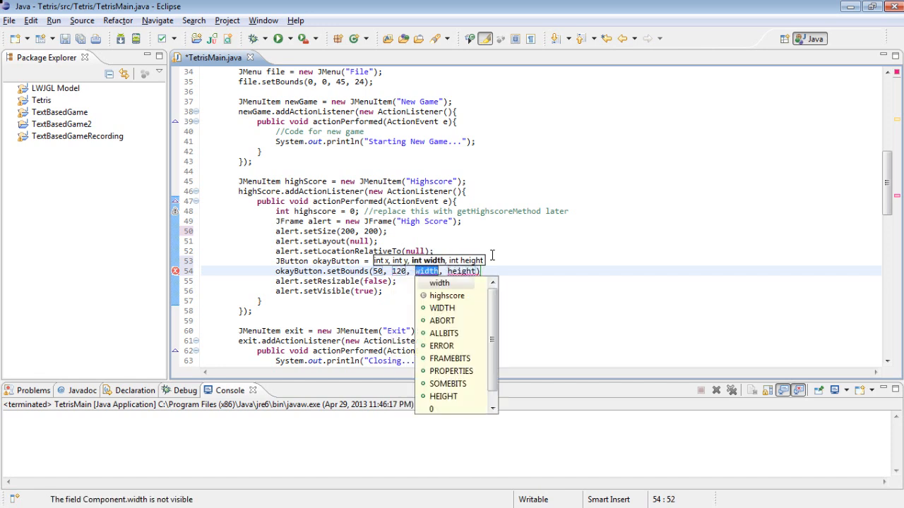
type("100")
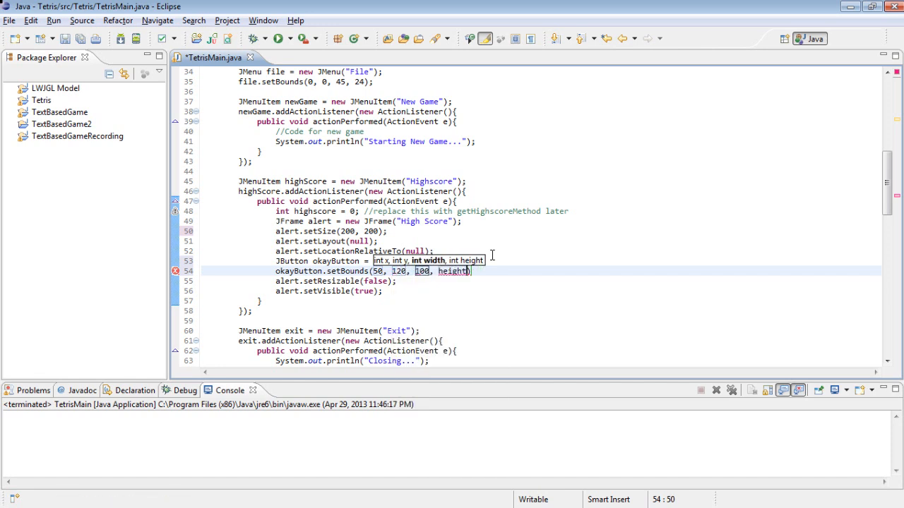
type("height")
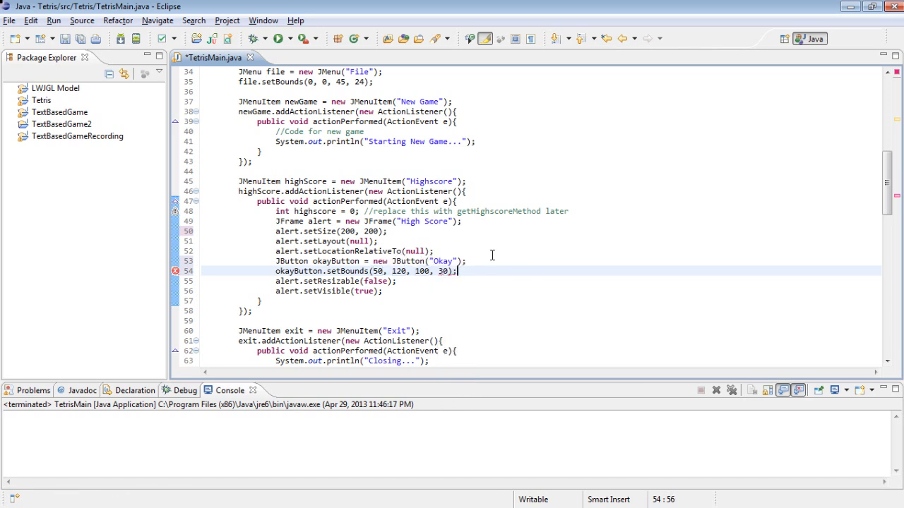
mouse_move(440, 275)
type("alert.add(")
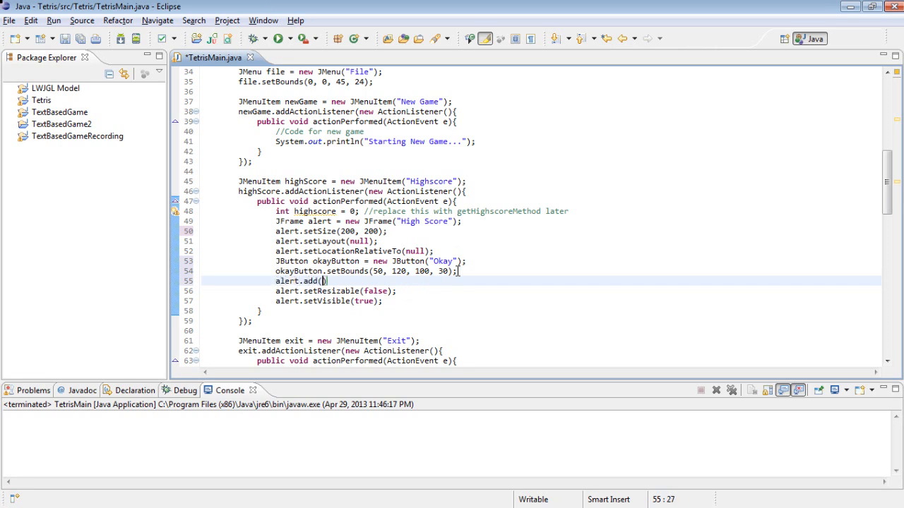
type("okayButton")
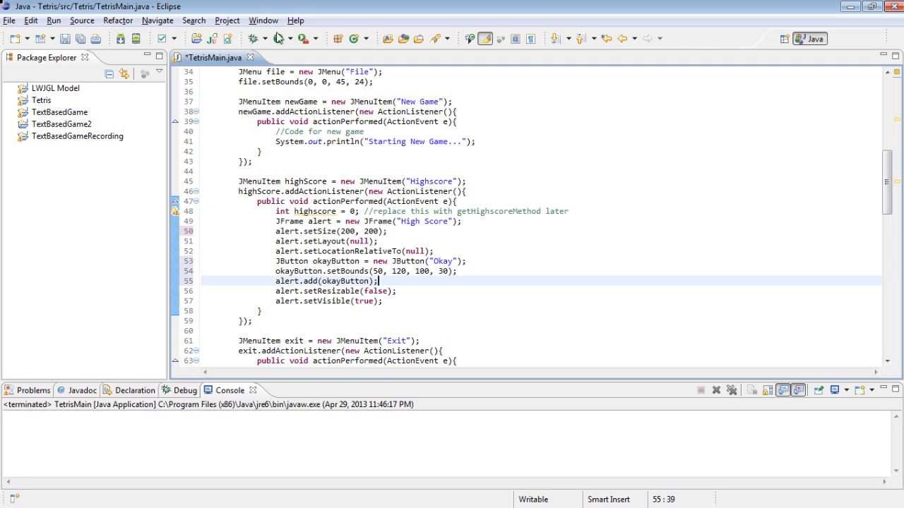
Run the game, view the High Score window with its Okay button, then close both windows
left_click(277, 38)
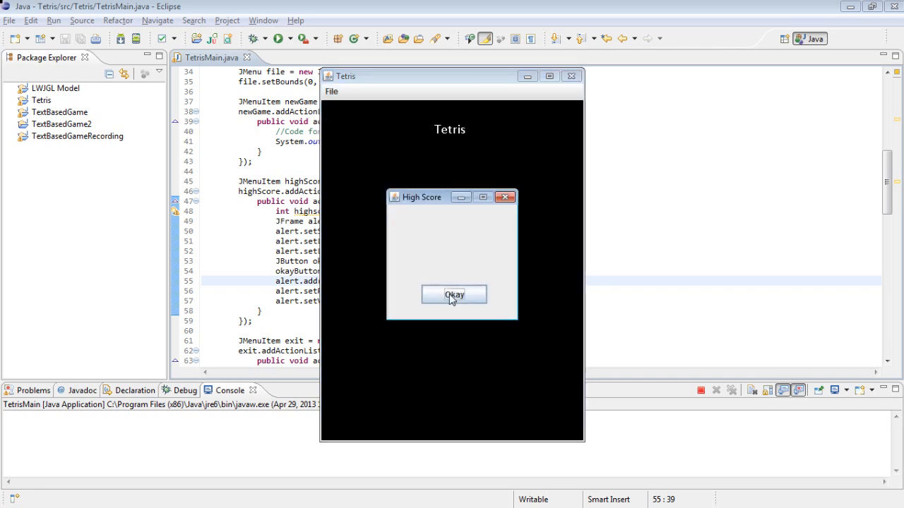
left_click(454, 295)
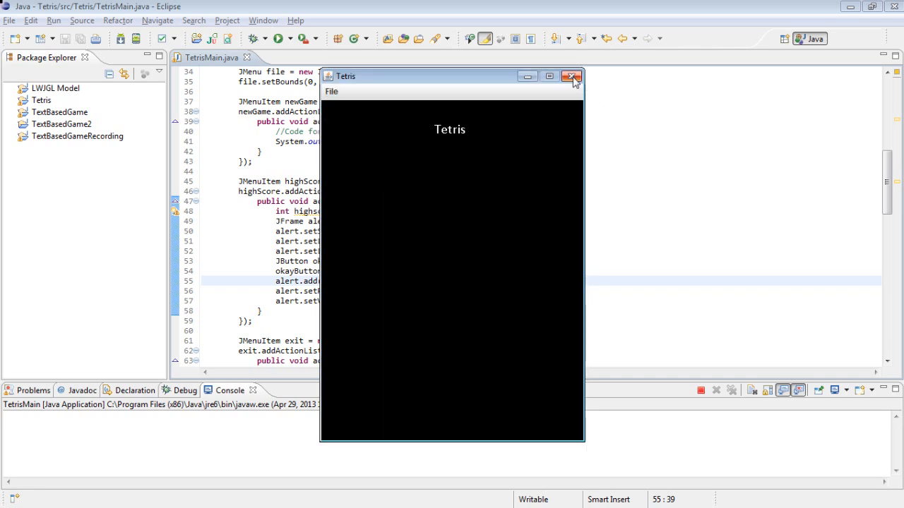
left_click(573, 76)
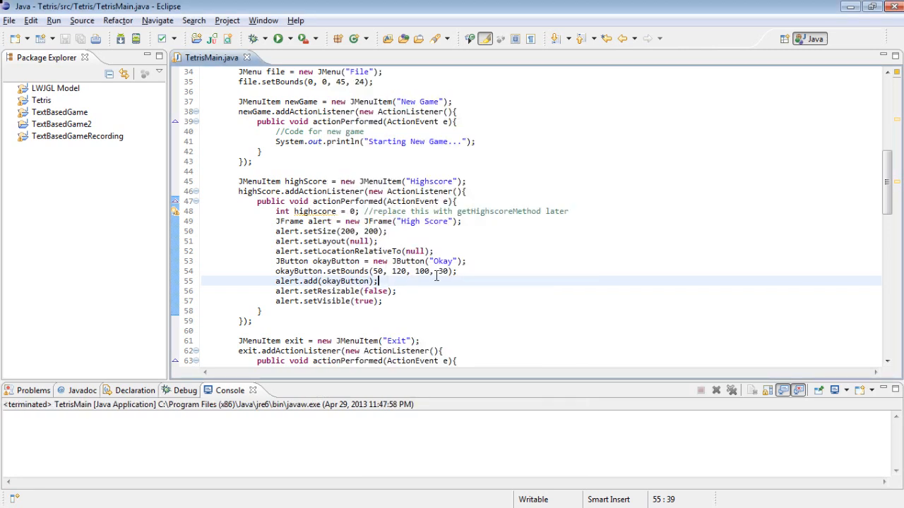
Add an ActionListener with actionPerformed to okayButton
left_click(458, 271)
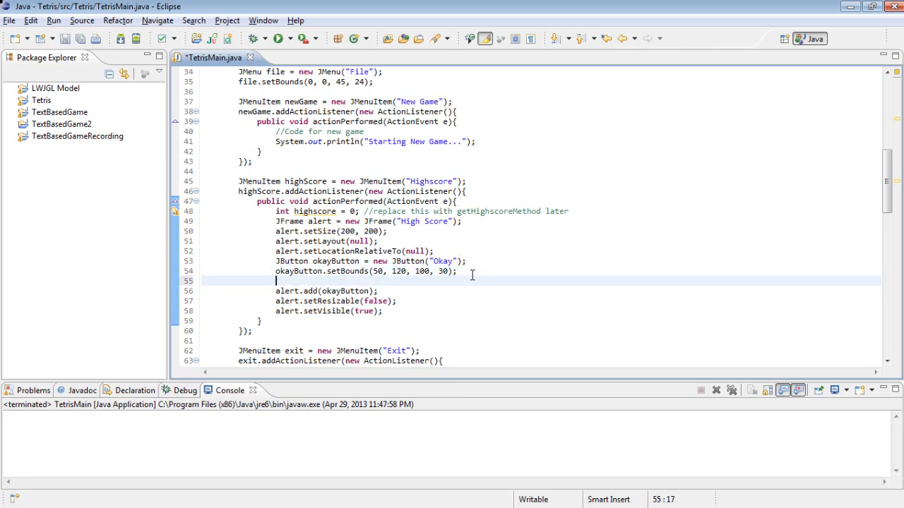
type("okayButton.")
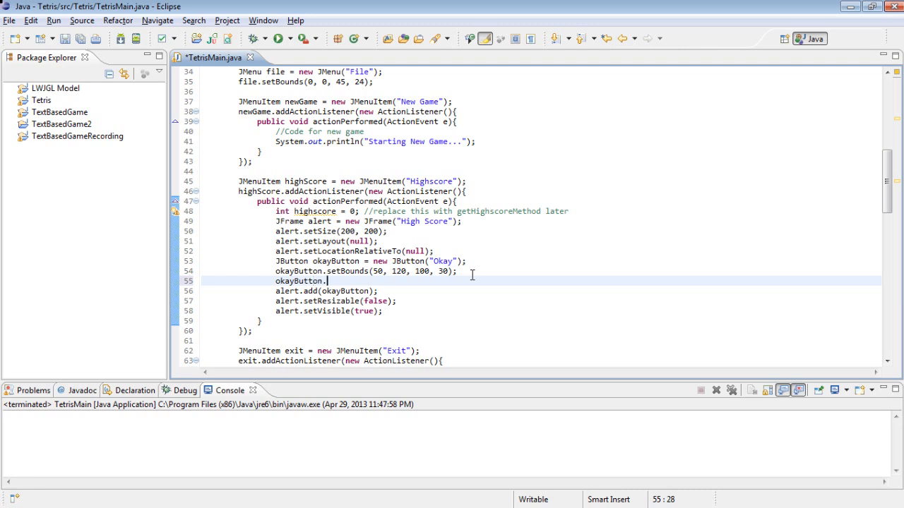
type("addActionListener(l")
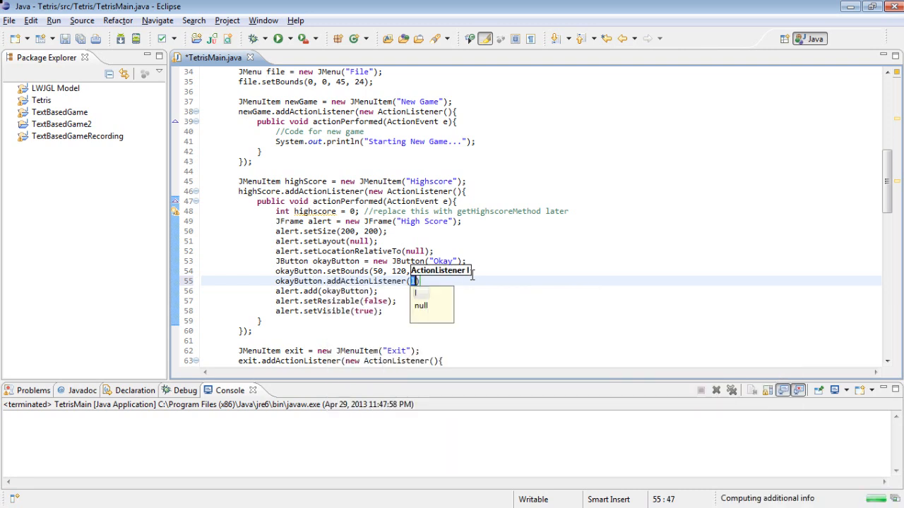
type("new ActionListener(")
type("public")
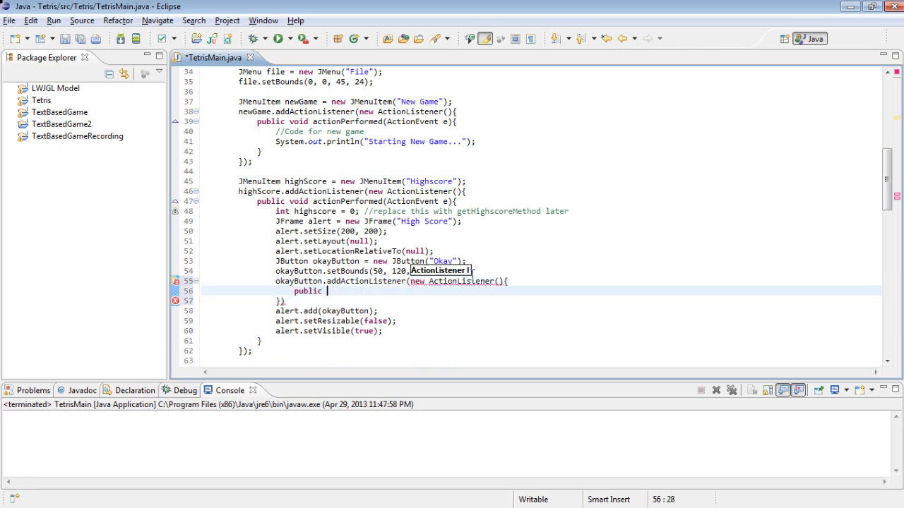
type("void actionPerformed(ActionEvent e){")
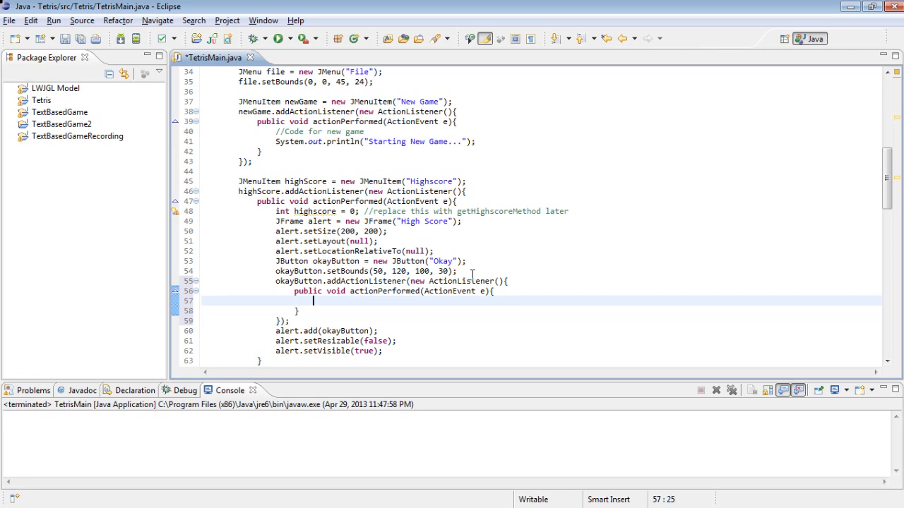
type("alert.dispose();")
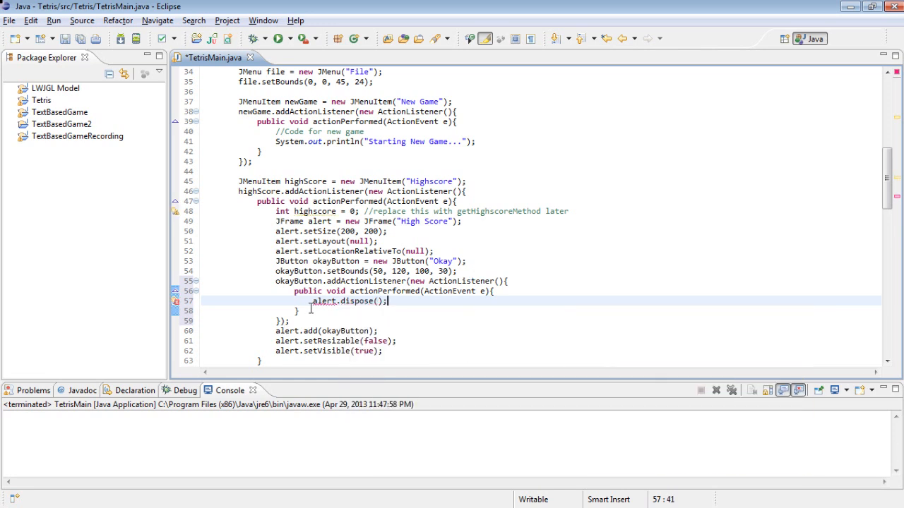
mouse_move(325, 301)
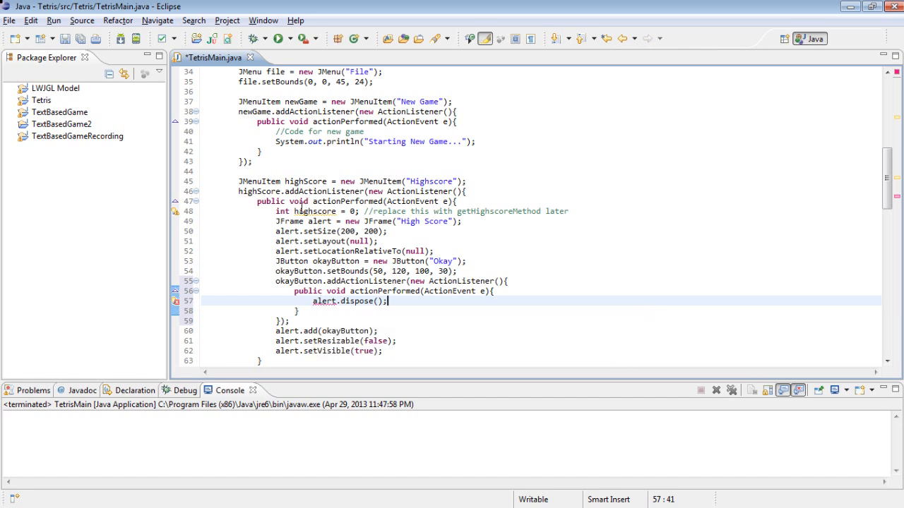
Declare alert final and have the Okay handler call alert.dispose()
left_click(293, 221)
type("final ")
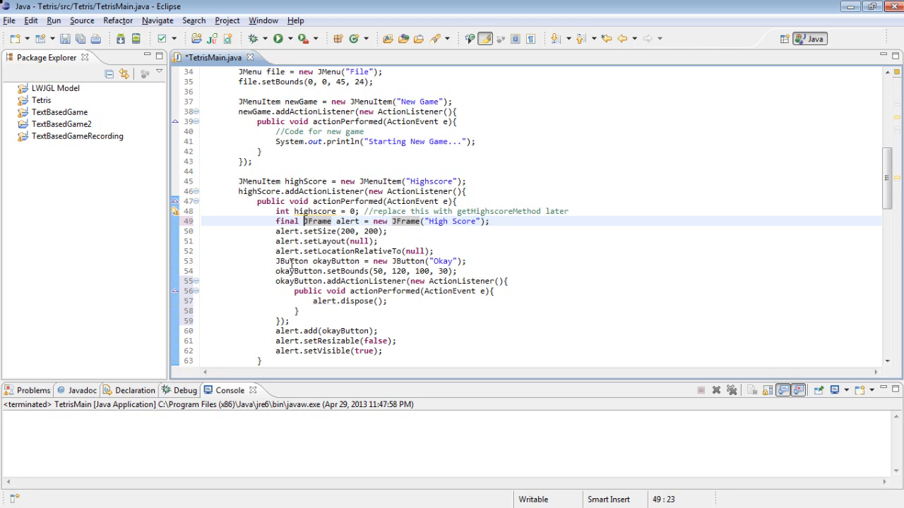
mouse_move(417, 307)
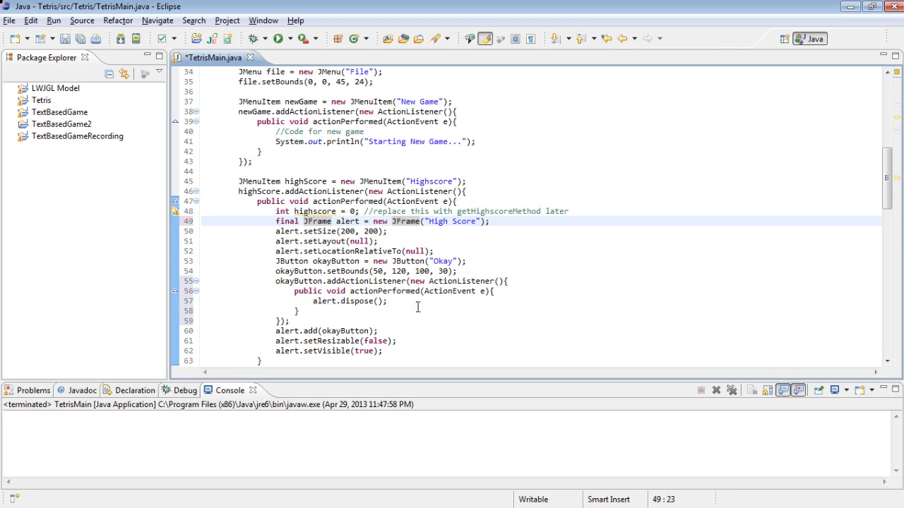
left_click(274, 221)
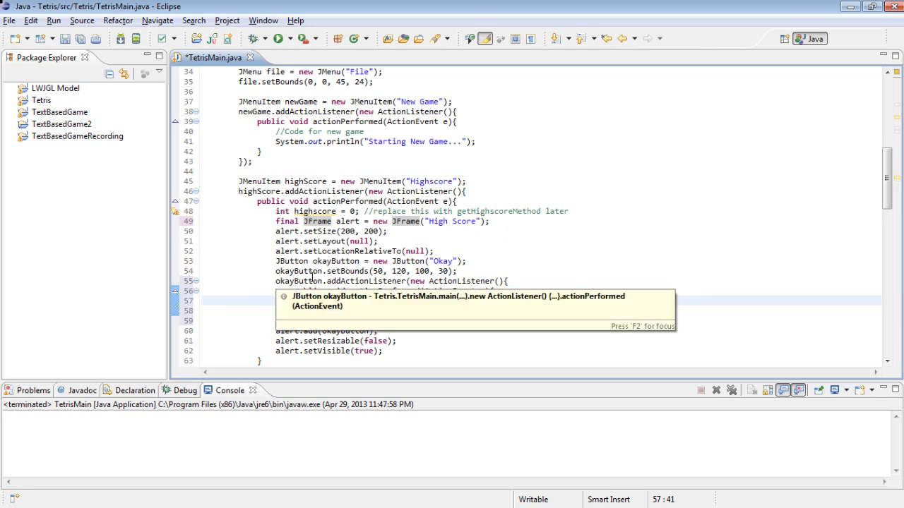
type("alert.dispose();")
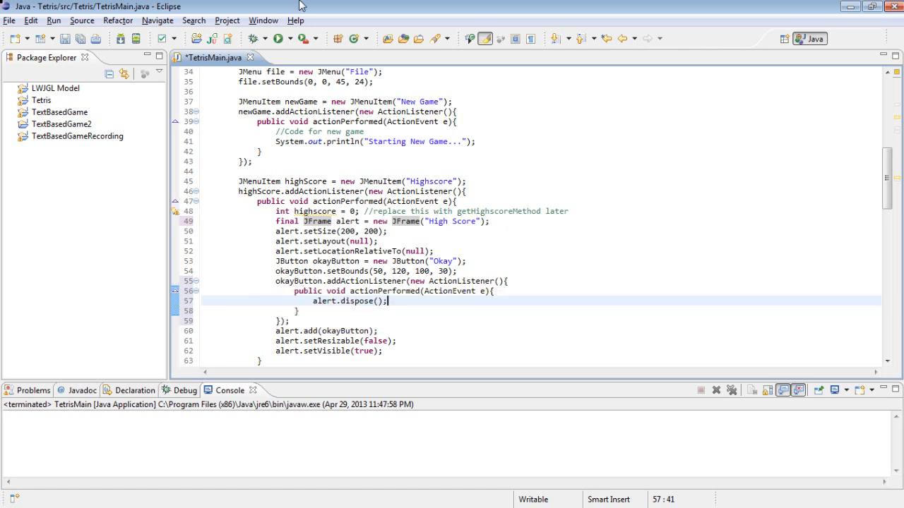
Run the game, show the High Score window via Highscore, close it with Okay, then close Tetris
left_click(276, 38)
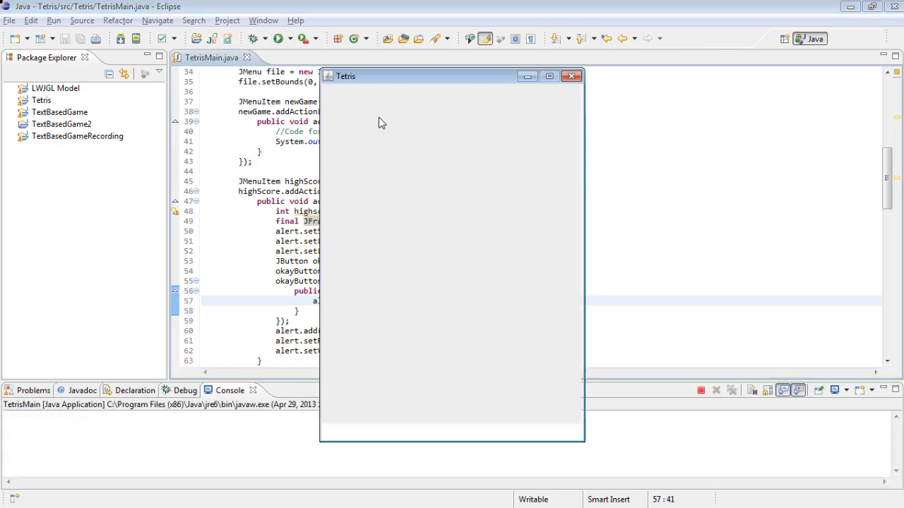
left_click(331, 91)
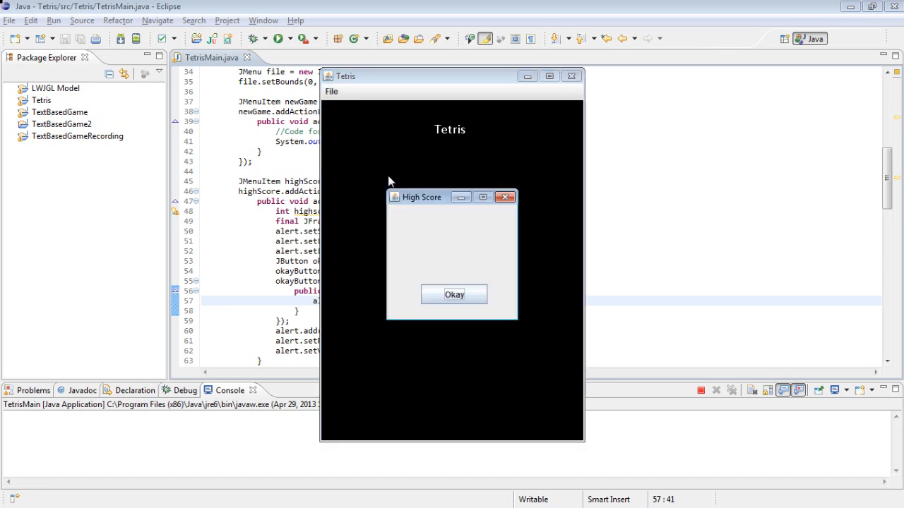
left_click(332, 91)
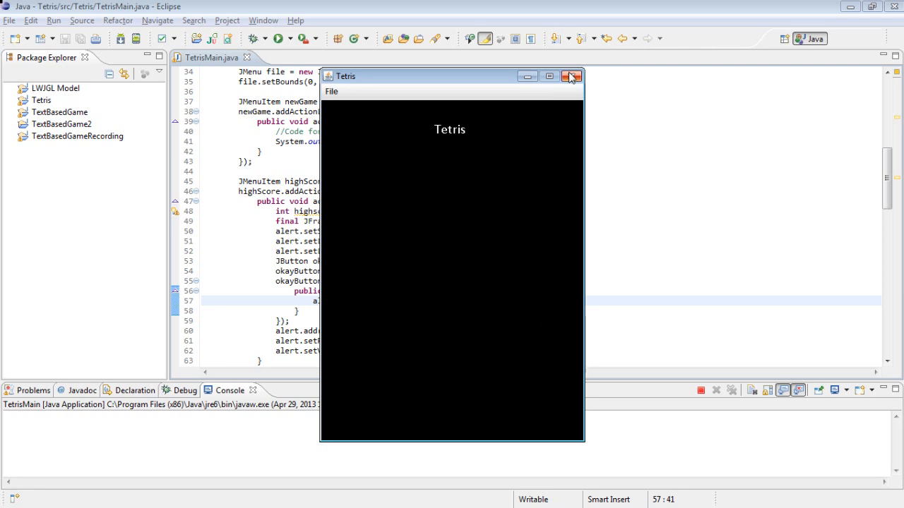
left_click(572, 75)
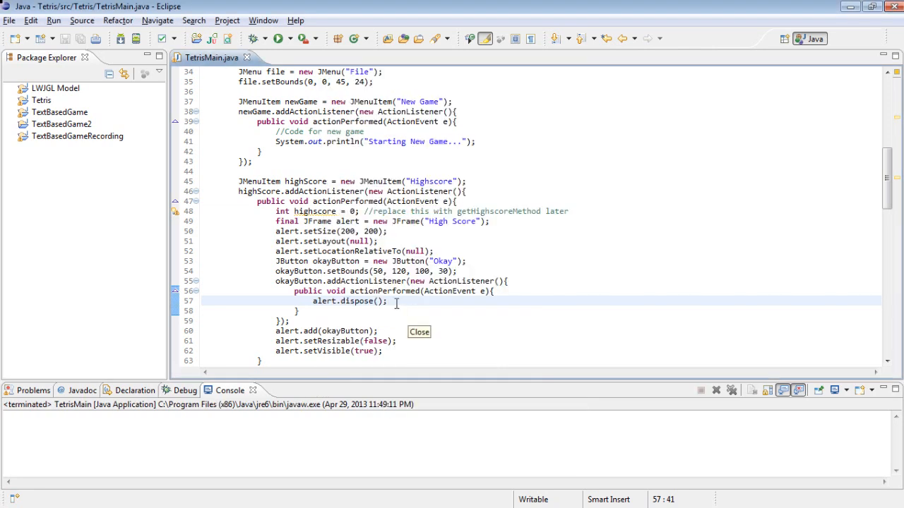
mouse_move(333, 321)
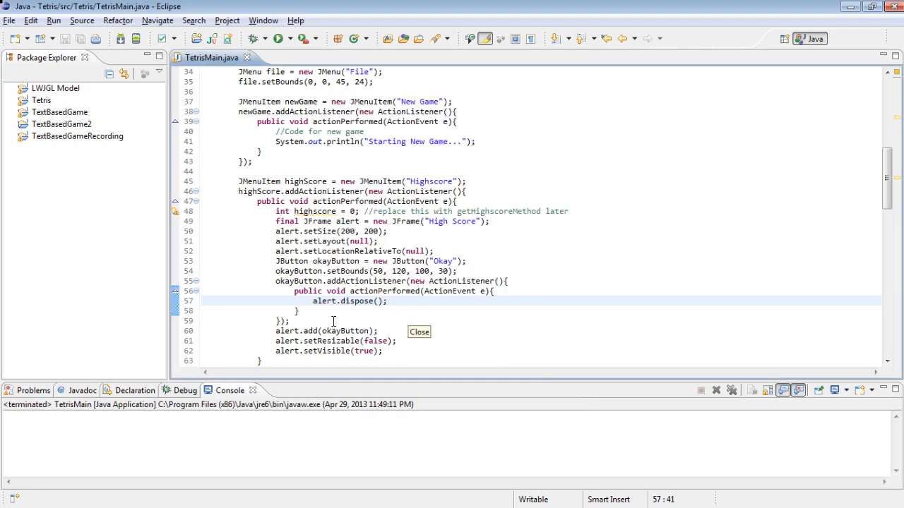
Declare a JLabel score reading 'The highscore is: ' plus the highscore
left_click(409, 251)
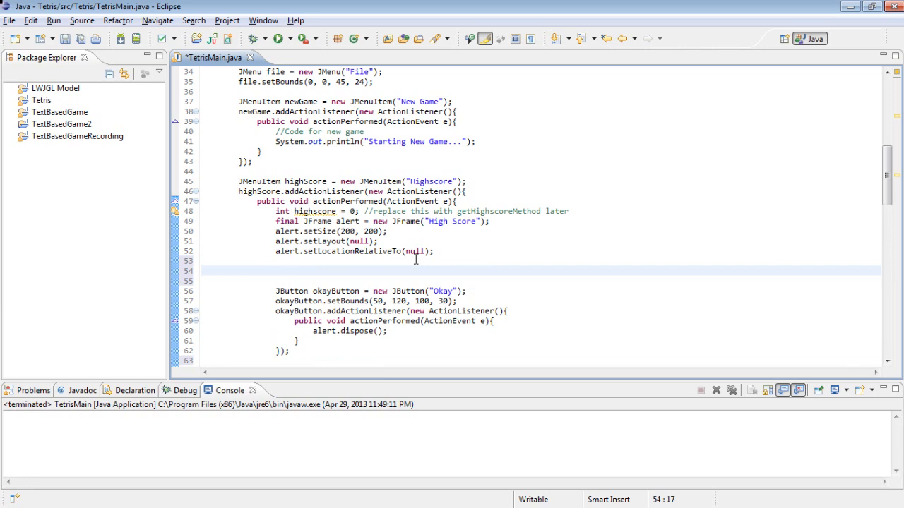
type("JTex")
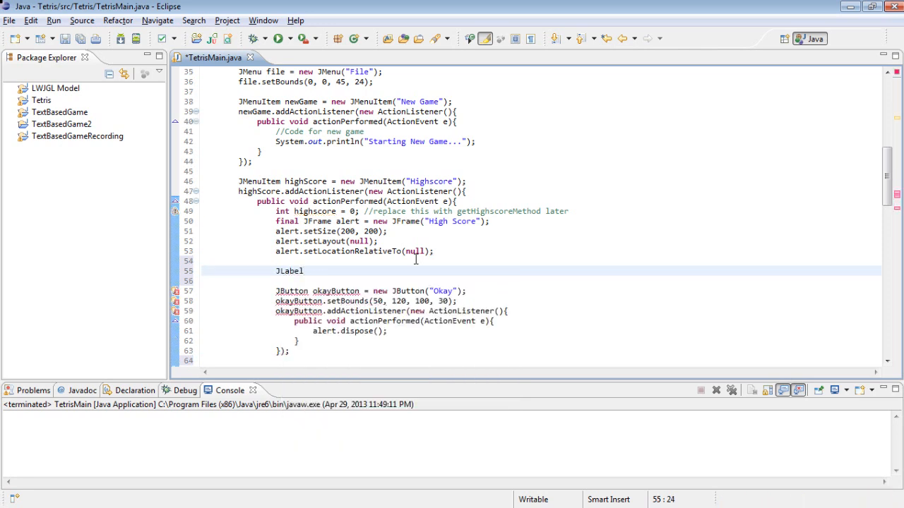
type("scoreD")
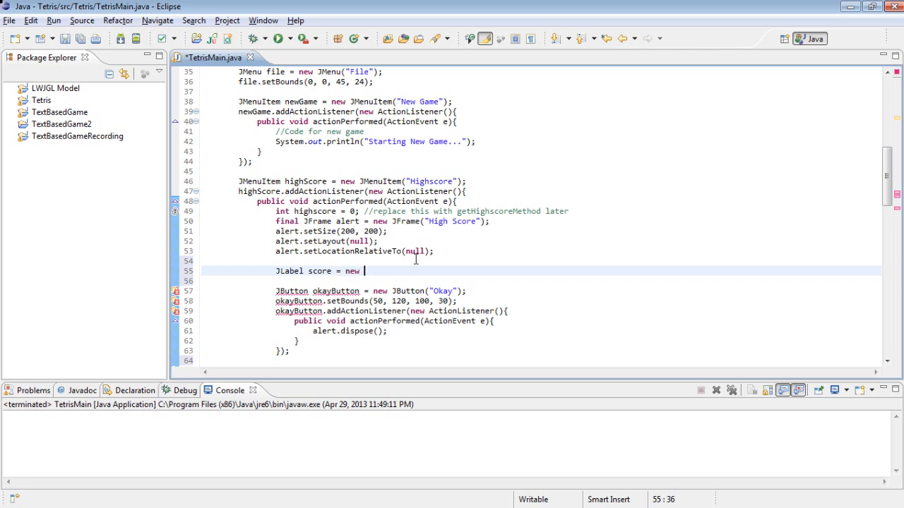
type("JLabel()")
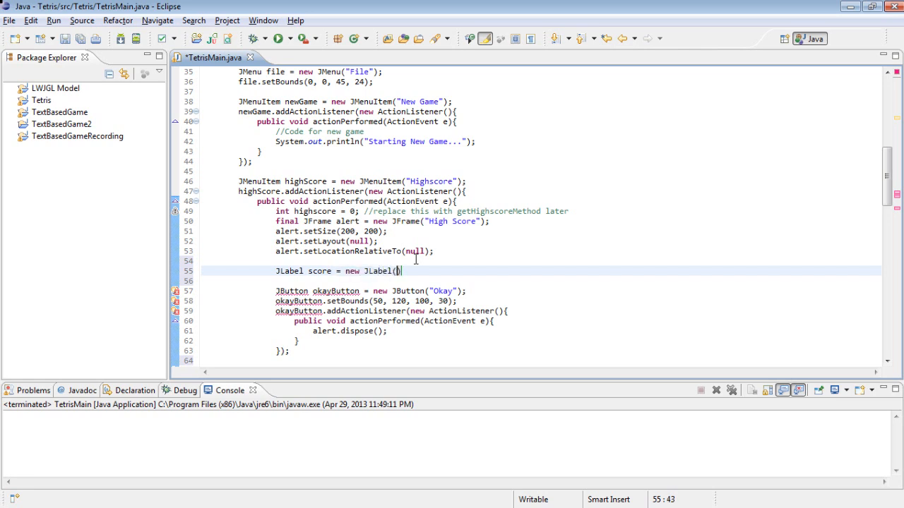
type("The\"")
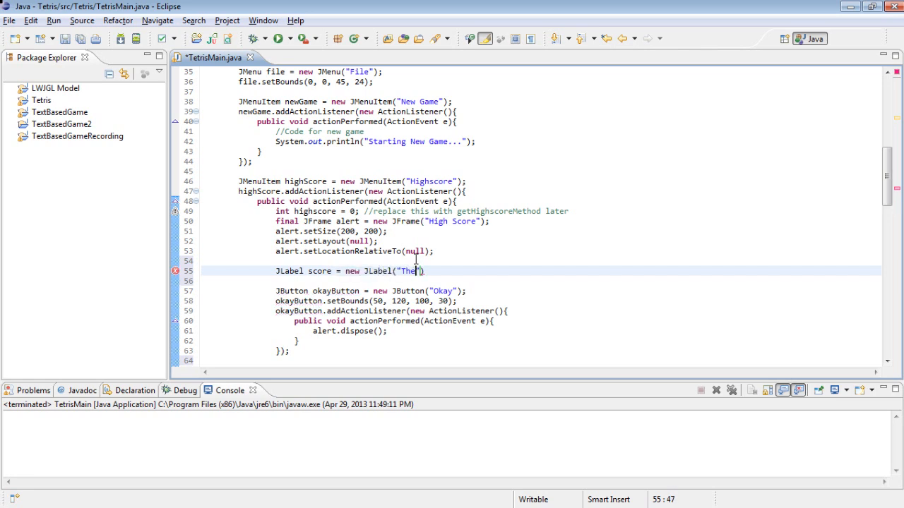
type("highscore is:")
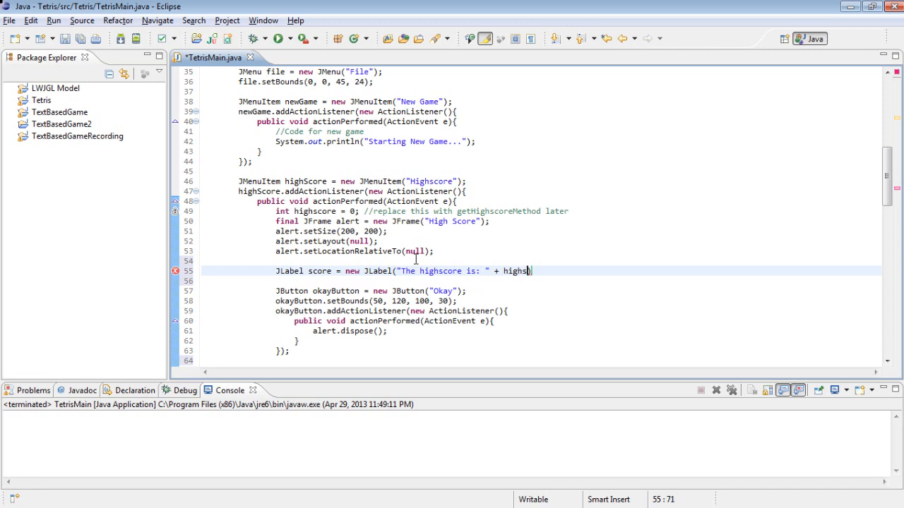
type("core);")
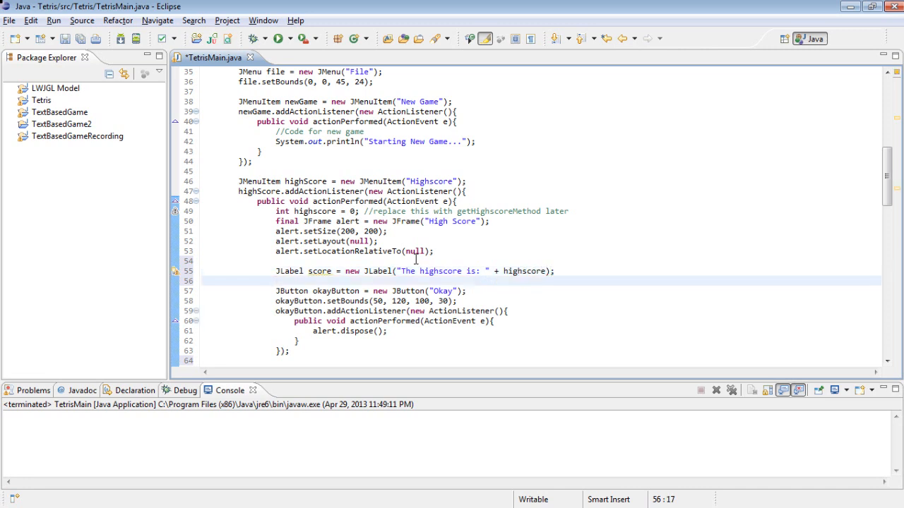
Give score bounds (0, 0, 200, 50) and add it to the alert frame
type("score.s")
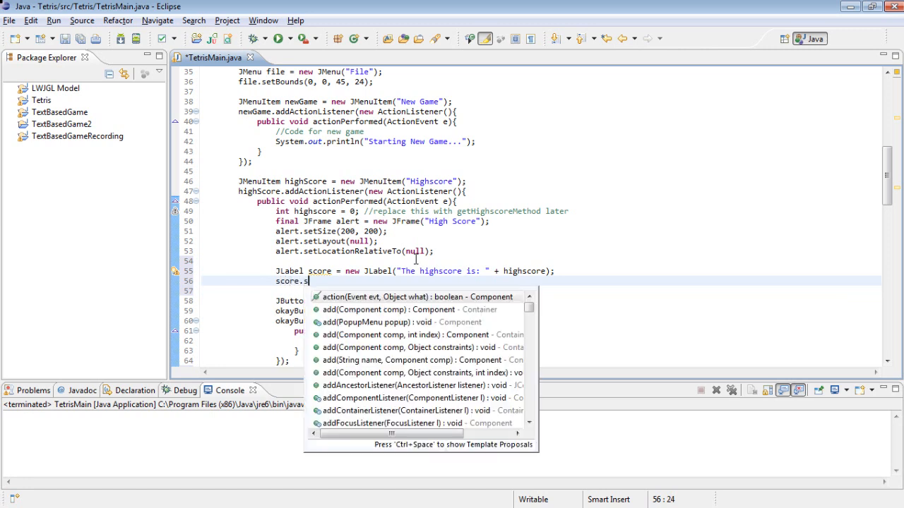
type("etBounds(0, 0, 200, 50);")
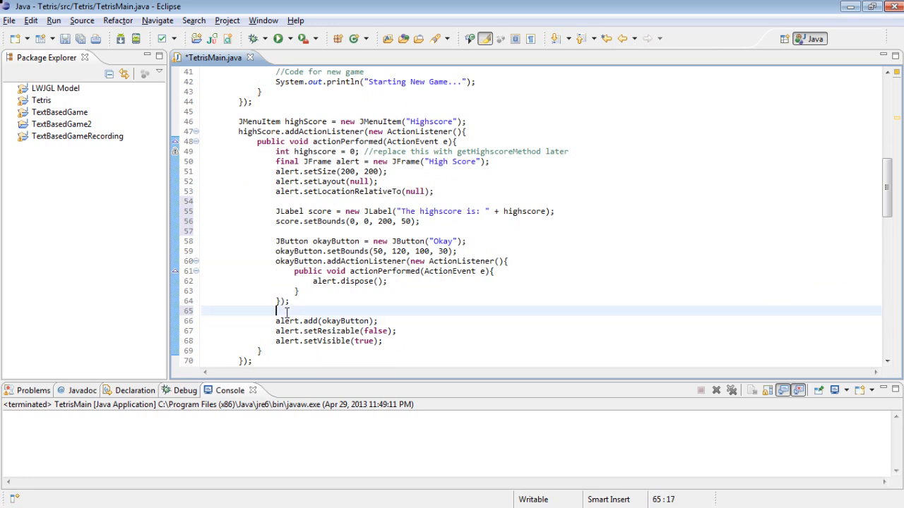
type("alert.a")
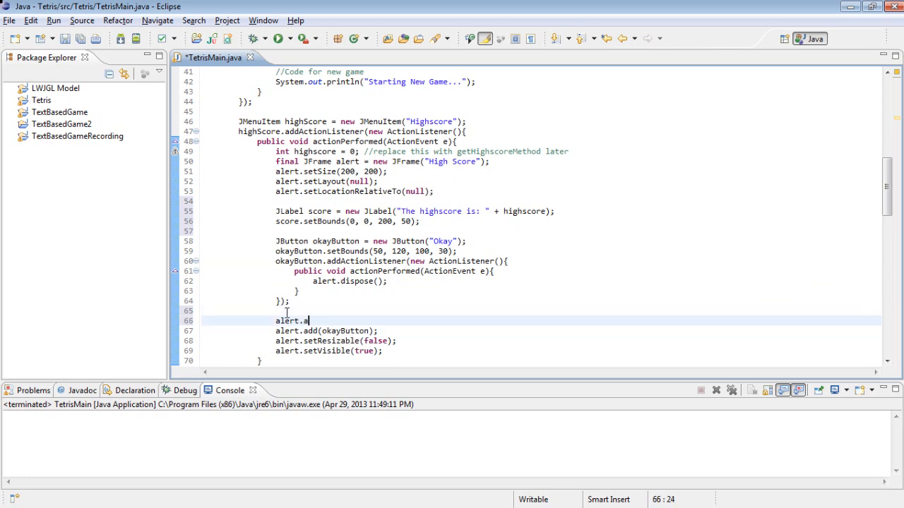
type("dd(score);")
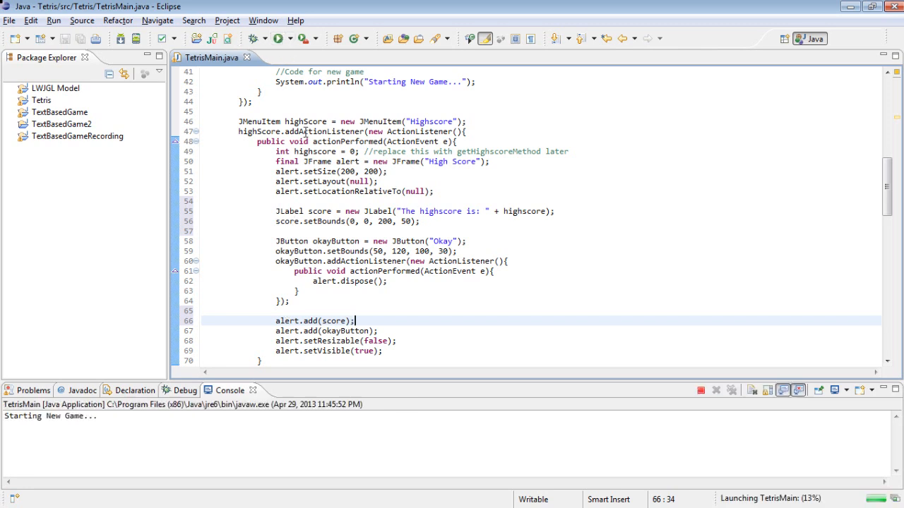
Check File > Highscore shows 'The highscore is: 0', then close it and the Tetris window
left_click(331, 92)
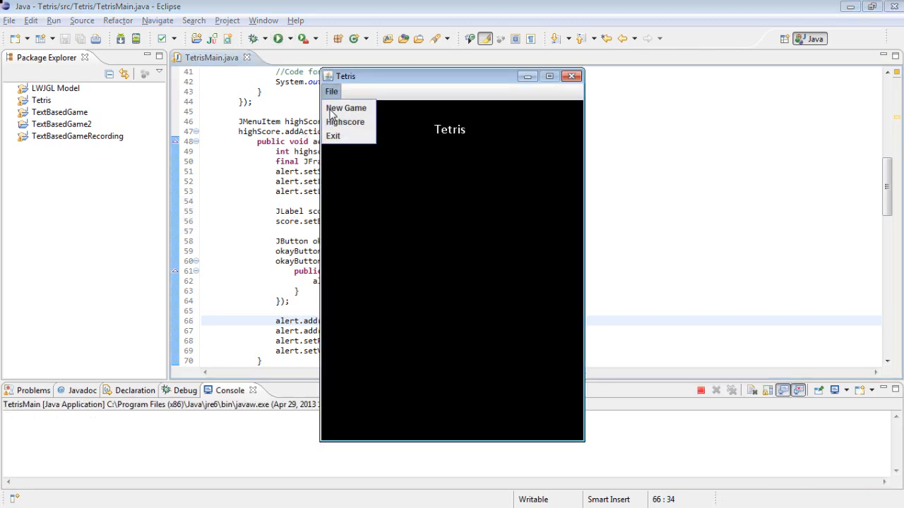
left_click(346, 121)
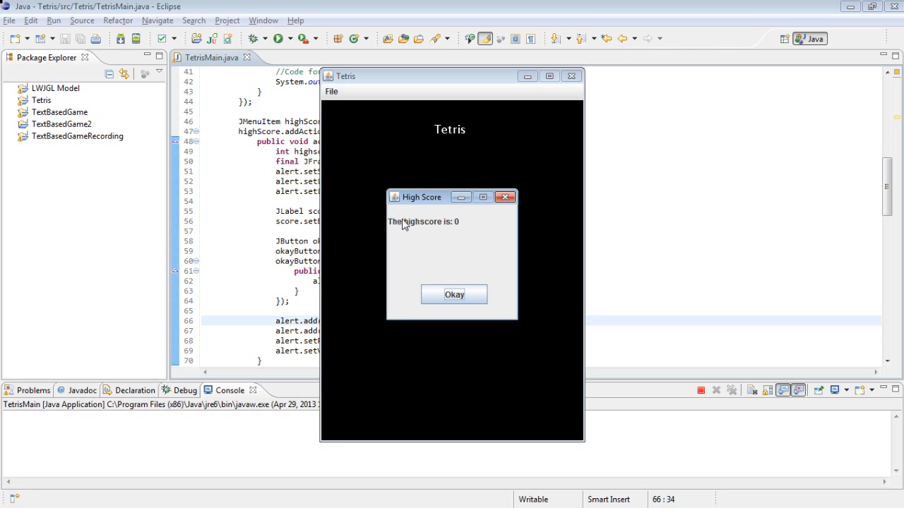
mouse_move(471, 240)
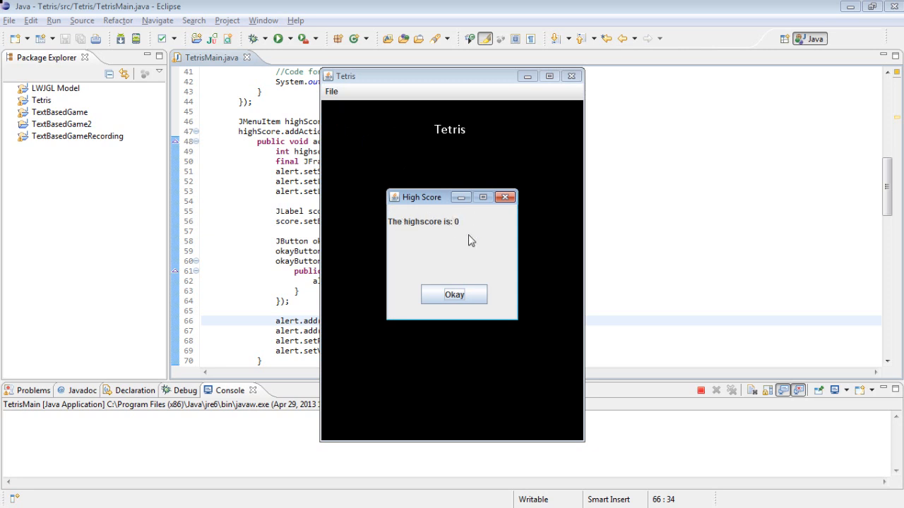
mouse_move(408, 245)
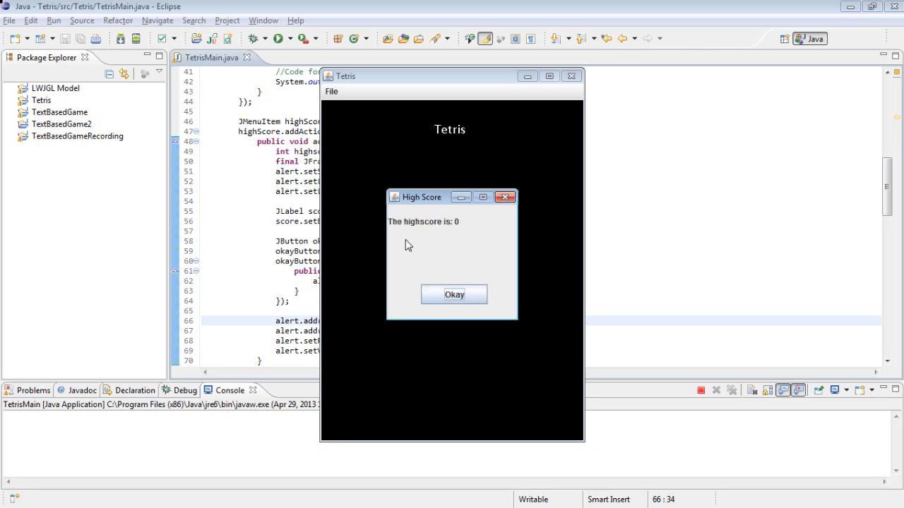
left_click(454, 295)
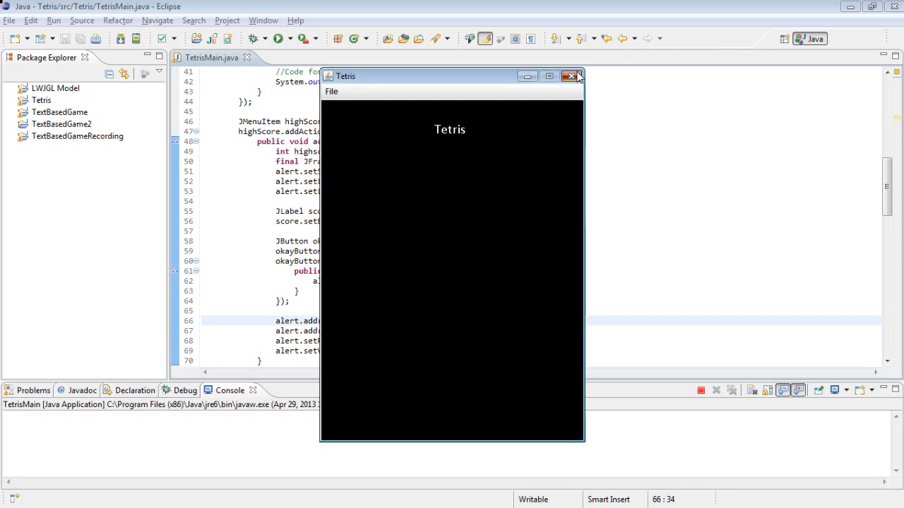
left_click(571, 76)
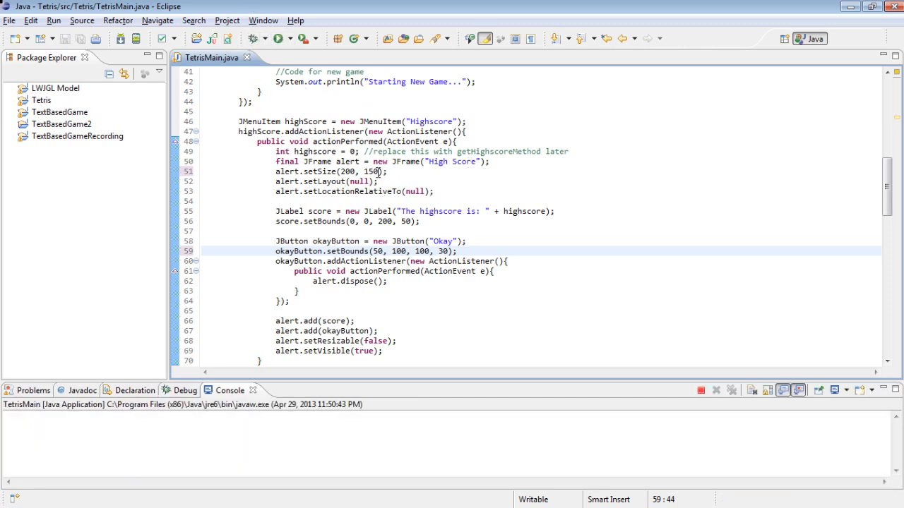
Test the 200x150 alert, set the Okay button's y to 80, and relaunch the game
left_click(331, 91)
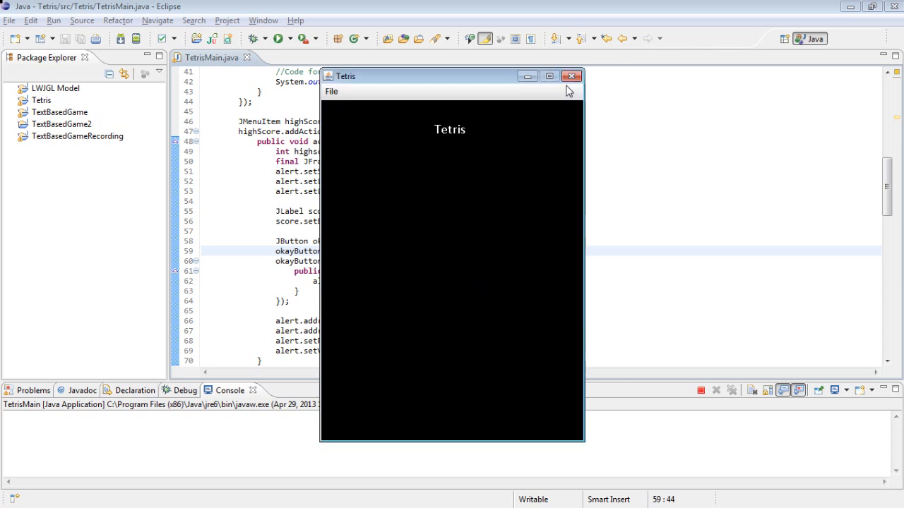
left_click(572, 75)
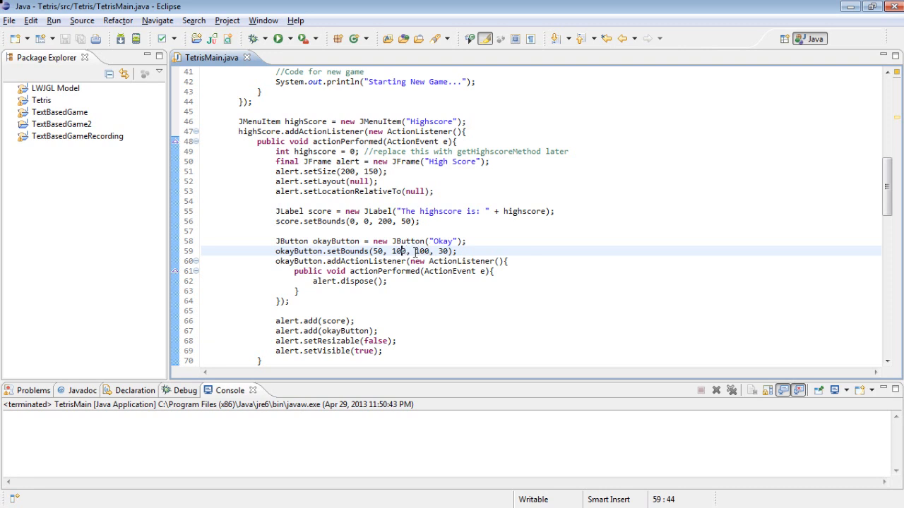
type("80")
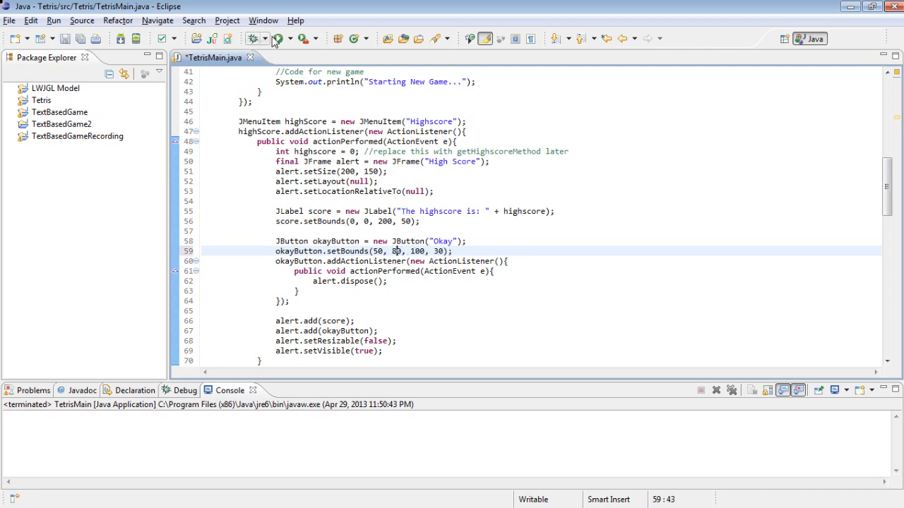
left_click(277, 38)
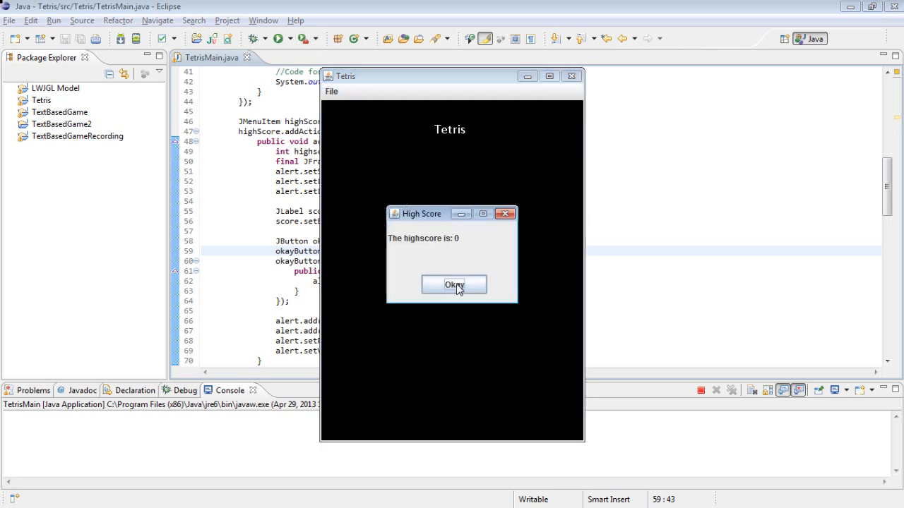
Dismiss the compact High Score window, then choose File > New Game and Exit
left_click(454, 284)
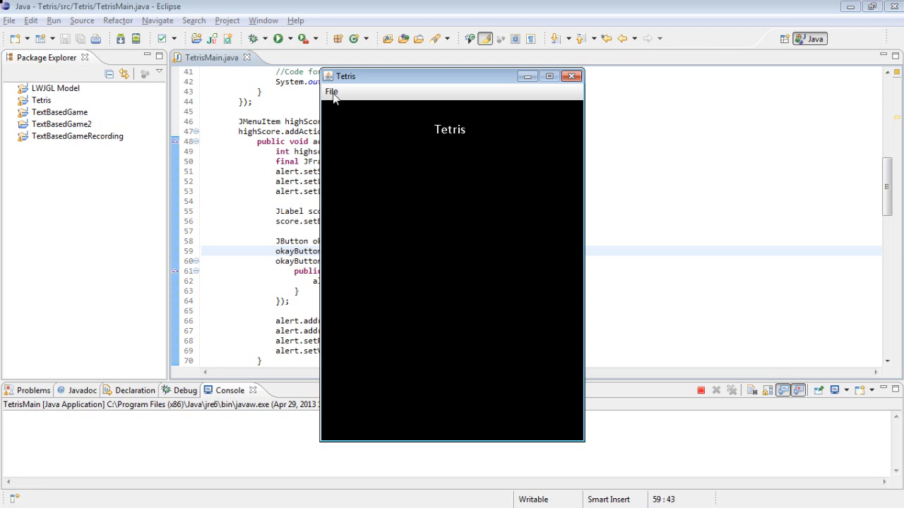
left_click(332, 91)
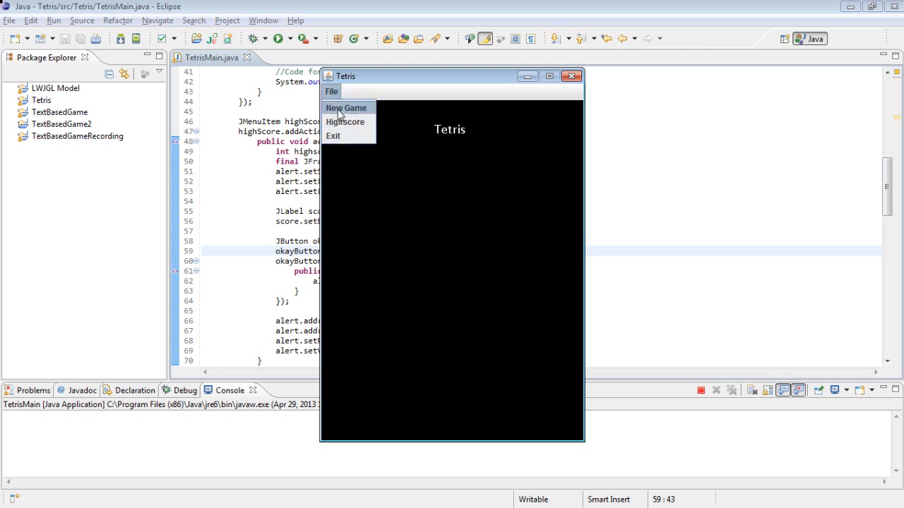
left_click(346, 108)
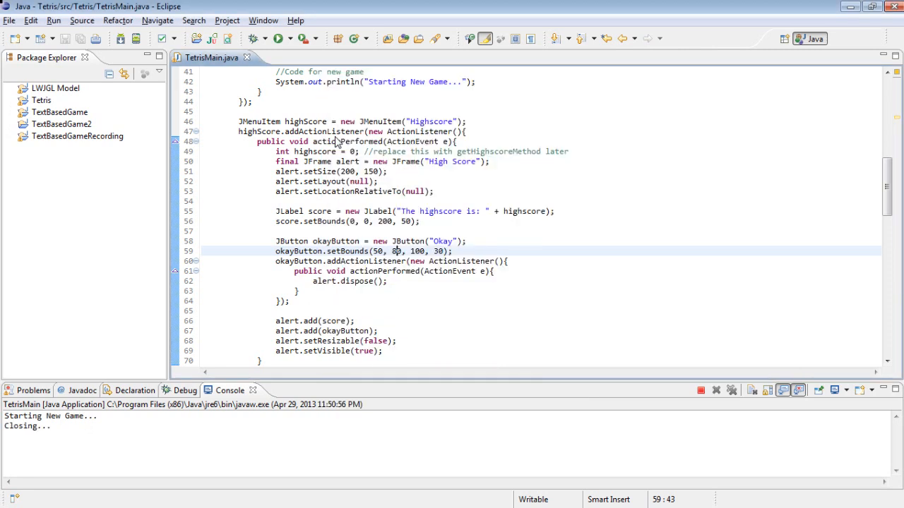
left_click(701, 389)
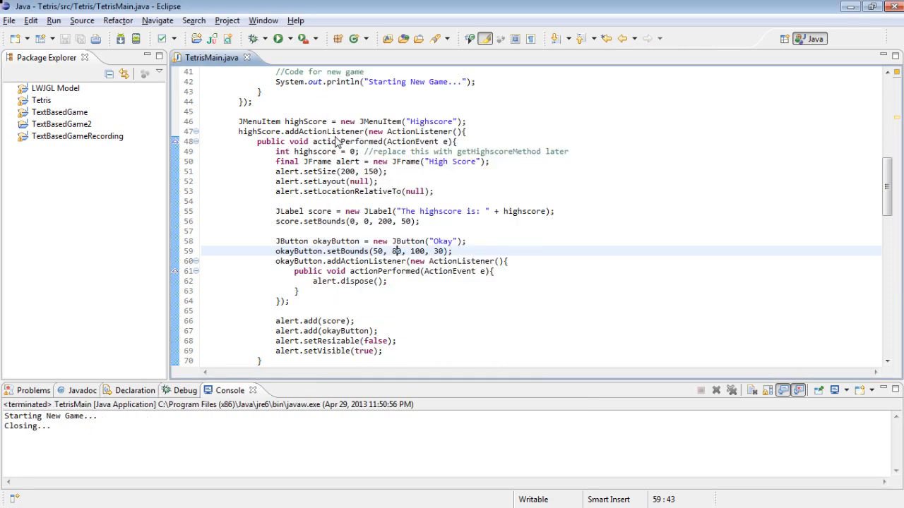
mouse_move(538, 122)
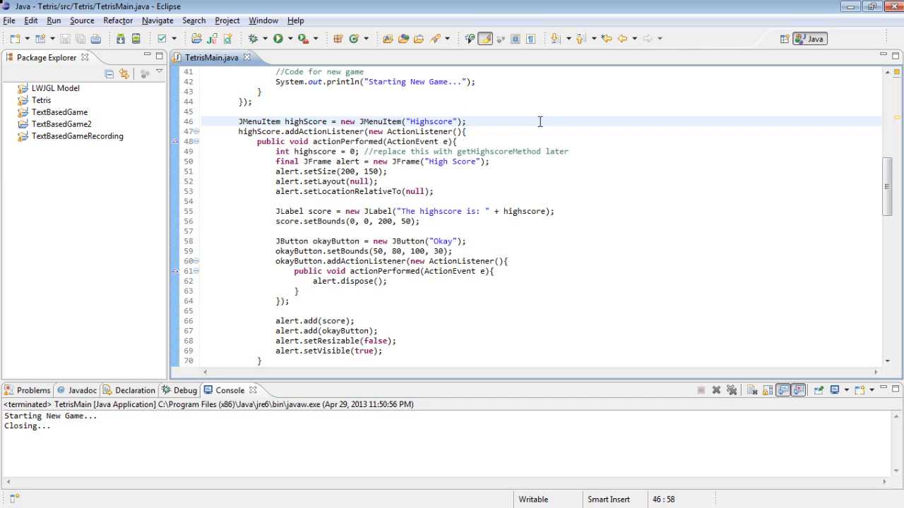
left_click(467, 121)
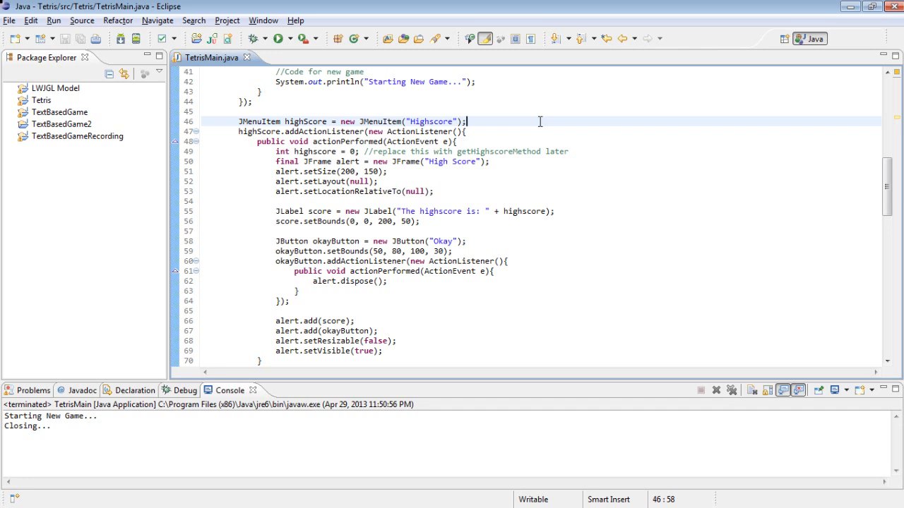